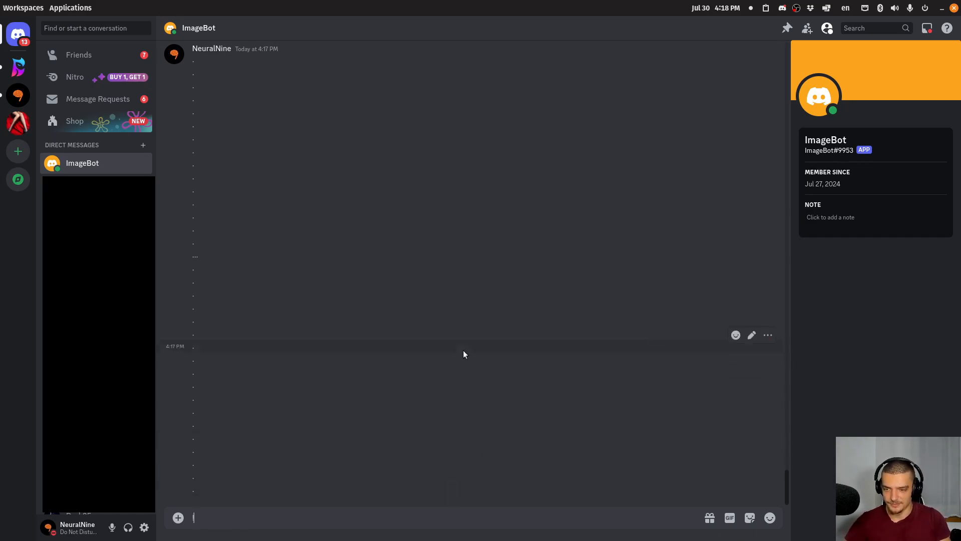
Step: Have ImageBot generate pictures from the prompts !gen horse and !gen blue horse
type("!gen")
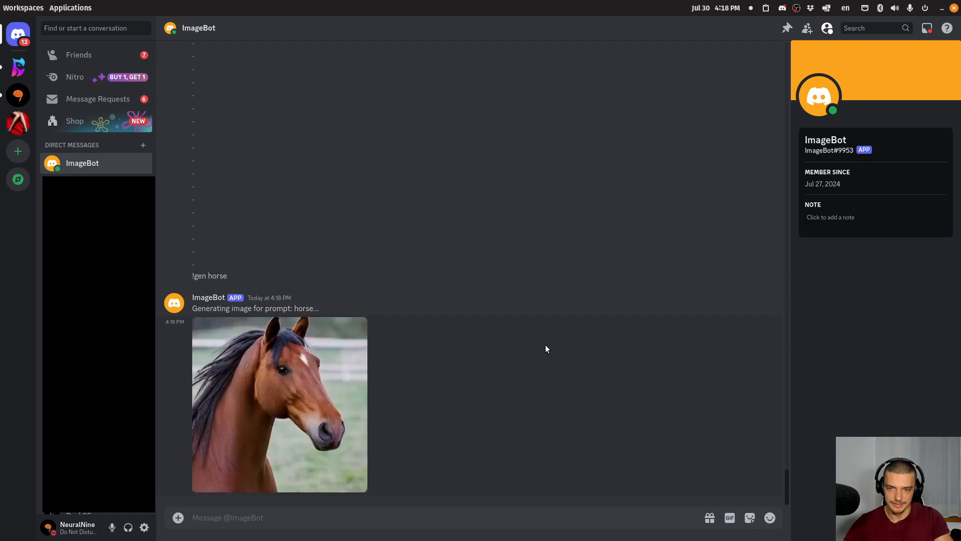
mouse_move(397, 465)
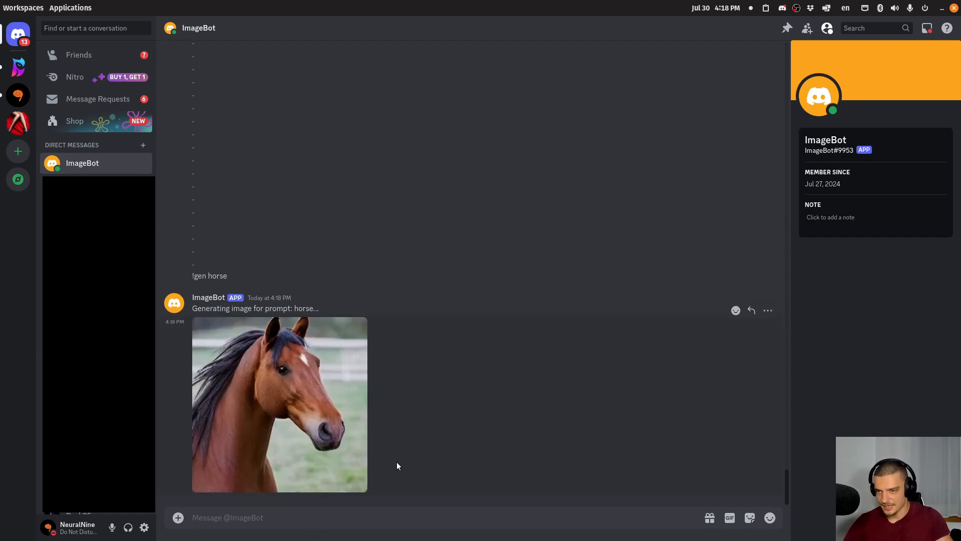
type("!gen")
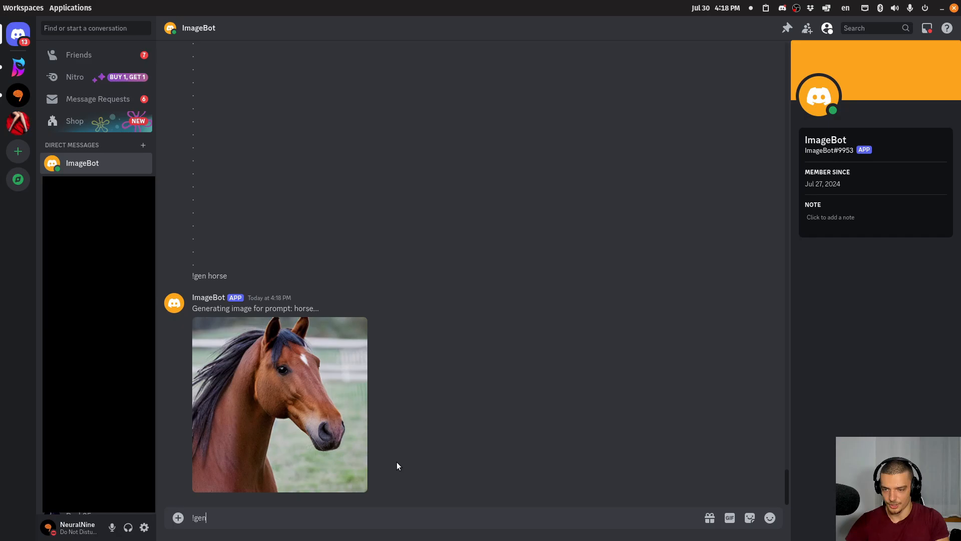
type("blue ho")
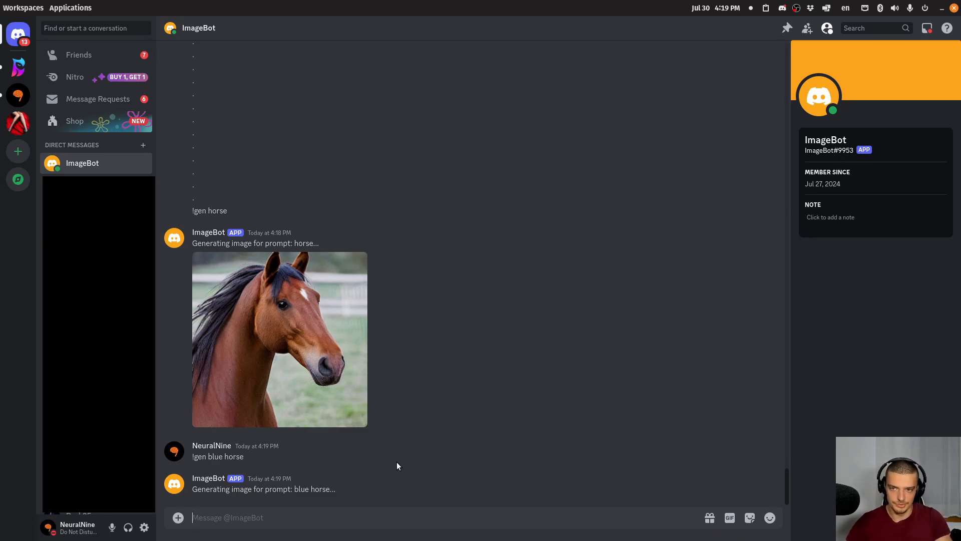
scroll("down", 3)
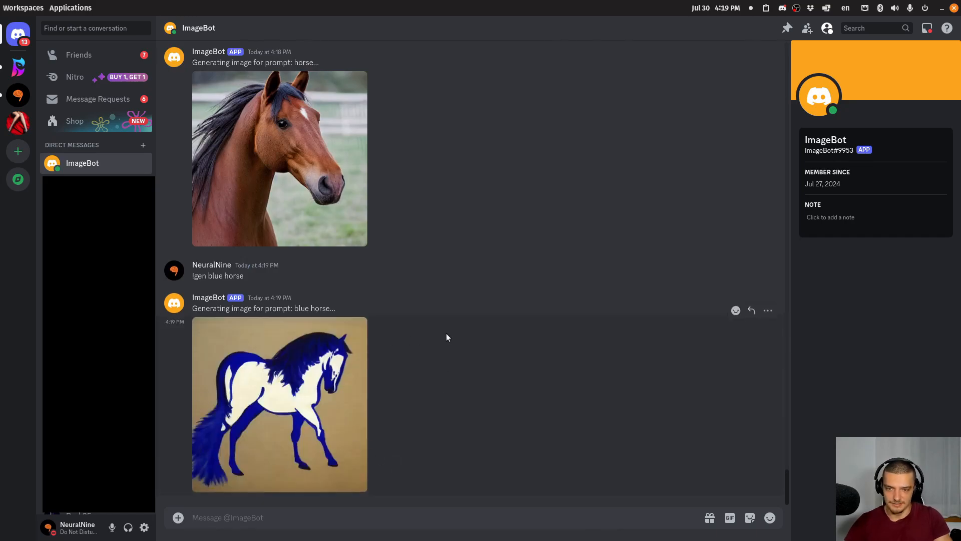
mouse_move(519, 448)
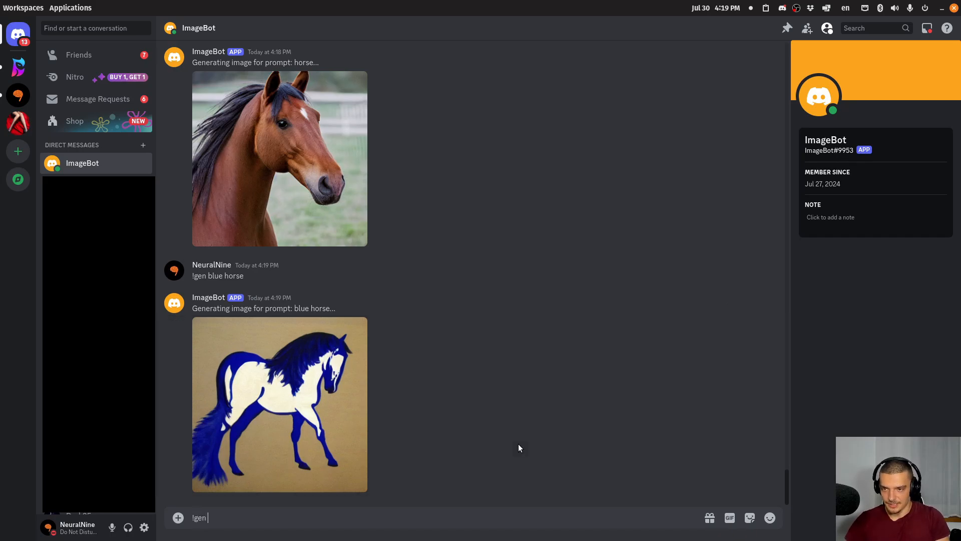
Step: Have ImageBot generate a picture from the prompt !gen man on moon eating lunch
type("man on moon eatin")
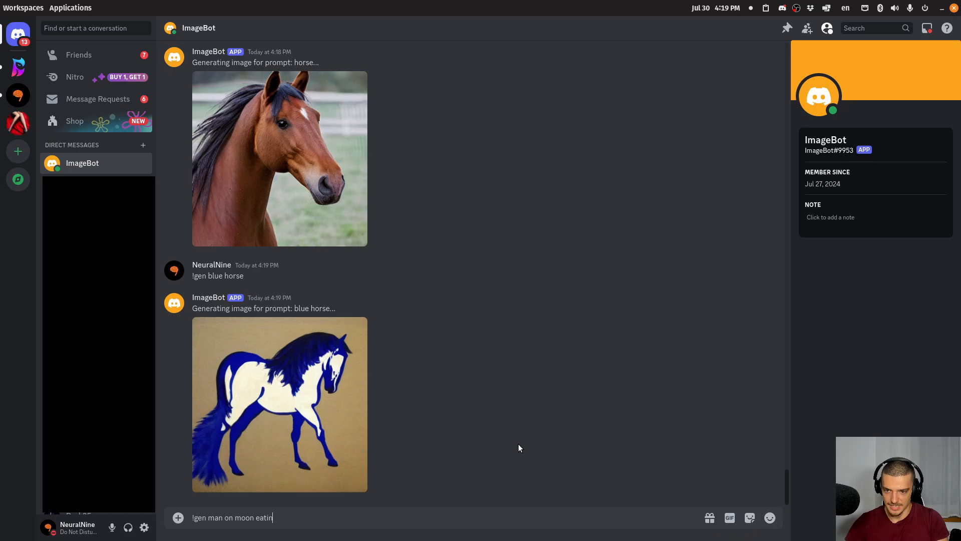
key("enter")
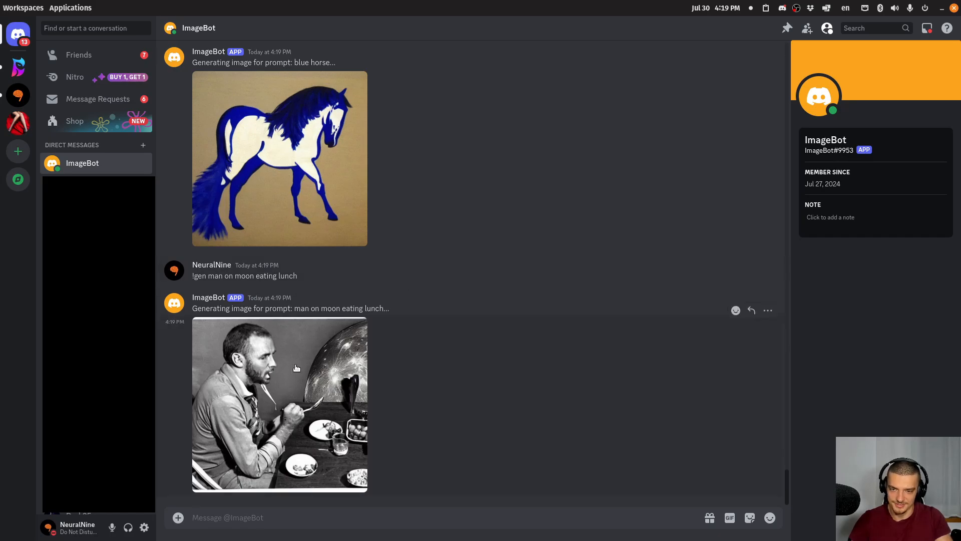
scroll("down", 3)
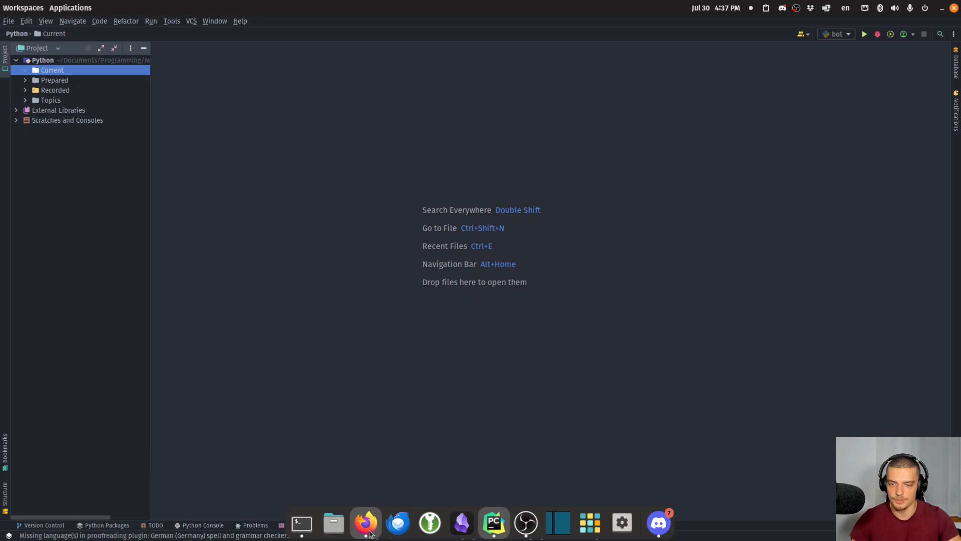
Step: Create a new Developer Portal application named ImageGenerationBot, accepting the developer terms
left_click(365, 523)
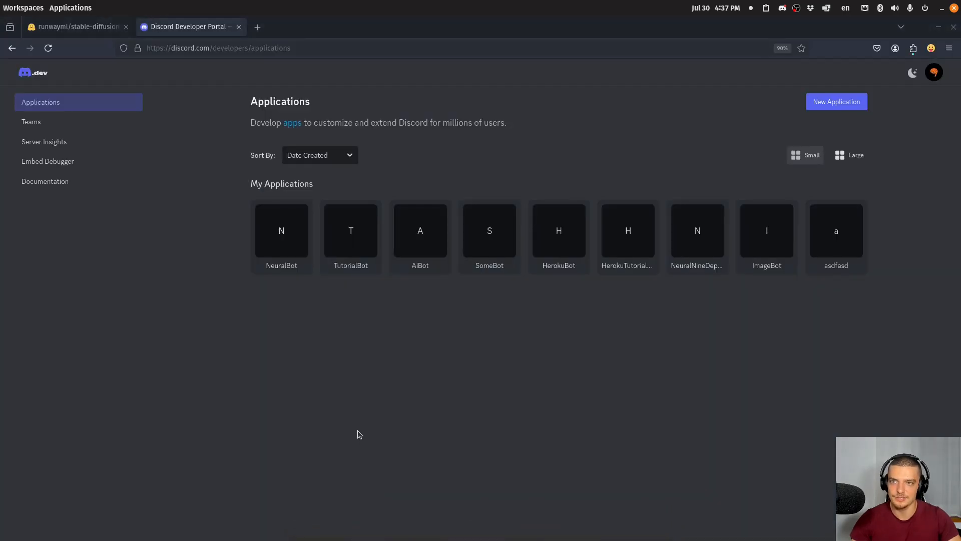
mouse_move(358, 431)
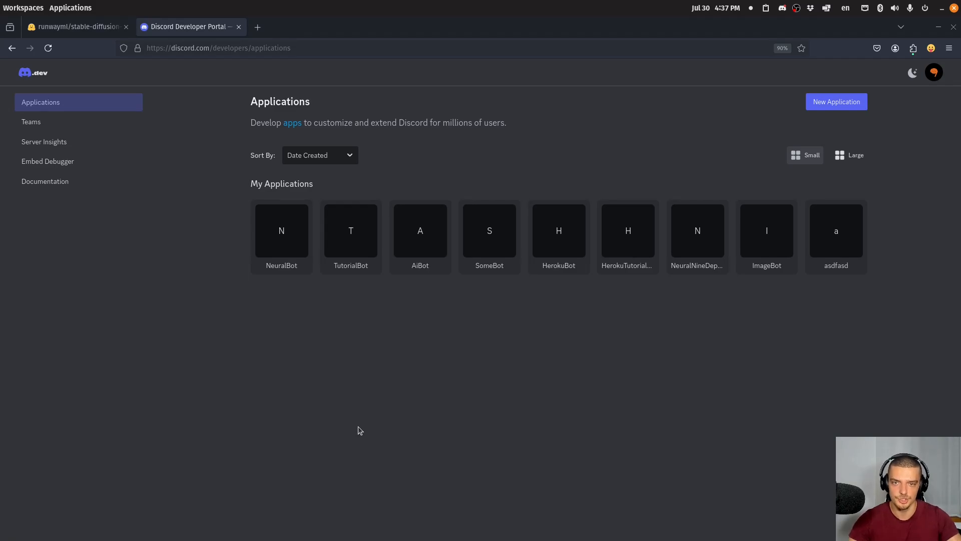
left_click(834, 101)
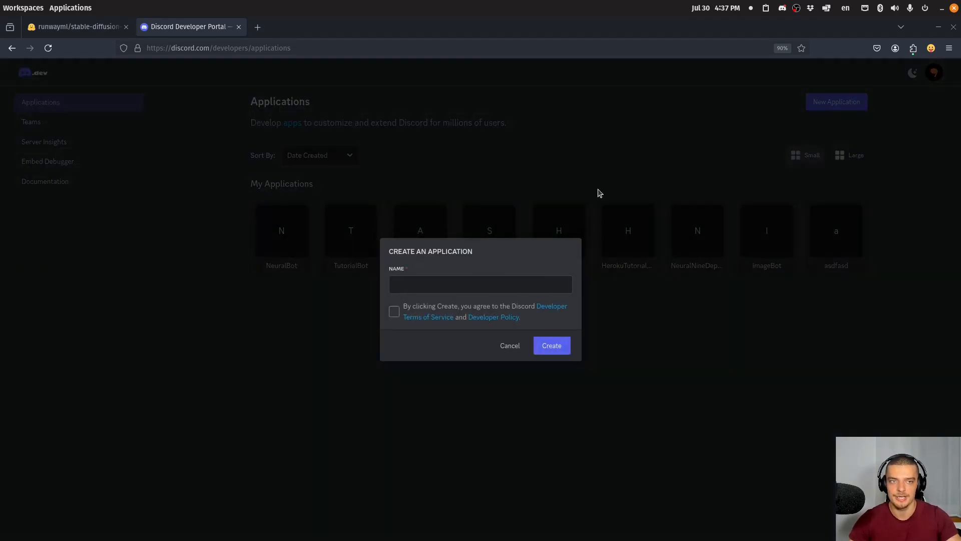
left_click(479, 283)
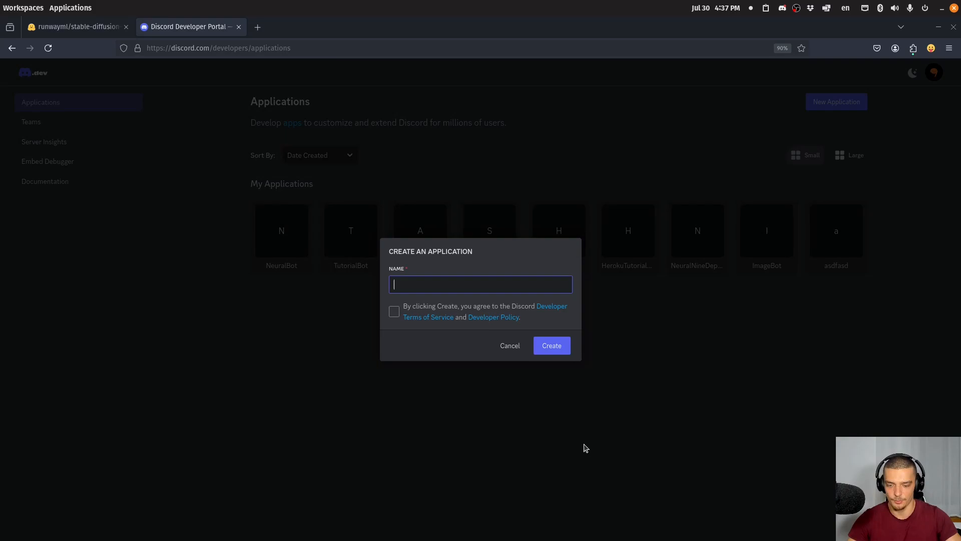
type("ImageGeneratio")
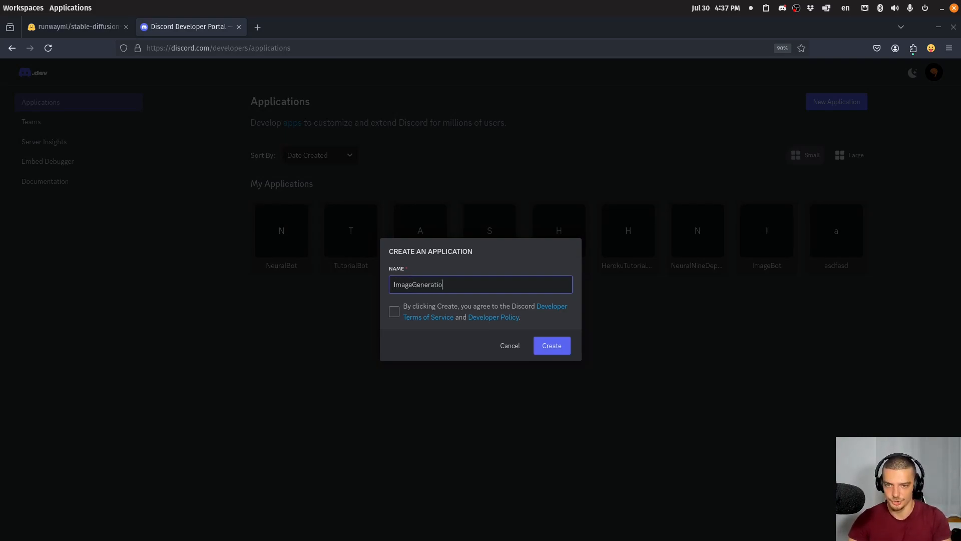
type("nBot")
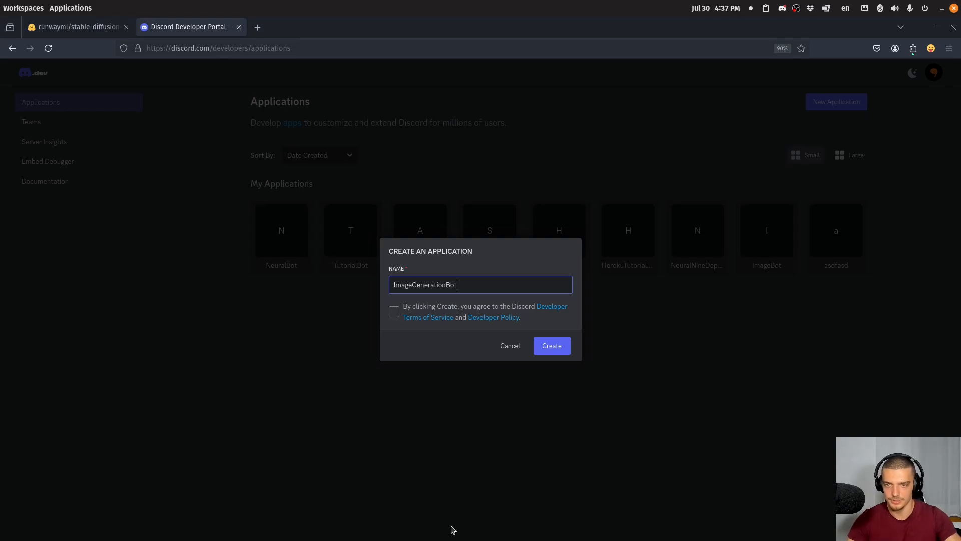
left_click(394, 312)
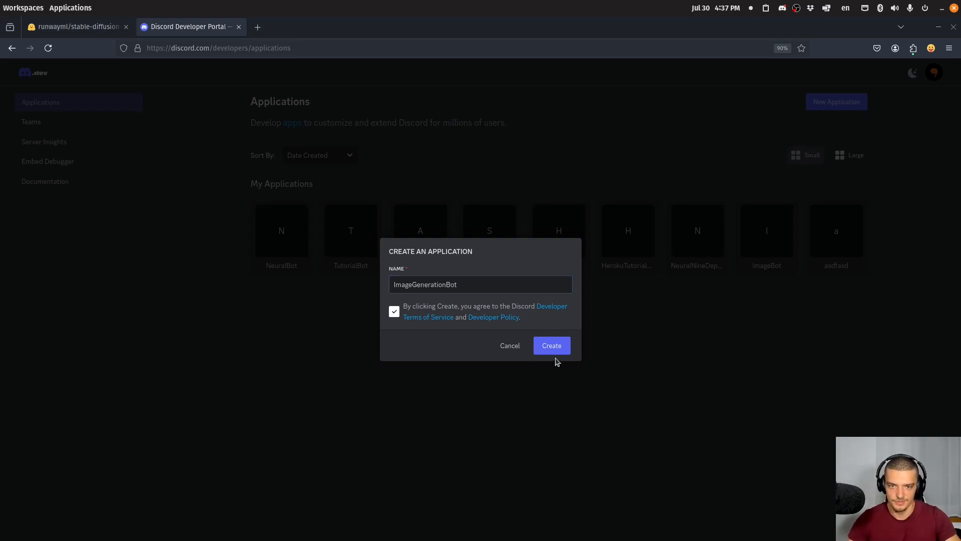
left_click(551, 346)
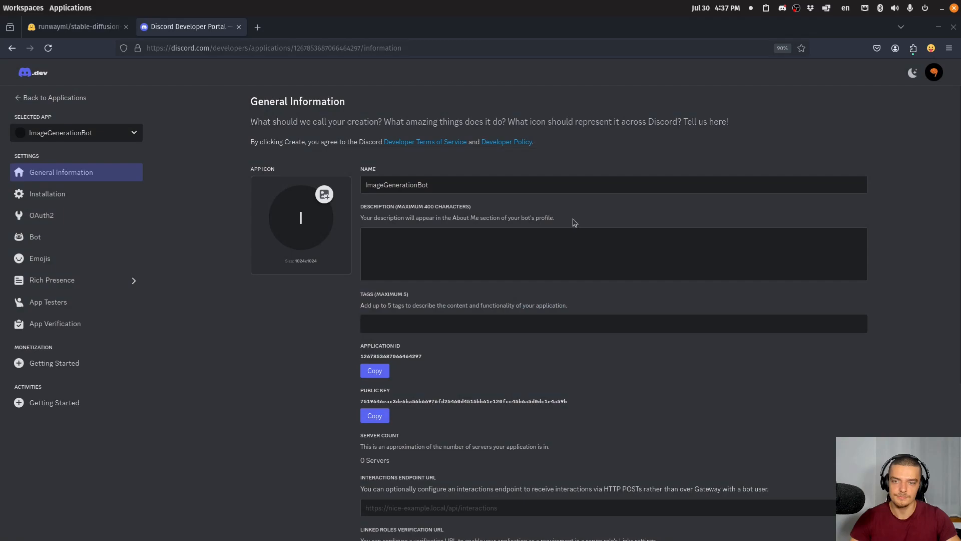
mouse_move(42, 215)
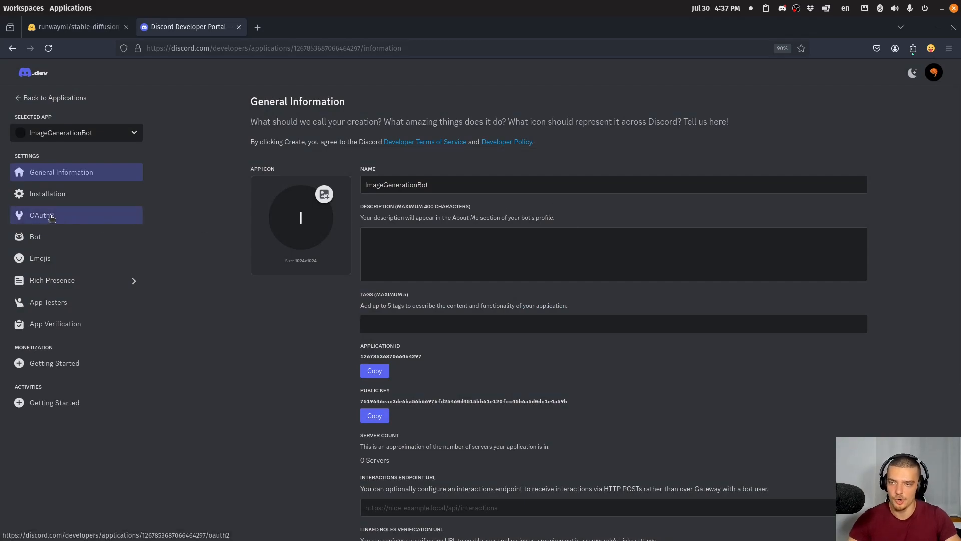
Step: In OAuth2, add the bot scope and allow it to send messages
left_click(42, 215)
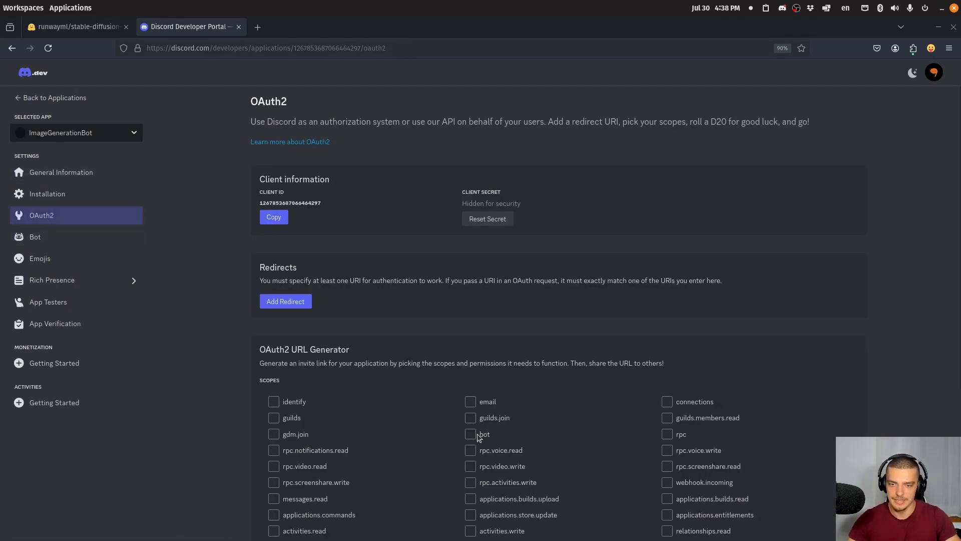
left_click(471, 433)
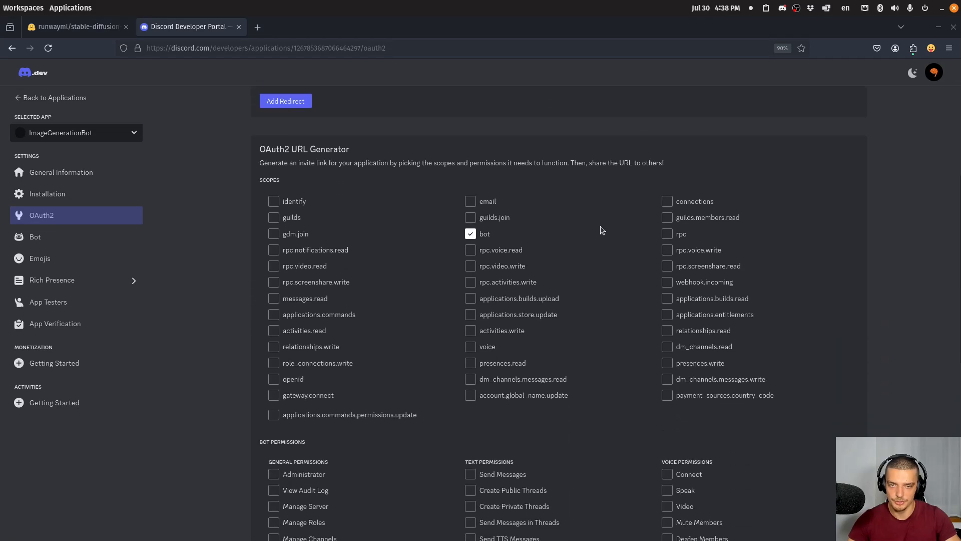
scroll("down", 3)
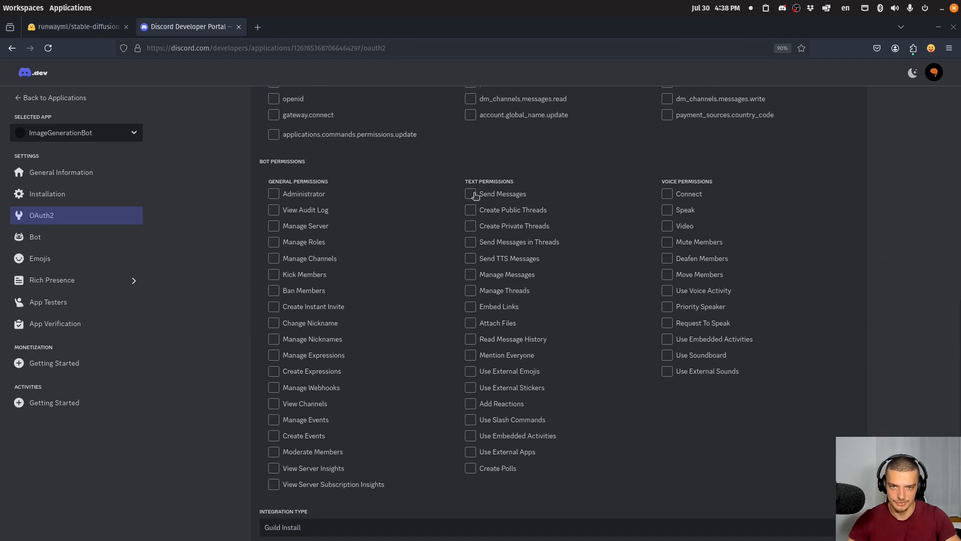
left_click(470, 194)
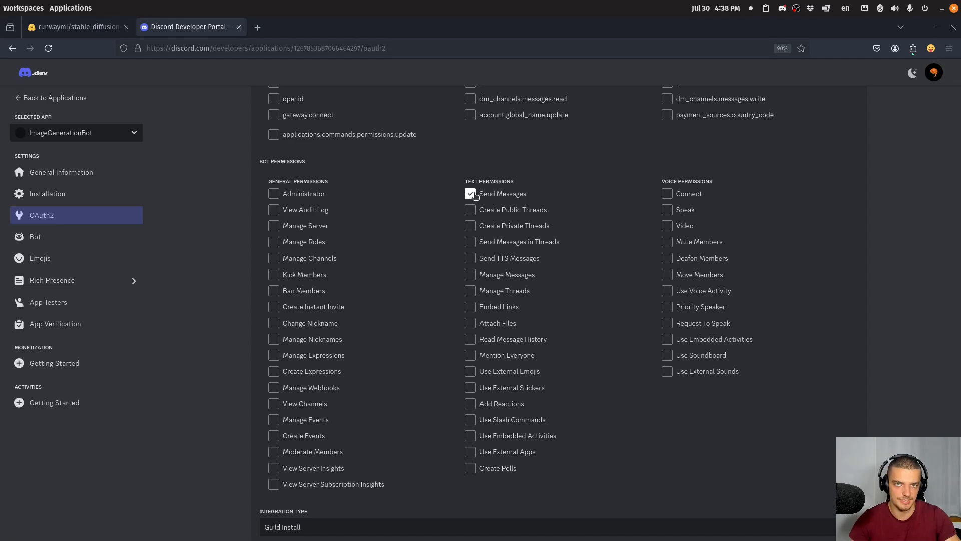
Step: Also allow Attach Files, Read Message History, View Channels and Embed Links, reaching the generated URL
left_click(470, 323)
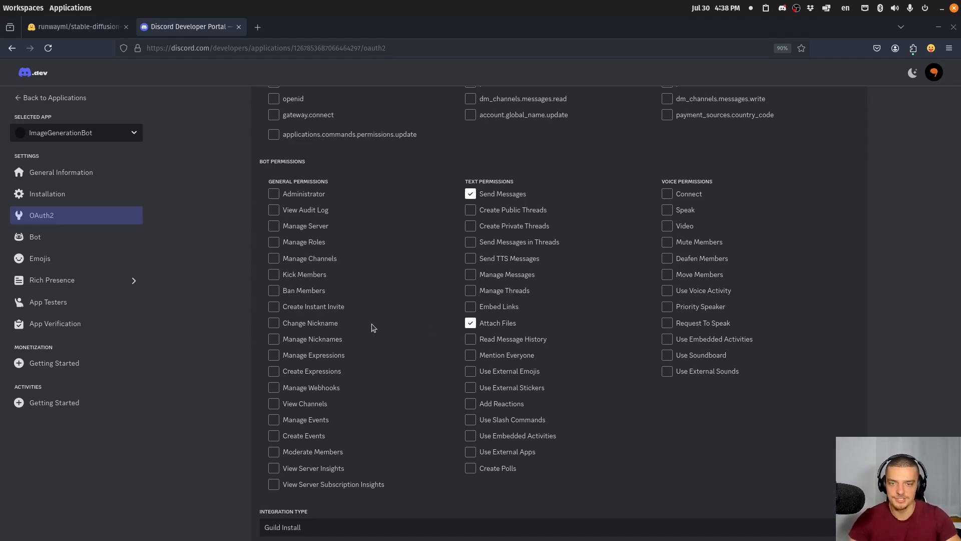
left_click(470, 338)
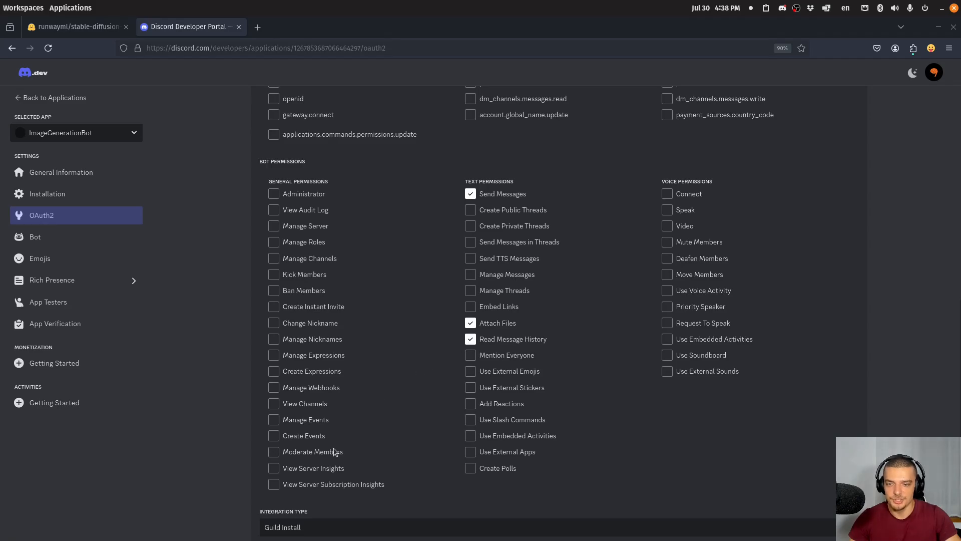
left_click(273, 404)
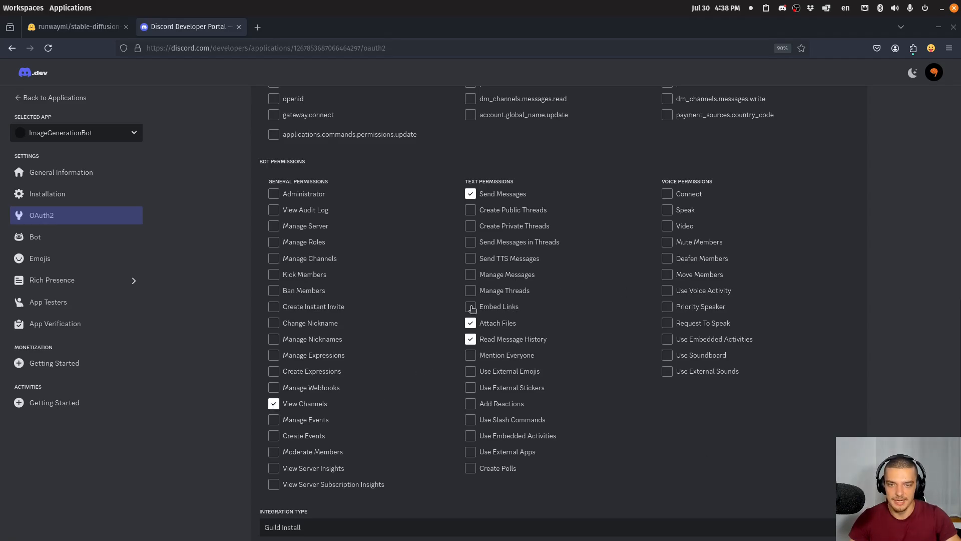
left_click(470, 307)
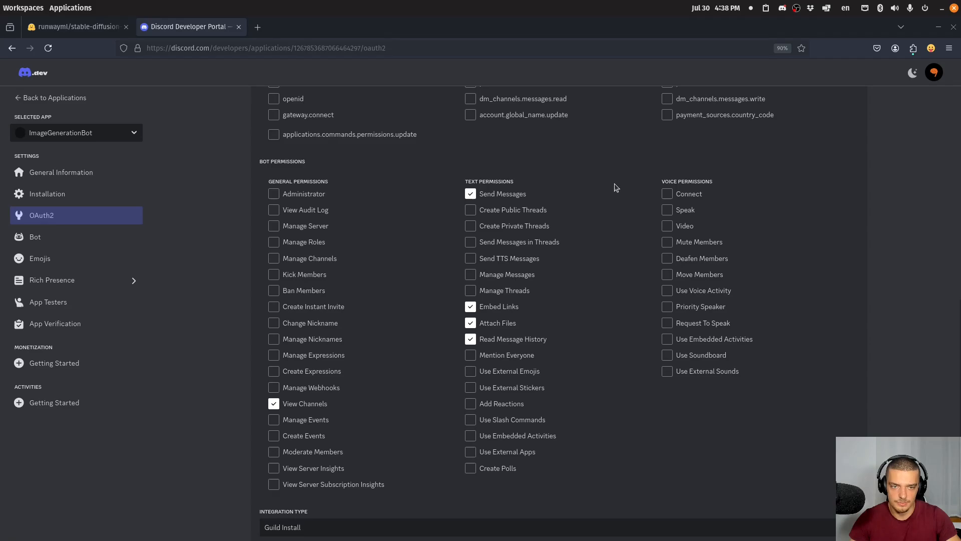
scroll("down", 3)
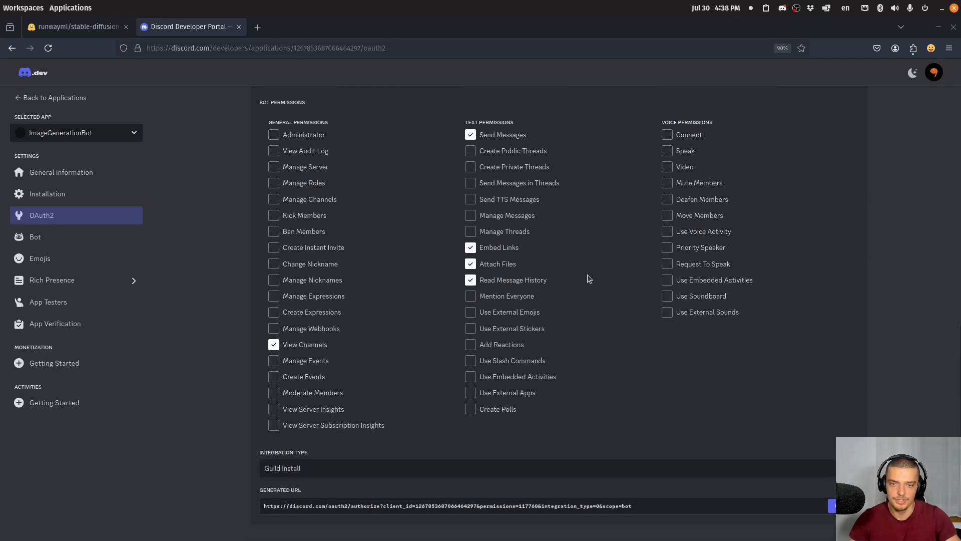
mouse_move(601, 272)
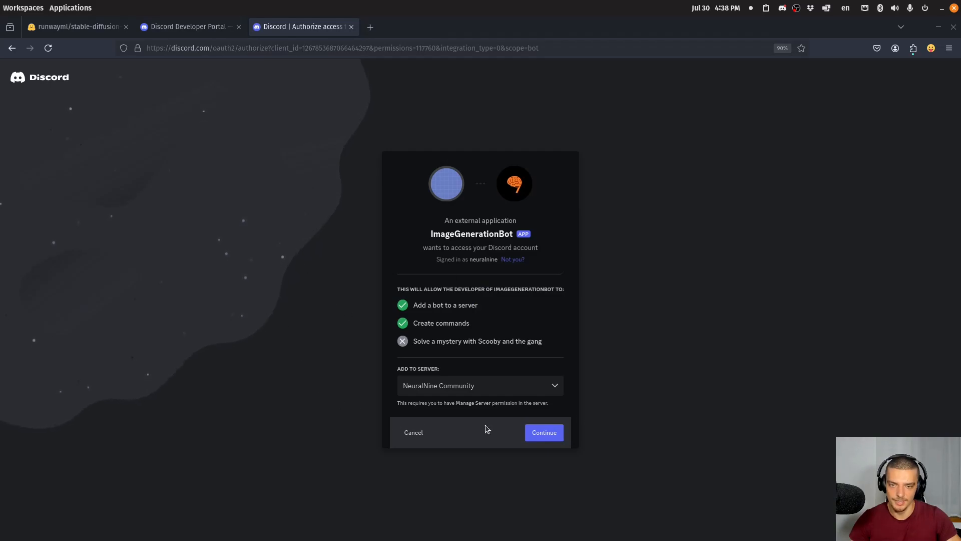
mouse_move(450, 374)
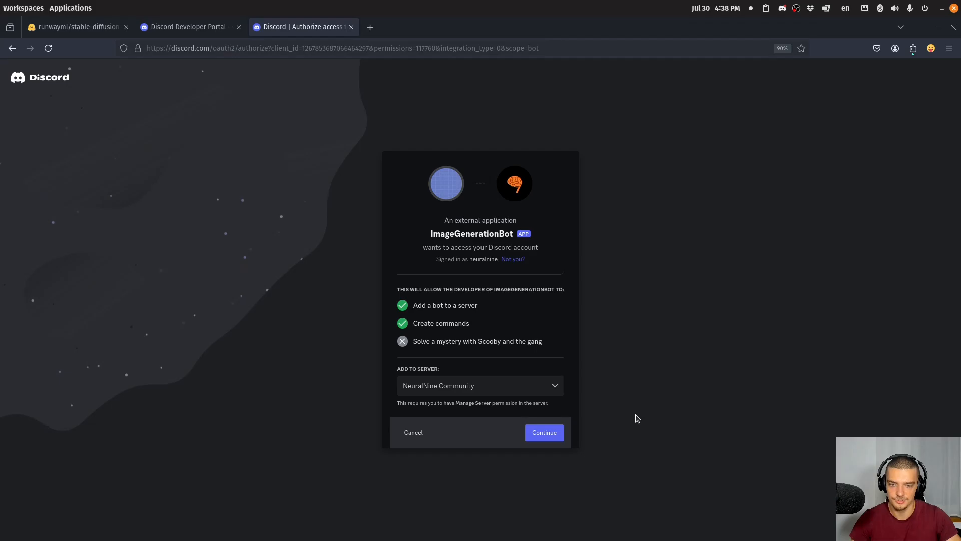
mouse_move(576, 523)
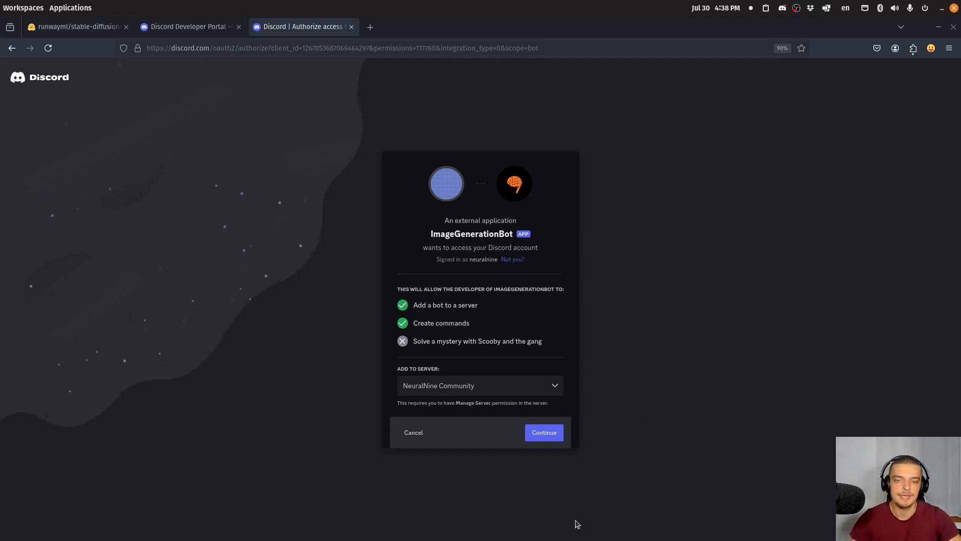
Step: Continue and authorize ImageGenerationBot for the NeuralNine Community server, entering the MFA code
left_click(543, 432)
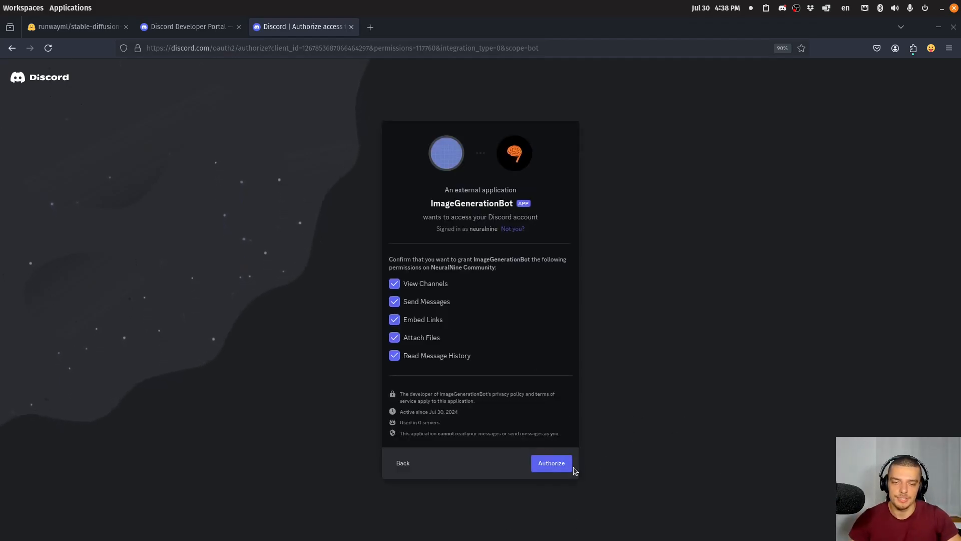
left_click(549, 462)
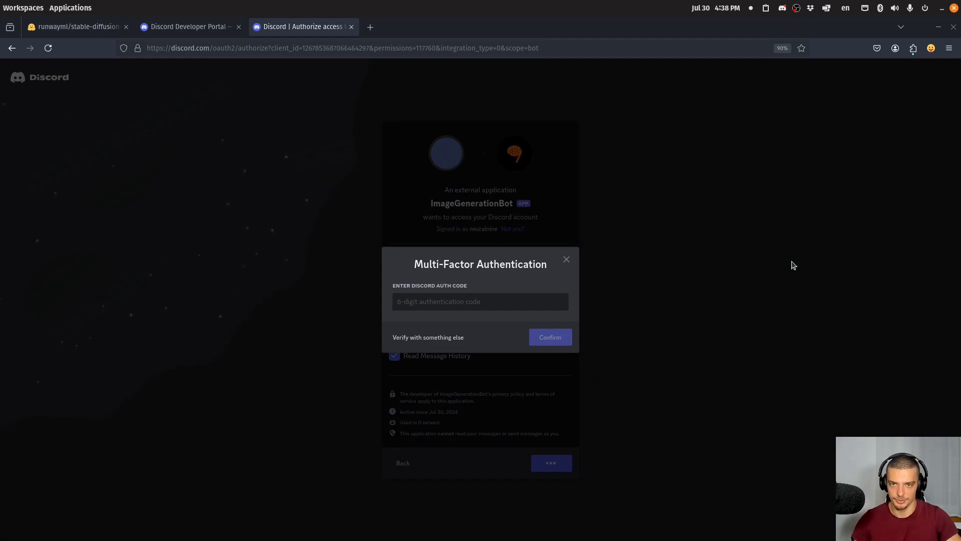
left_click(480, 302)
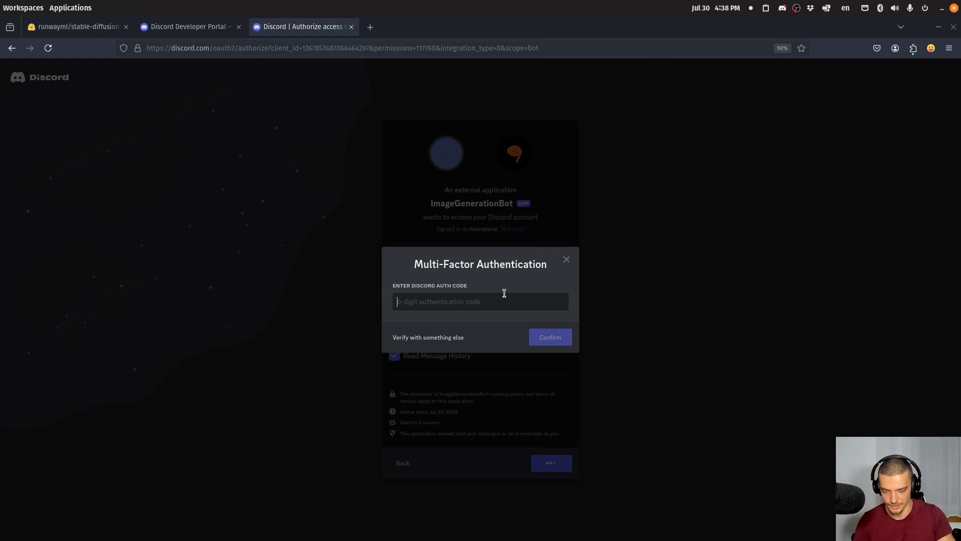
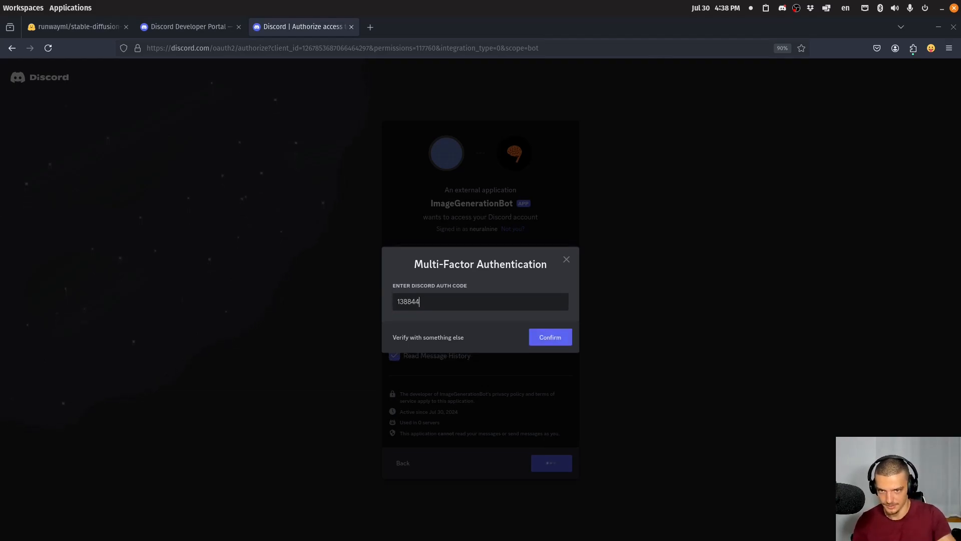
Step: Confirm the MFA code to finish adding the bot, then close the success page
left_click(550, 336)
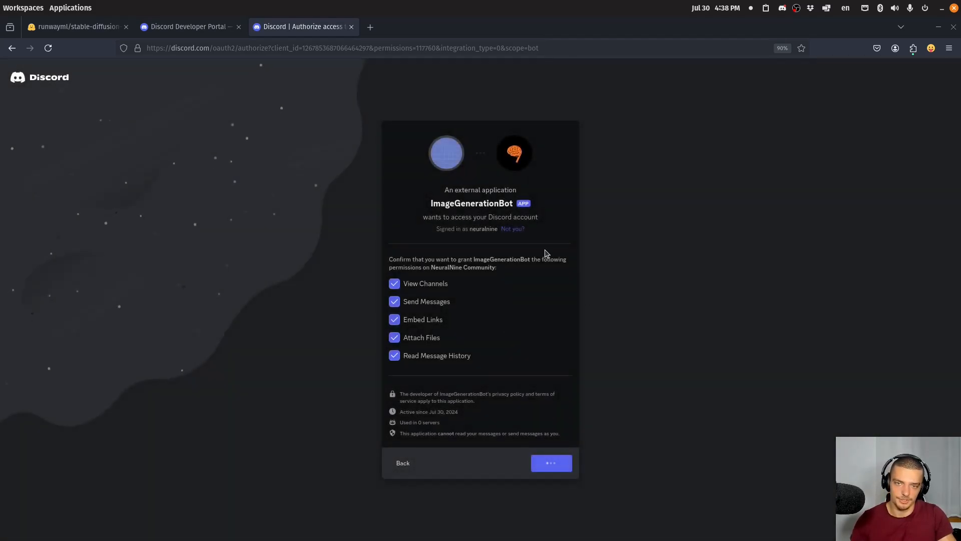
left_click(551, 462)
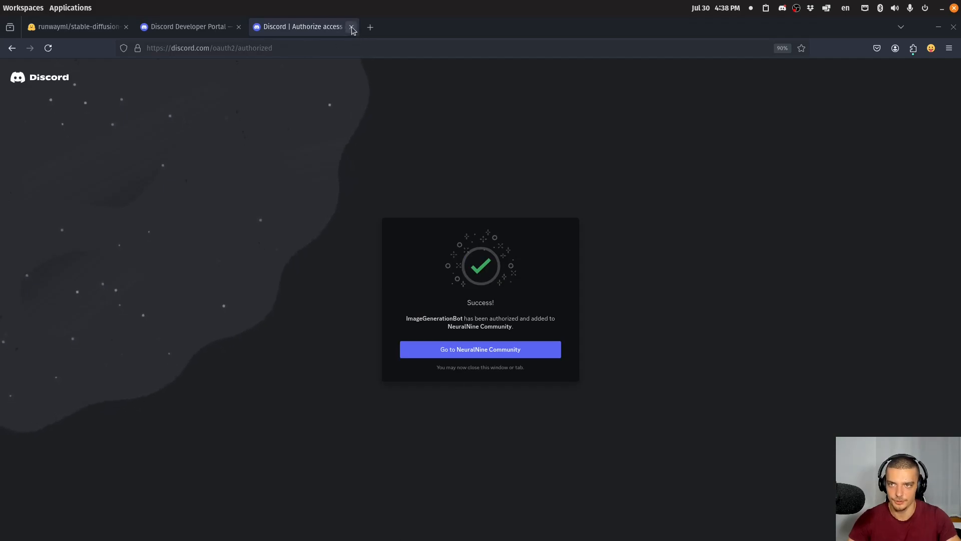
left_click(352, 26)
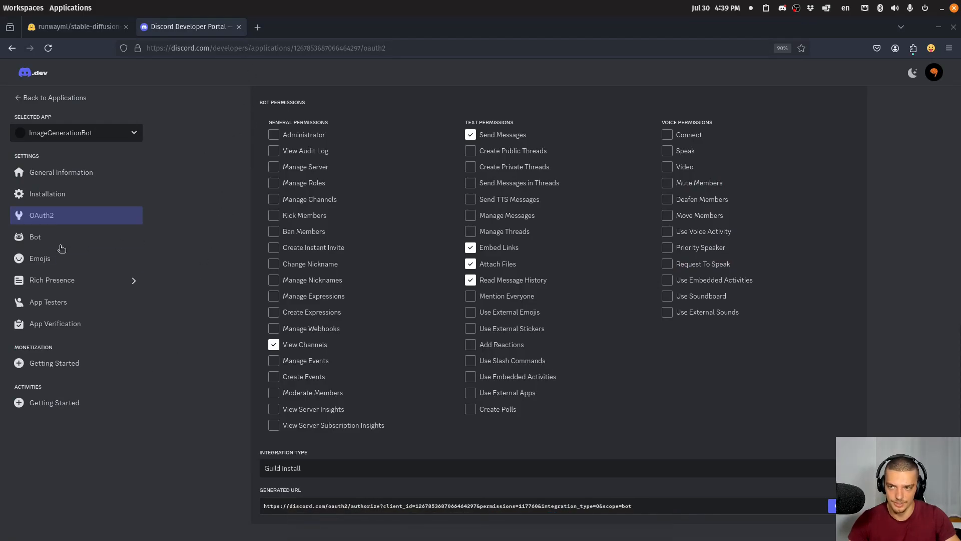
Step: On the Bot page, reset ImageGenerationBot's token and confirm to generate a fresh one
left_click(35, 237)
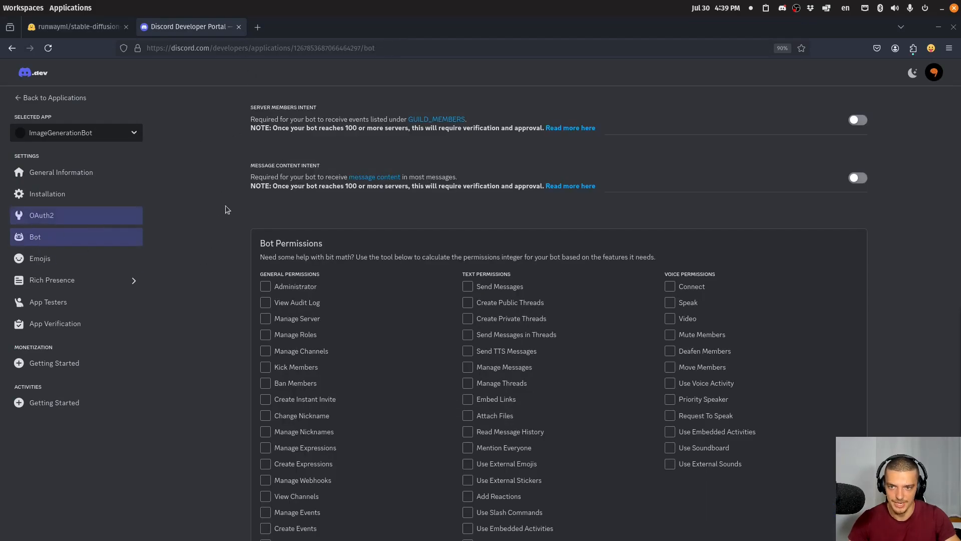
scroll("up", 3)
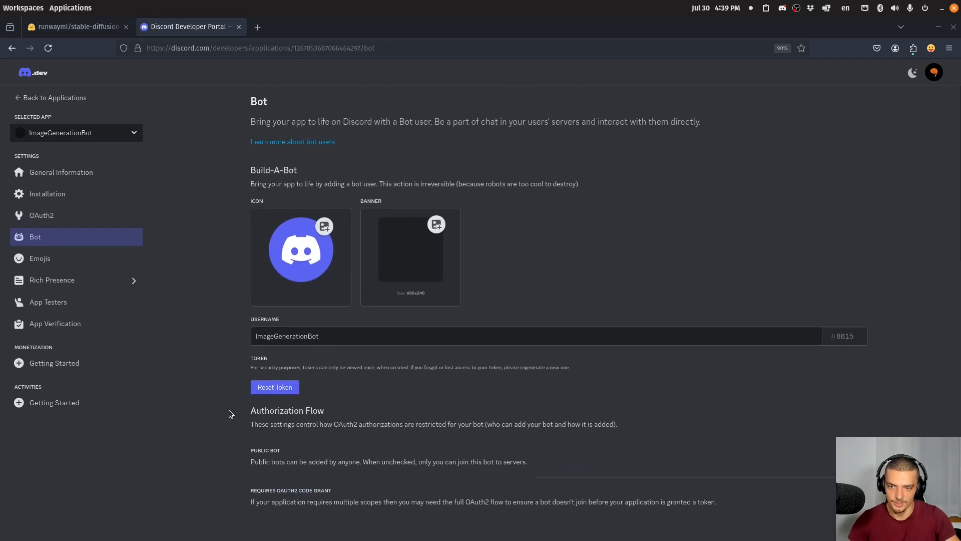
mouse_move(280, 390)
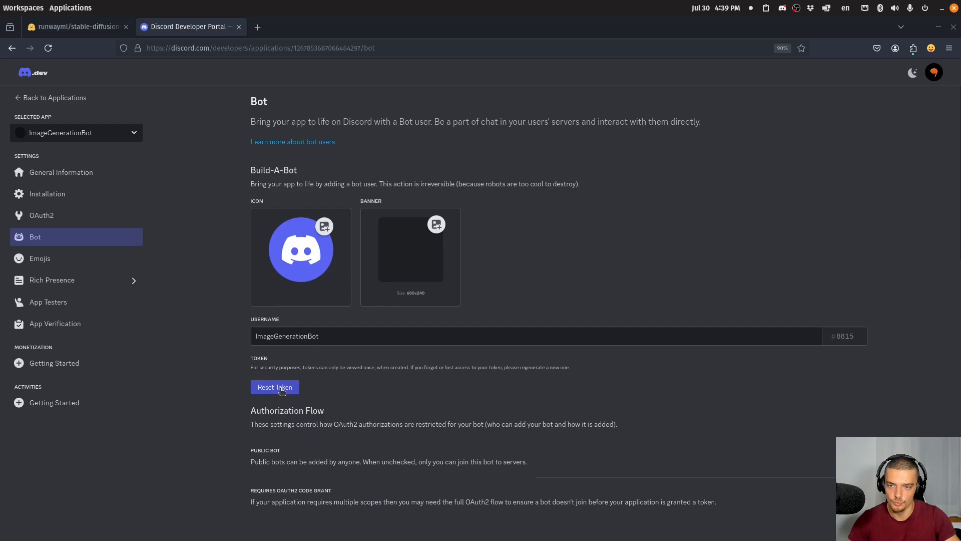
left_click(275, 386)
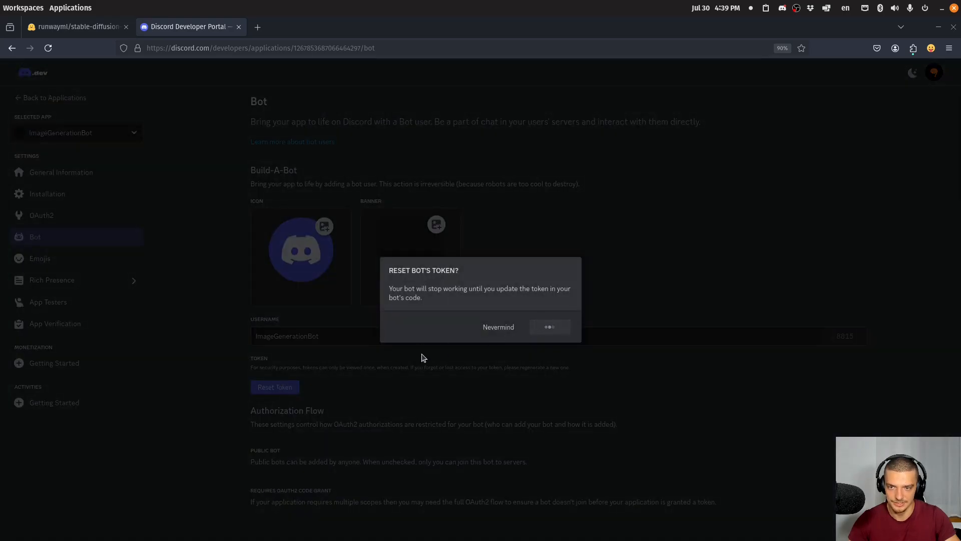
left_click(549, 326)
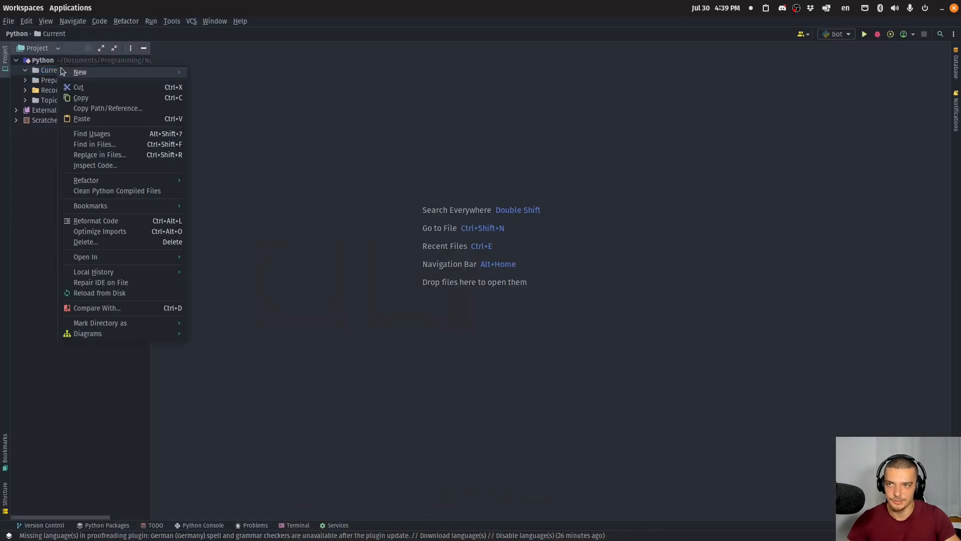
mouse_move(80, 72)
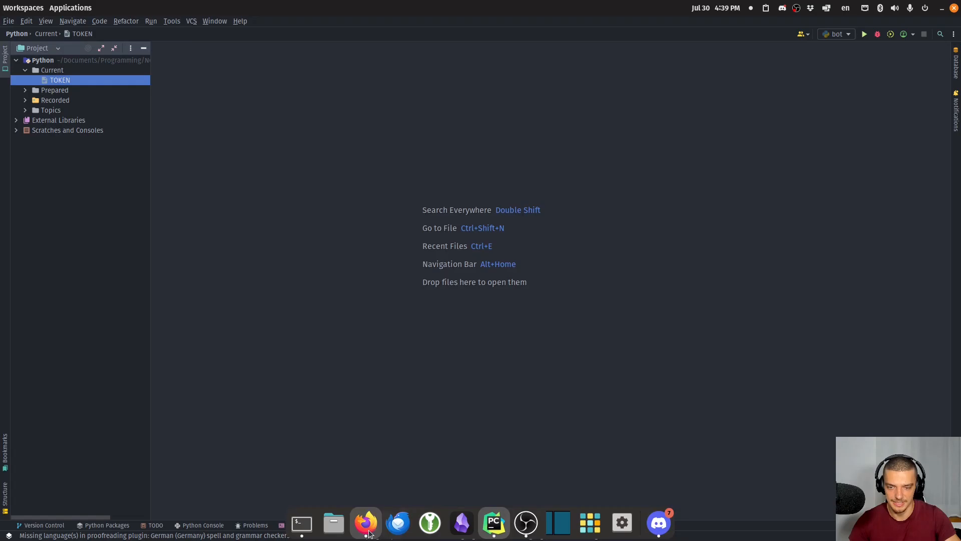
Step: Return to the Developer Portal where the fresh bot token is ready to copy
left_click(364, 523)
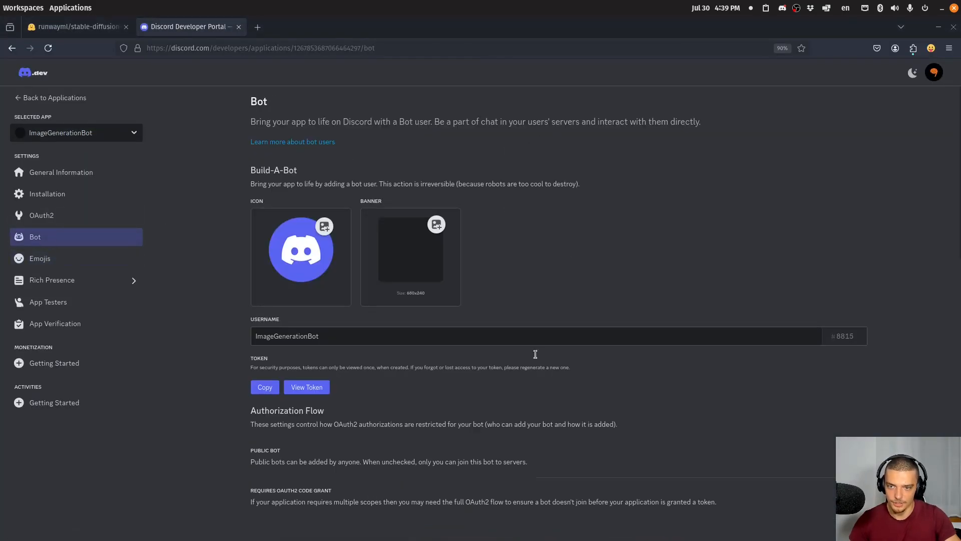
Step: Enable the Message Content privileged intent for the bot and save, then view General Information
scroll("down", 3)
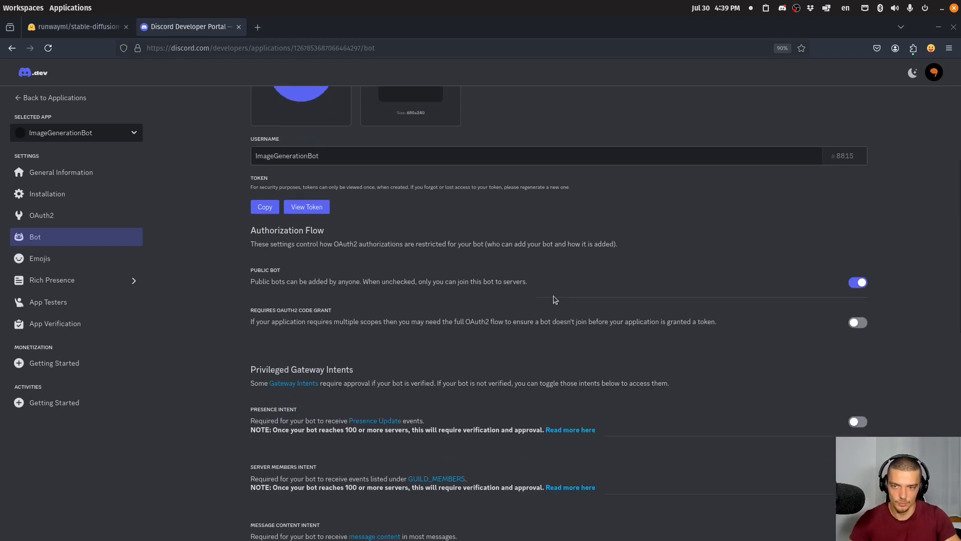
scroll("down", 3)
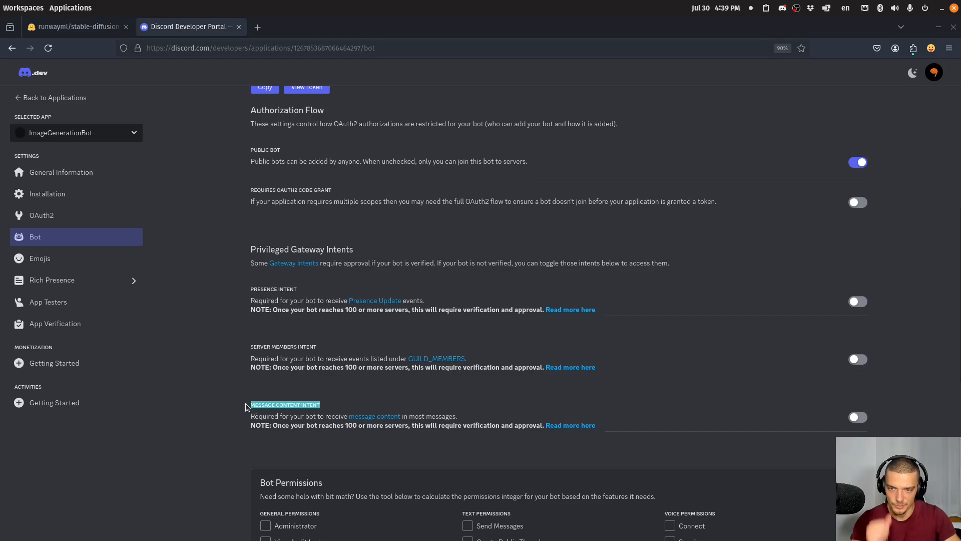
mouse_move(495, 400)
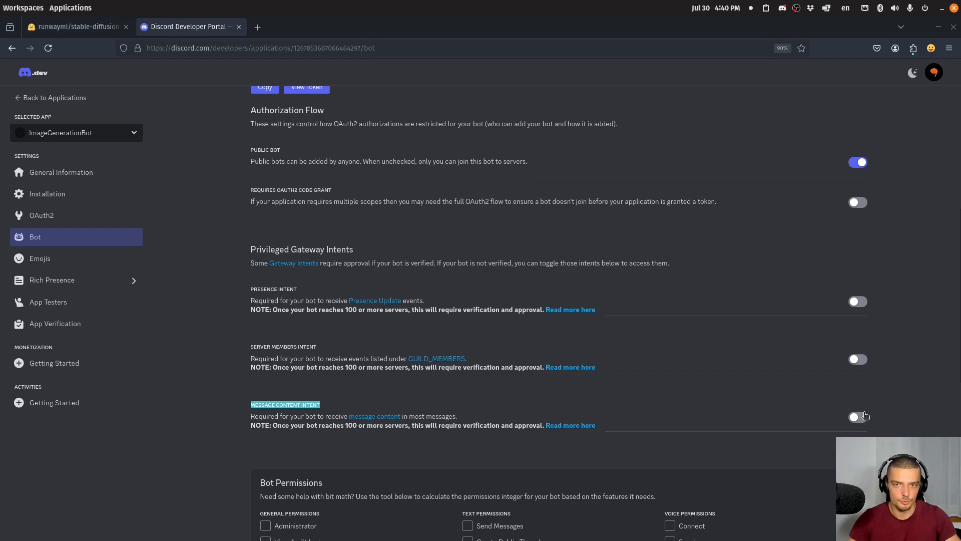
left_click(857, 416)
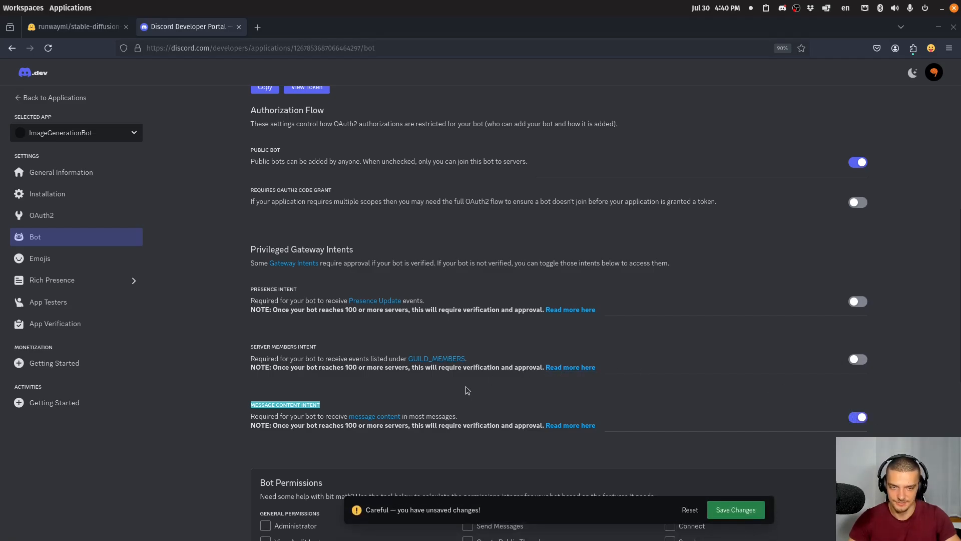
left_click(734, 510)
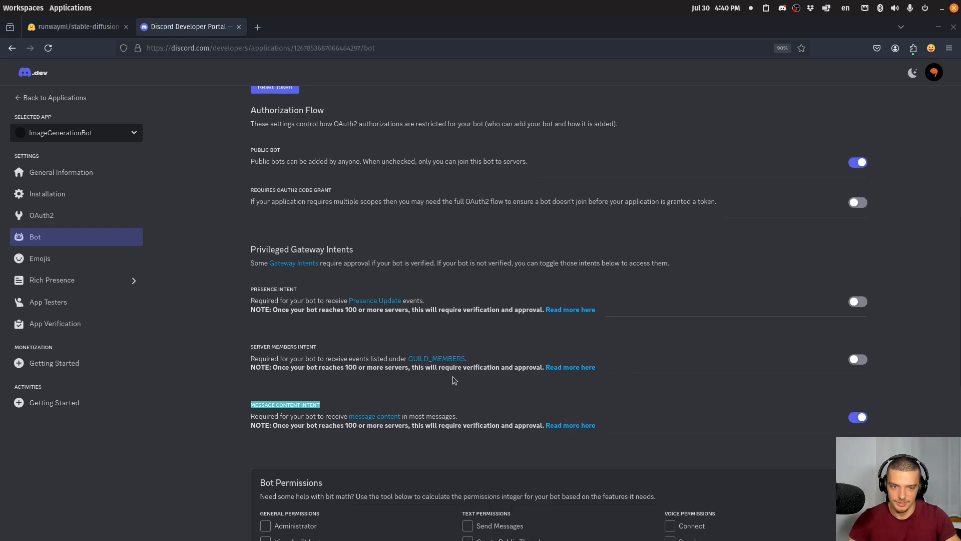
scroll("down", 3)
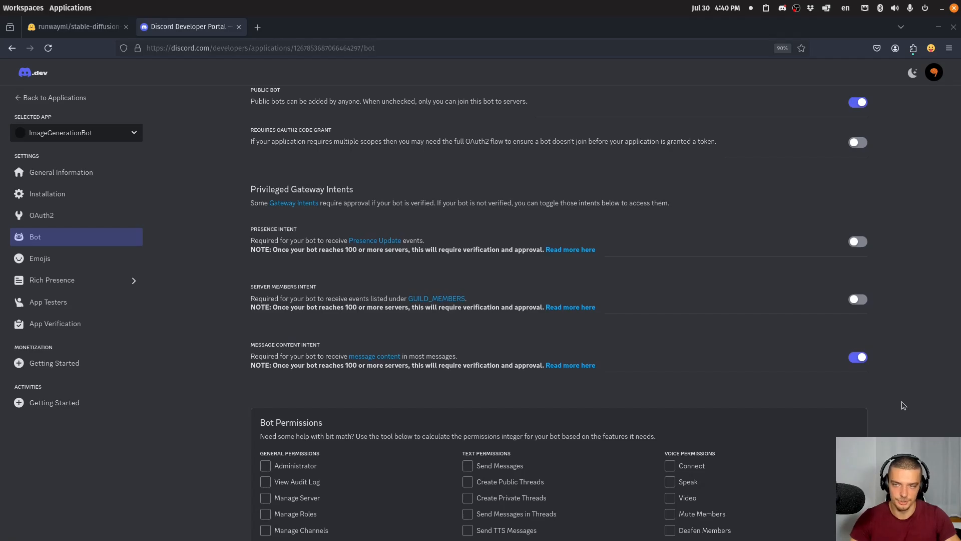
left_click(61, 172)
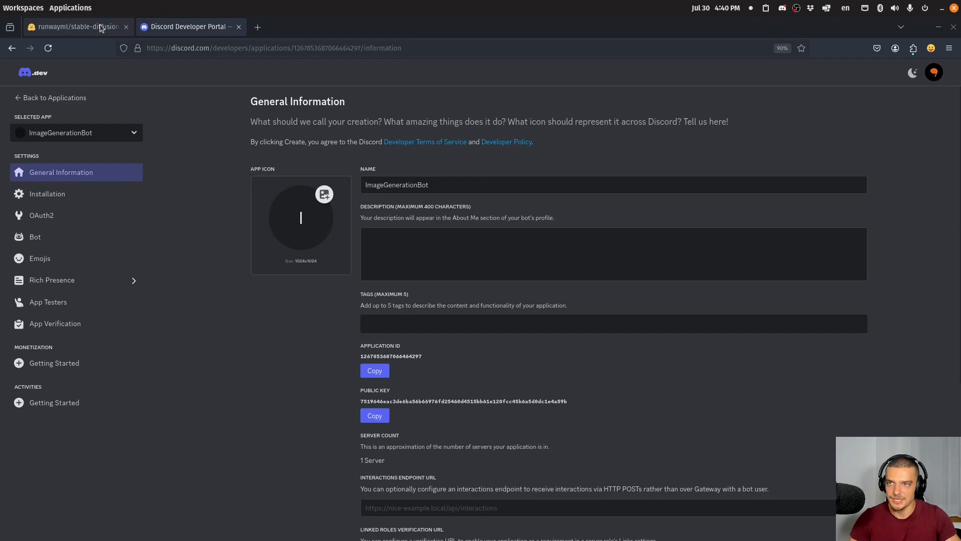
Step: Select the Diffusers example code on the runwayml/stable-diffusion-v1-5 Hugging Face model card
left_click(73, 26)
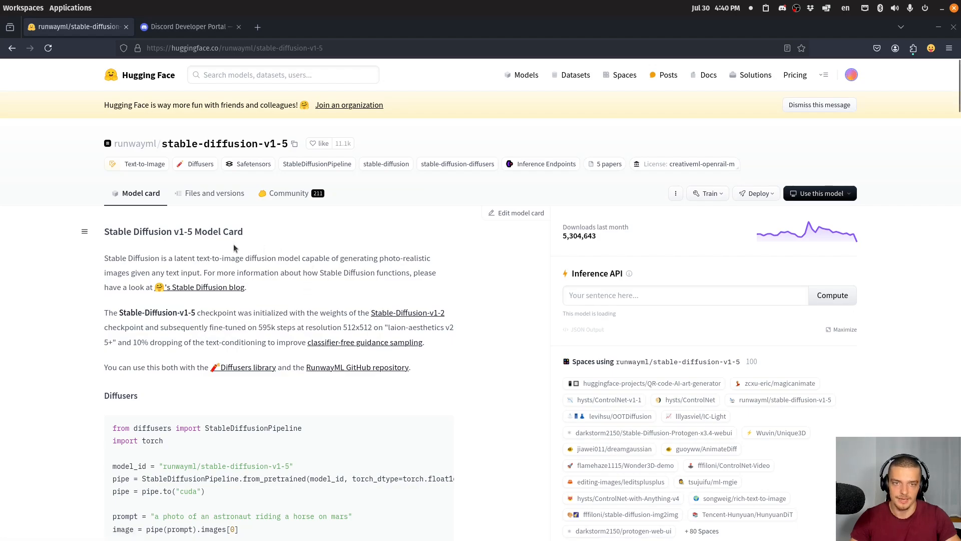
mouse_move(231, 253)
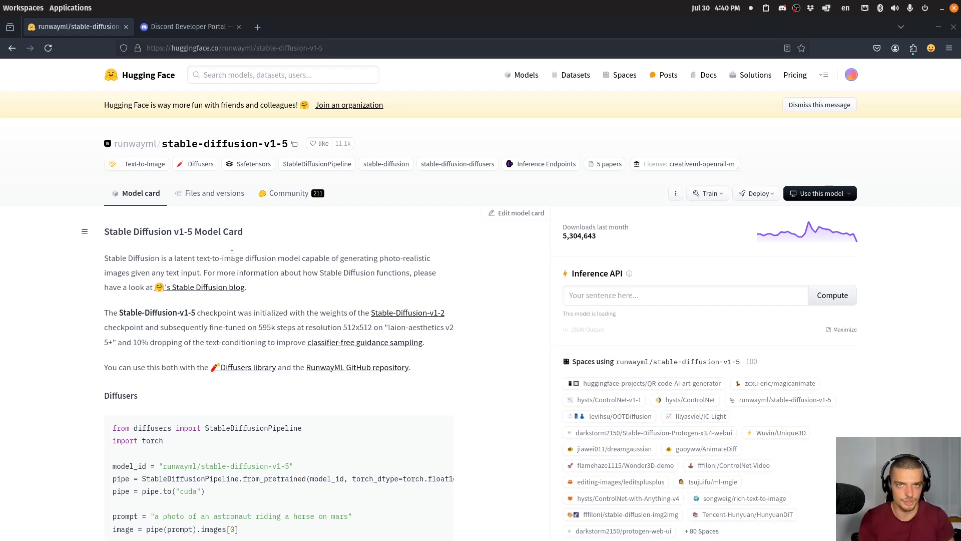
scroll("down", 3)
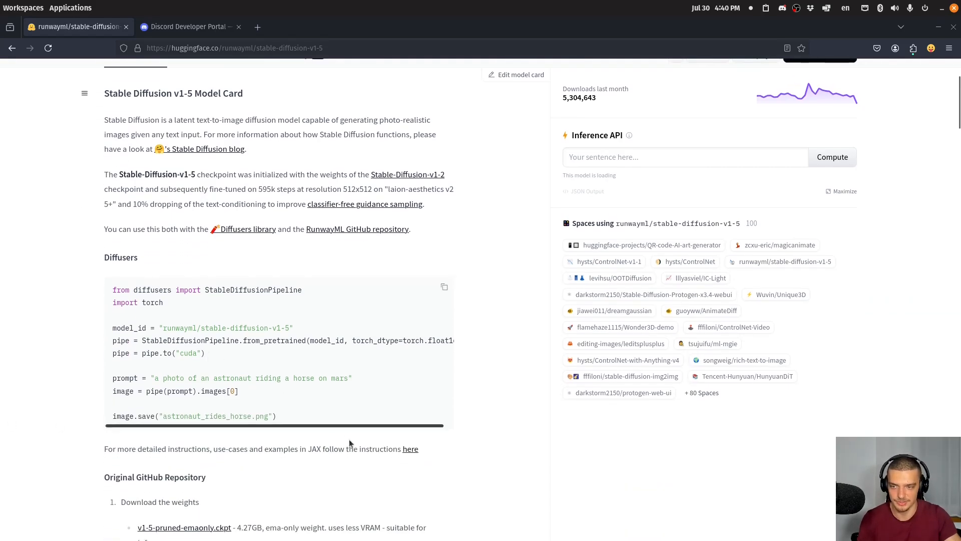
double_click(120, 289)
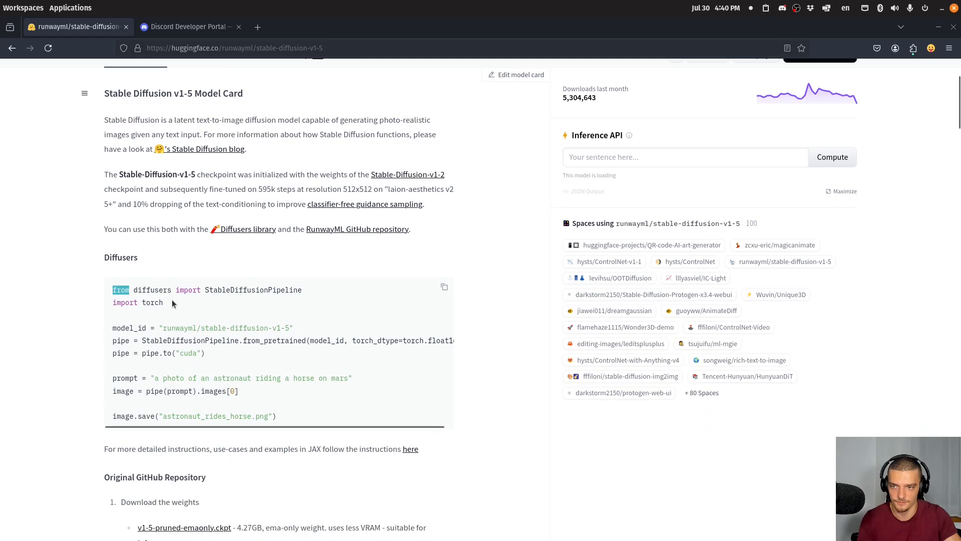
double_click(253, 289)
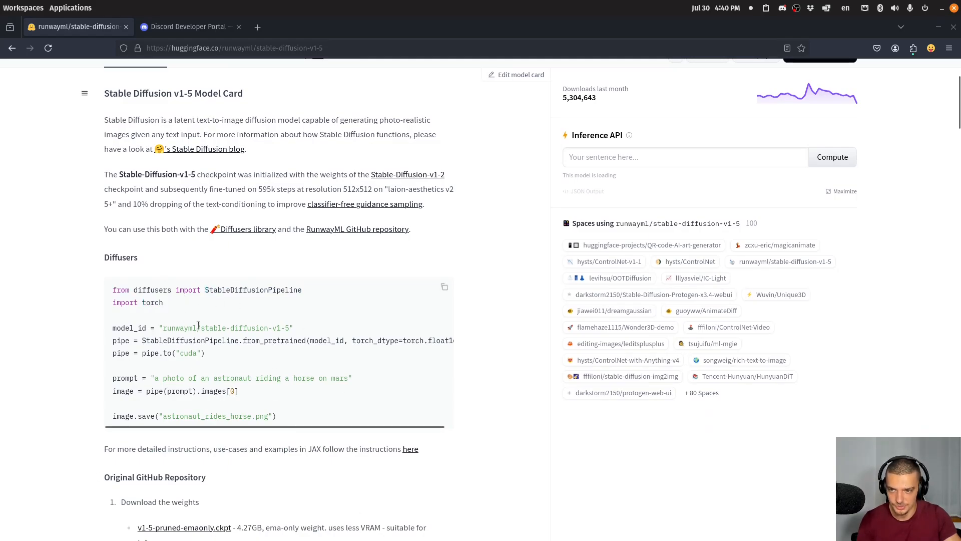
mouse_move(328, 349)
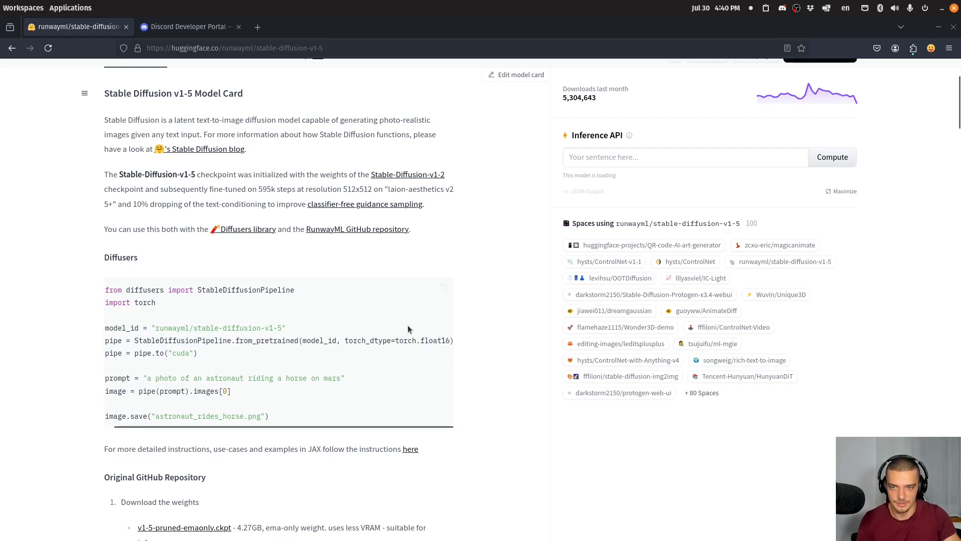
mouse_move(198, 367)
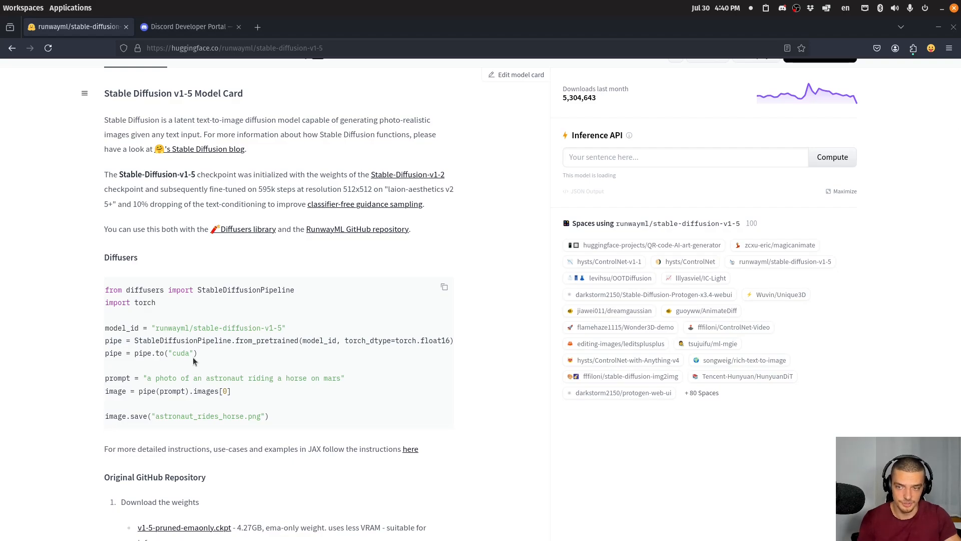
left_click_drag(104, 92, 205, 353)
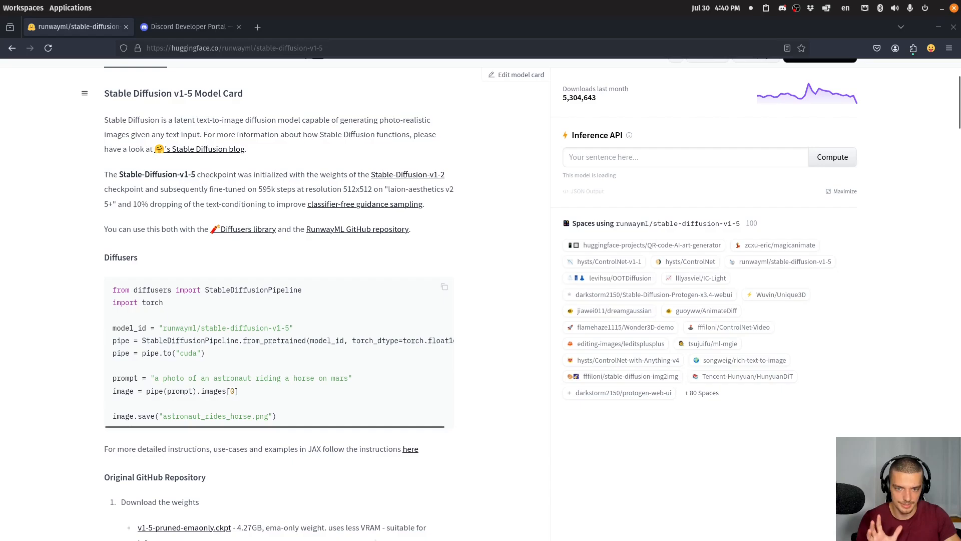
mouse_move(362, 367)
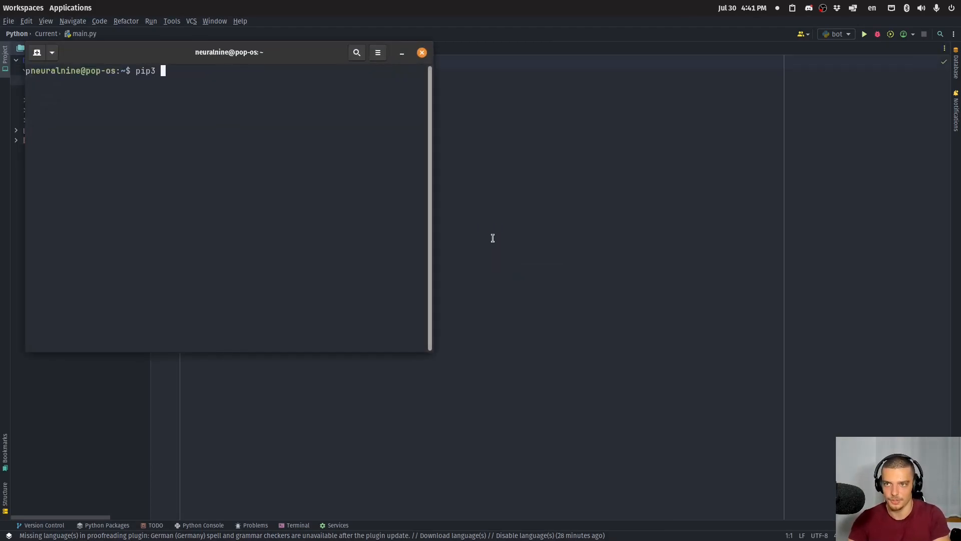
Step: Run pip3 freeze | grep discord to confirm discord.py 2.4.0 is installed
key("BackSpace")
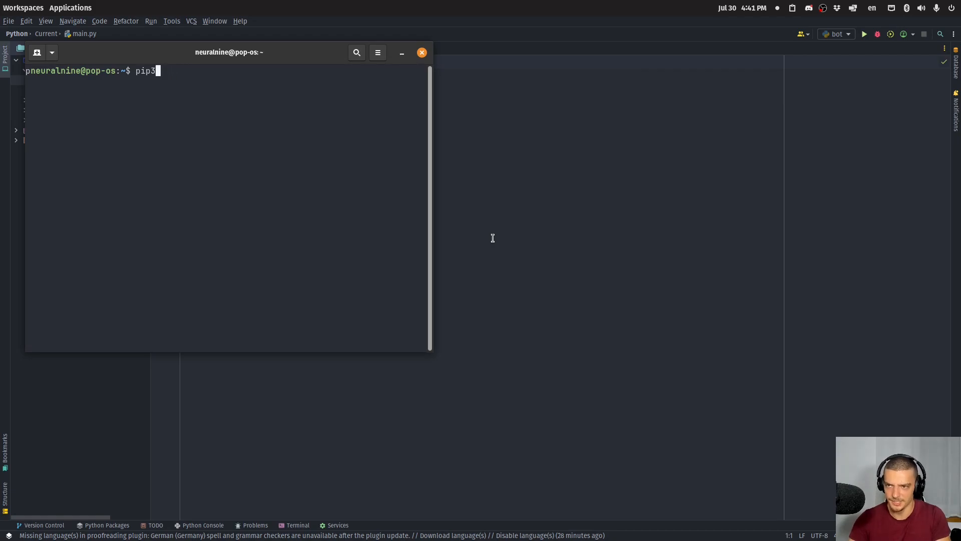
type("freeze |")
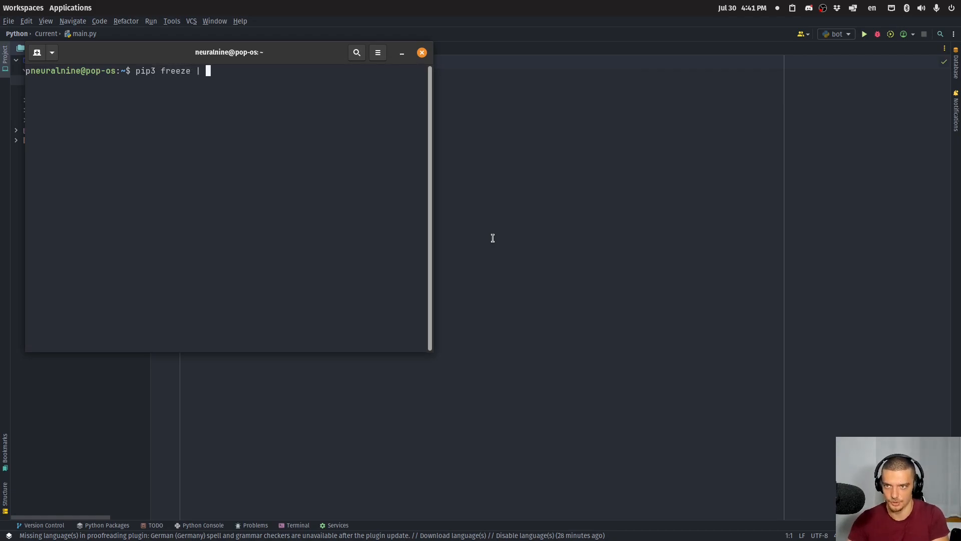
type("grep discord")
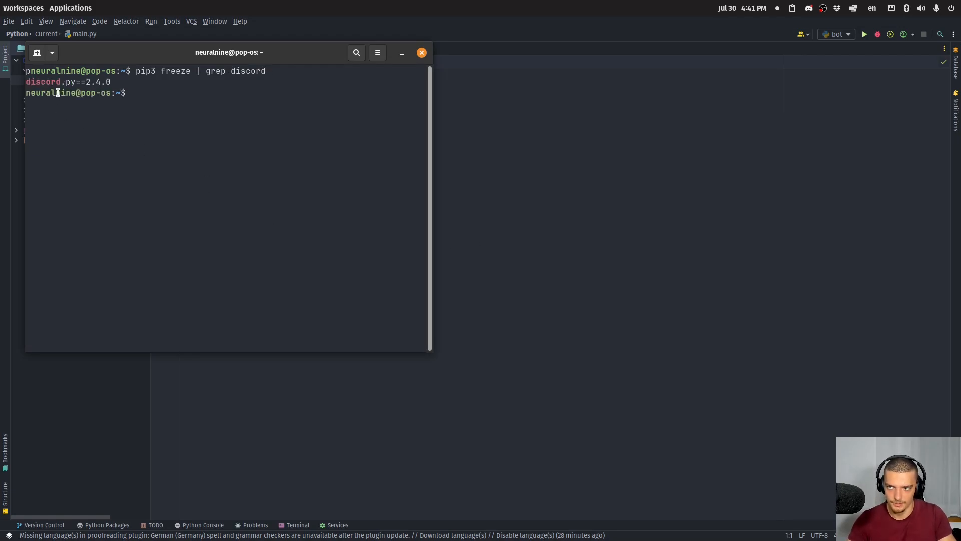
Step: Prepare pip3 install diffusers discord.py torch, then close the terminal
type("pip")
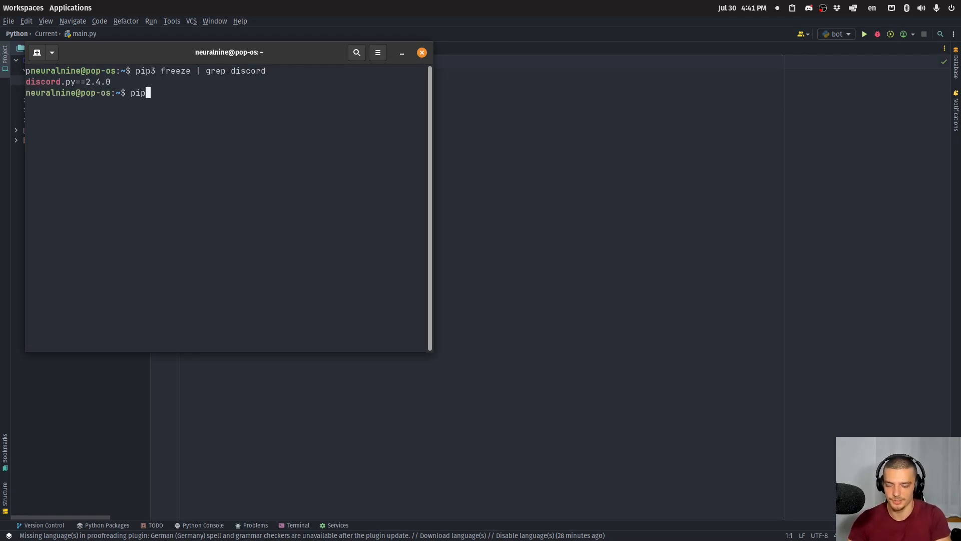
type("3 inst")
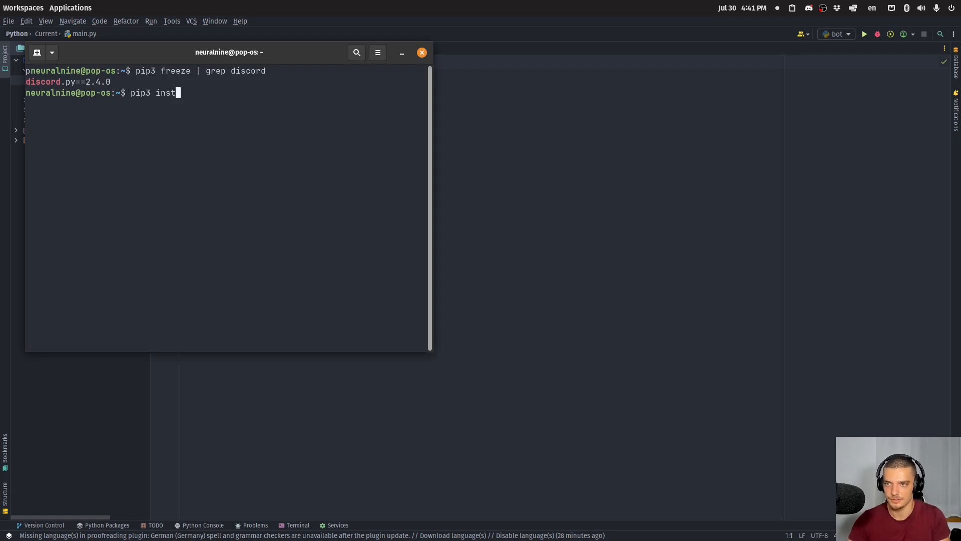
type("all diffusers")
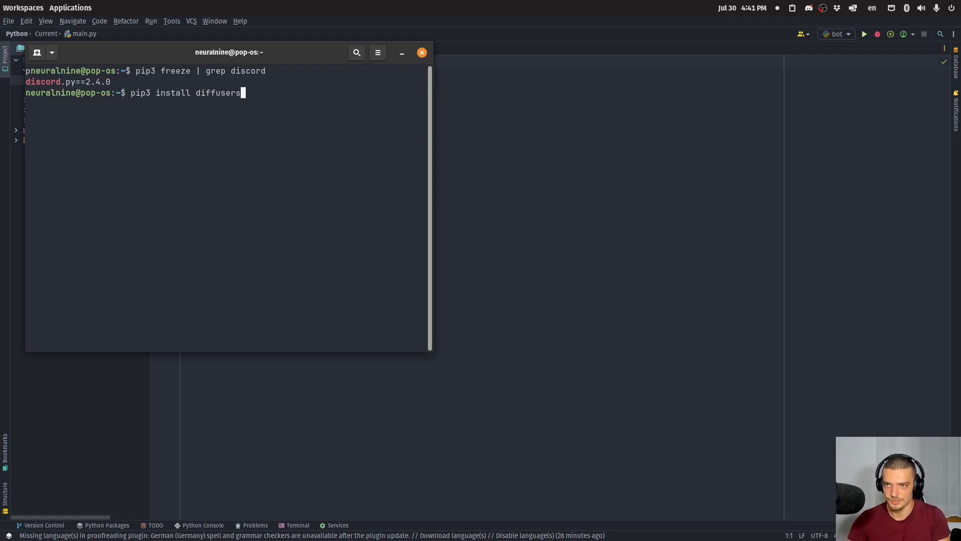
type("discord.py")
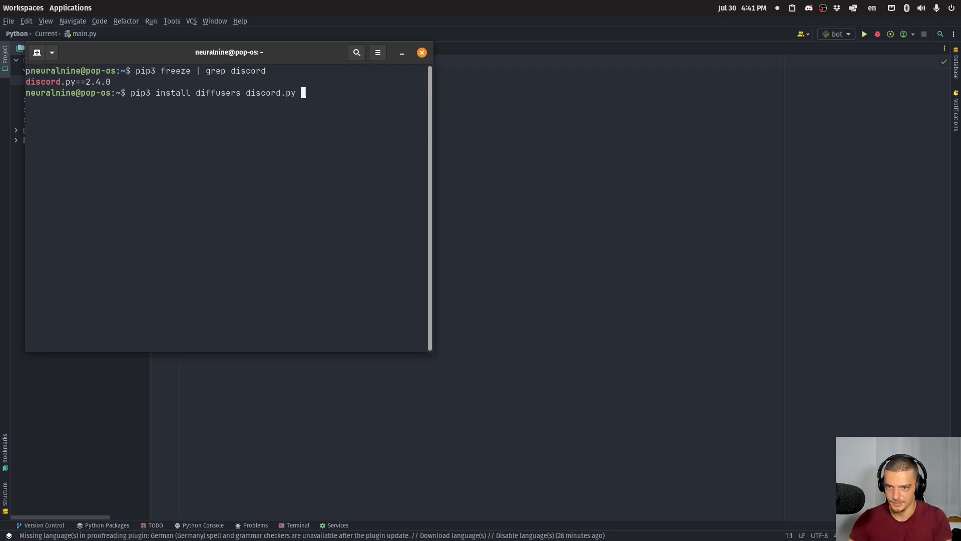
type("torch")
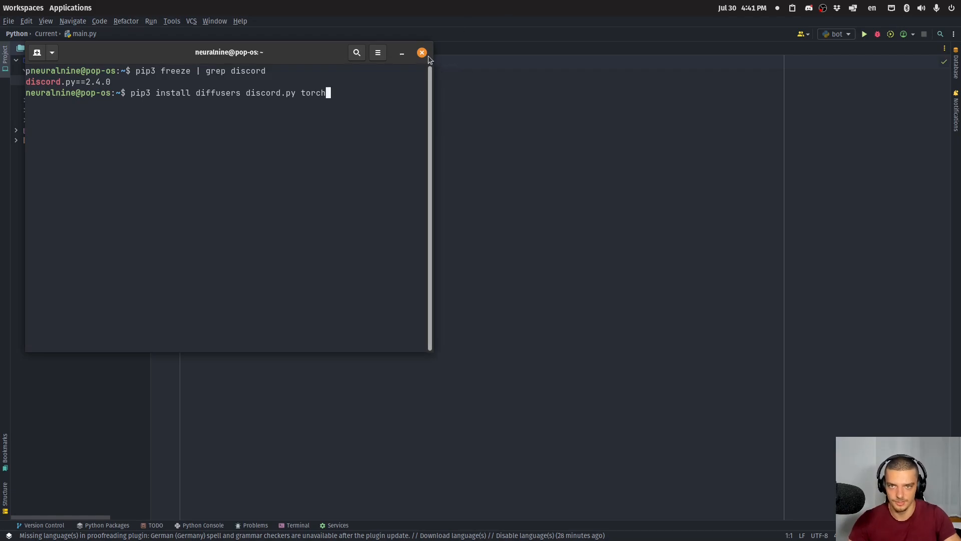
left_click(421, 52)
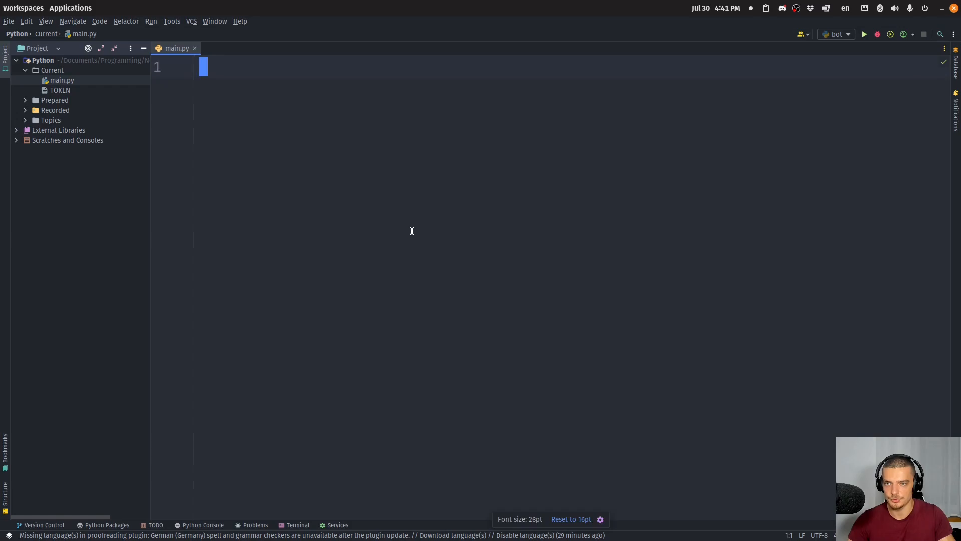
Step: Import os and set os.environ['TF_CPP_MIN_LOG_LEVEL'] = '3' at the top of main.py
type("import os")
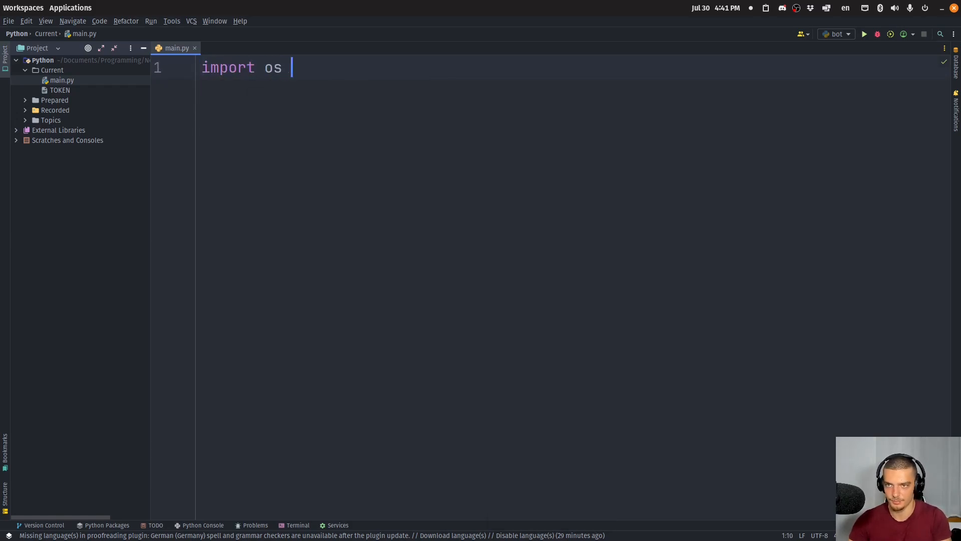
type("os.")
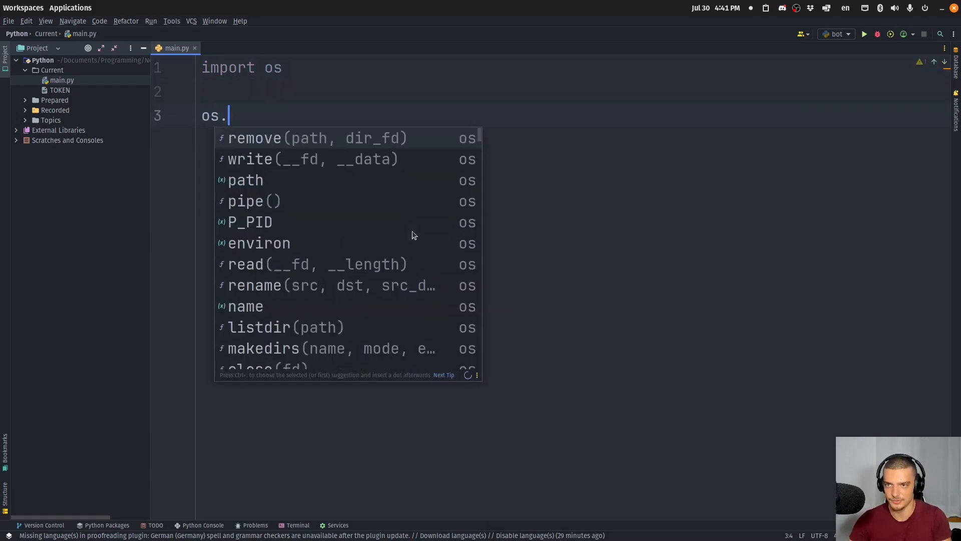
type("environ")
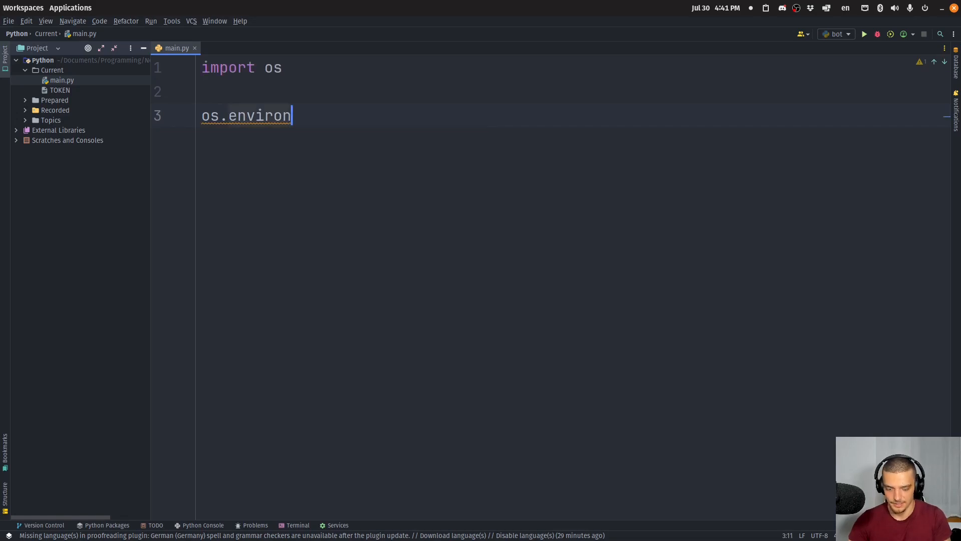
type("['TE']")
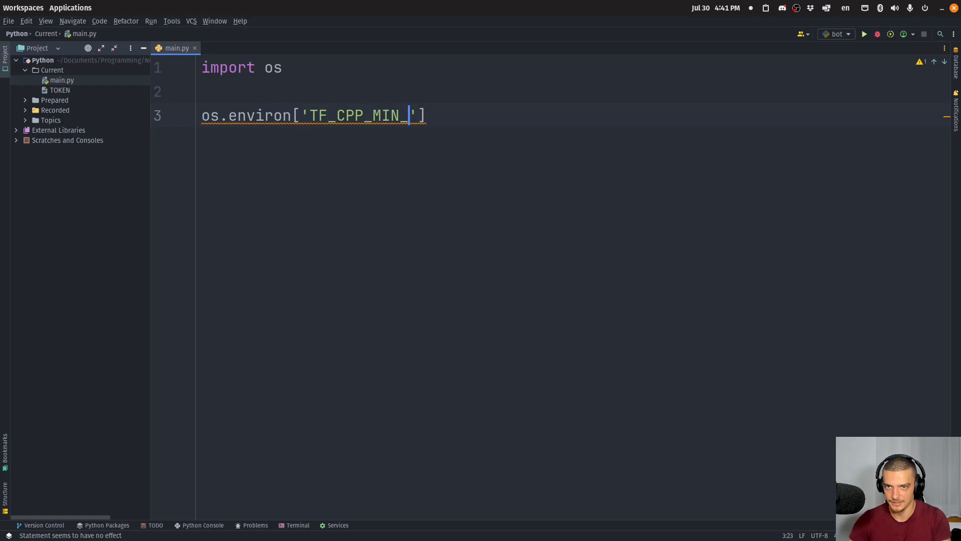
type("LOG_LEVEL")
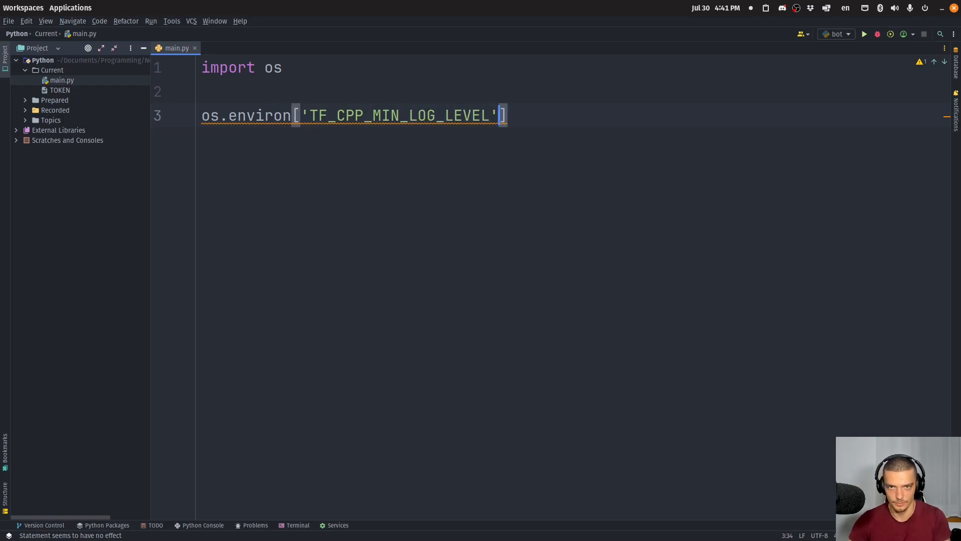
type("= '3'")
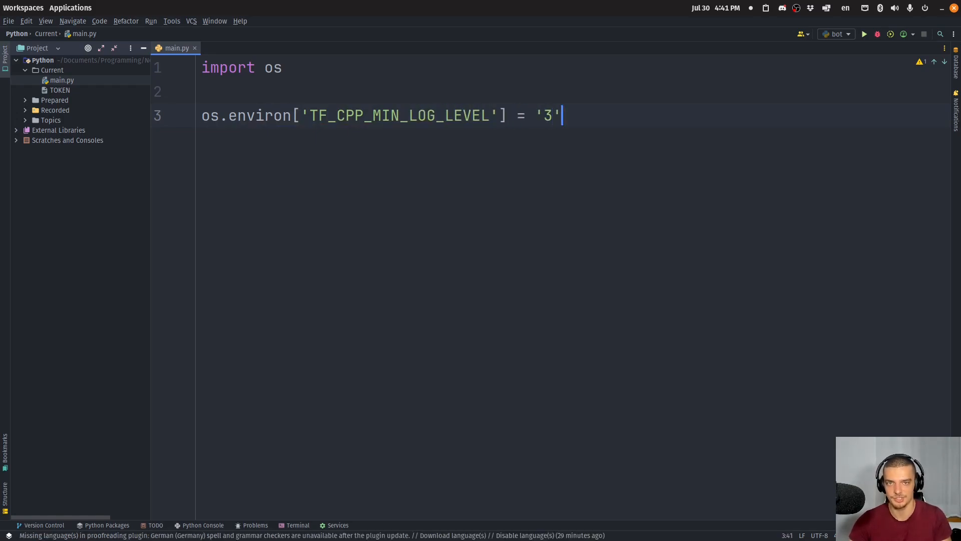
key("enter")
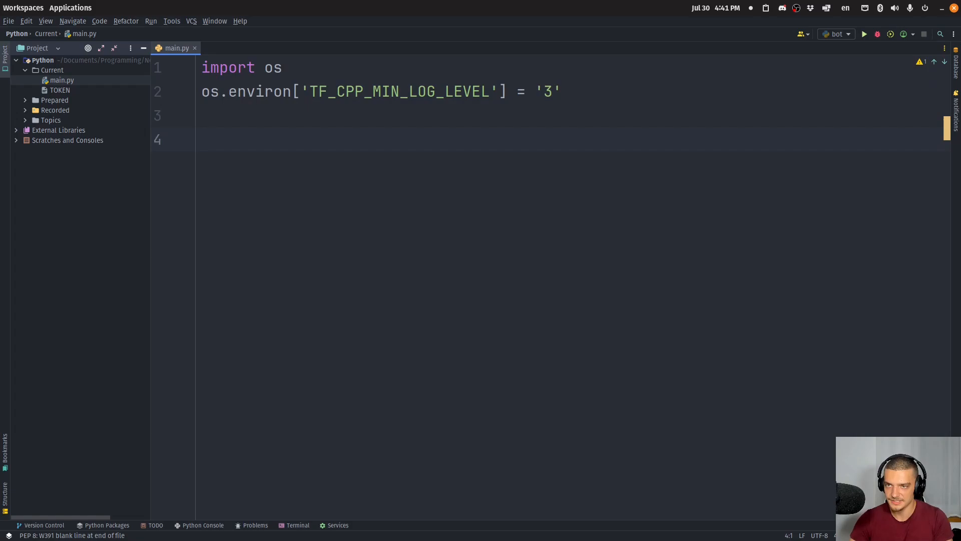
Step: Add imports for uuid, torch, discord and StableDiffusionPipeline from diffusers
type("import")
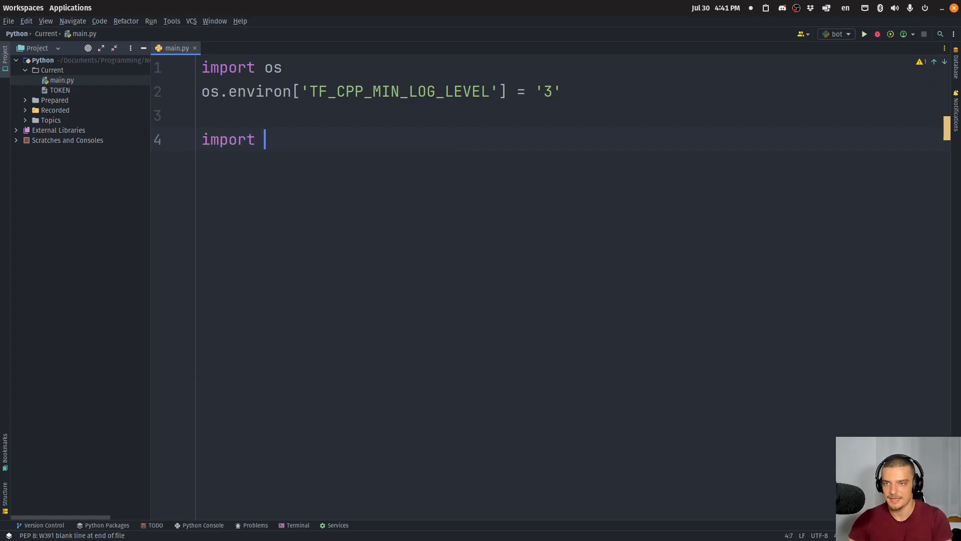
type("uuid")
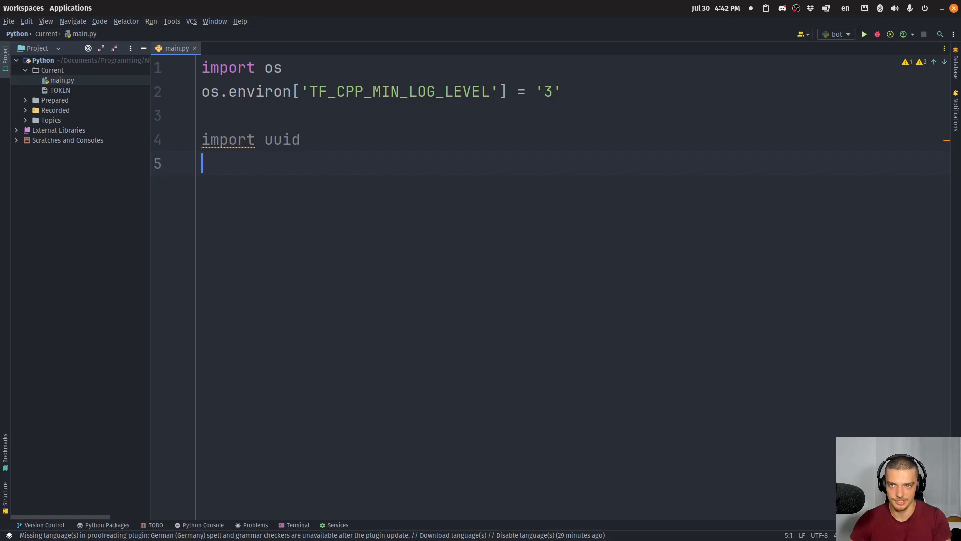
type("import")
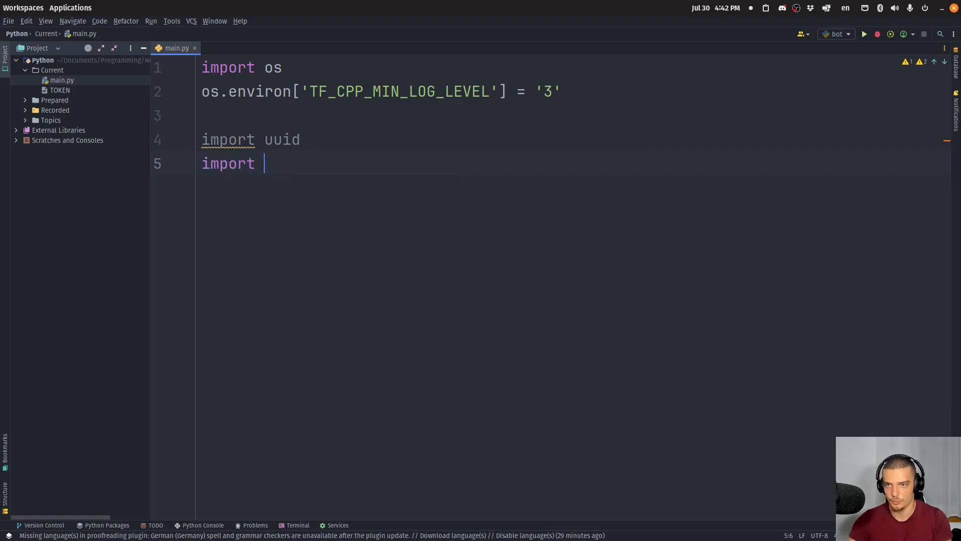
type("torch")
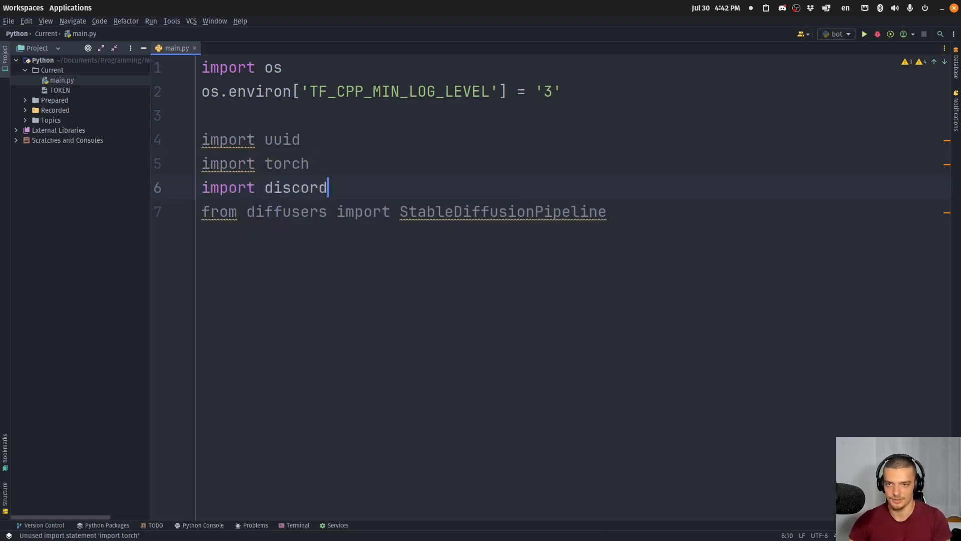
double_click(502, 211)
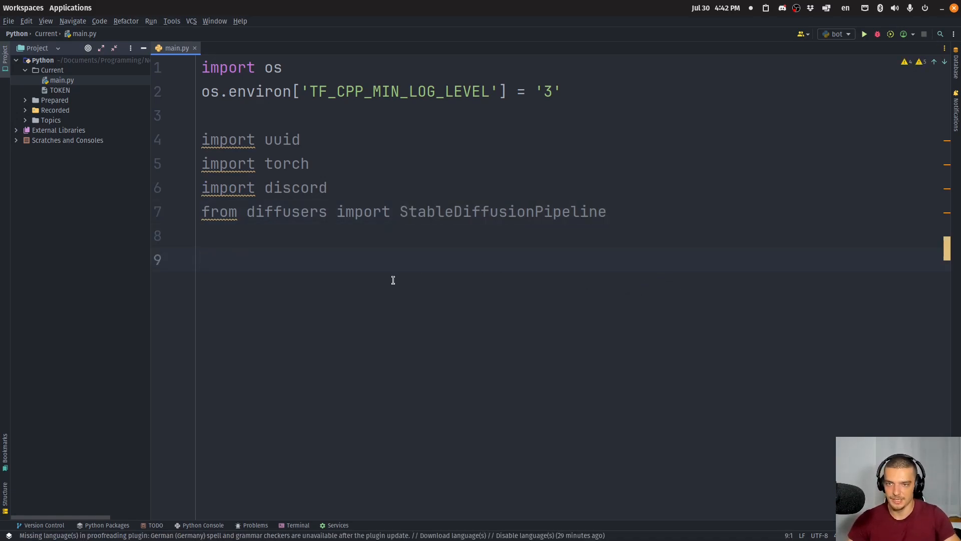
mouse_move(355, 390)
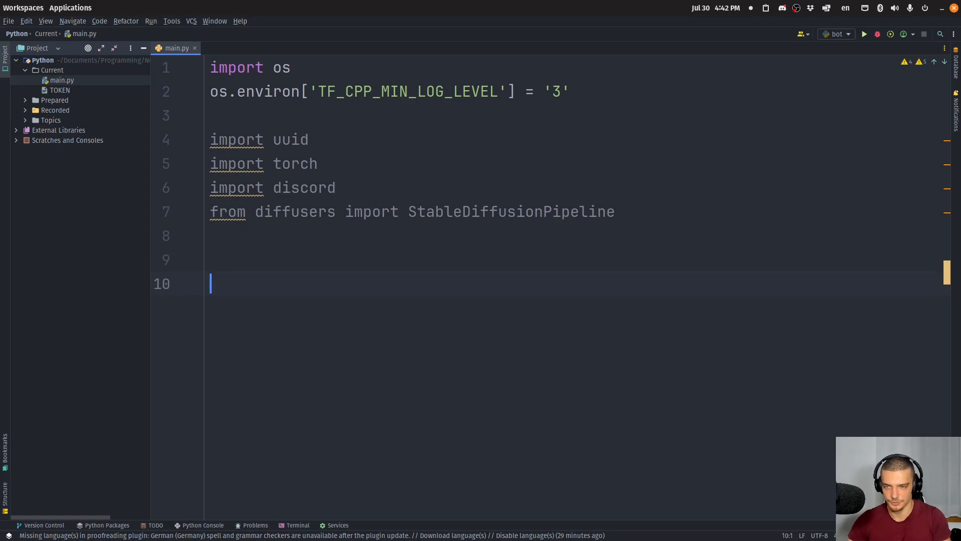
Step: Build StableDiffusionPipeline from runwayml stable-diffusion-v1-5 in torch.float16 on "cuda", then TOKEN = open('TOKEN', 'r').read()
type("model_id = \"runwayml/stable-diffusion-v1-5")
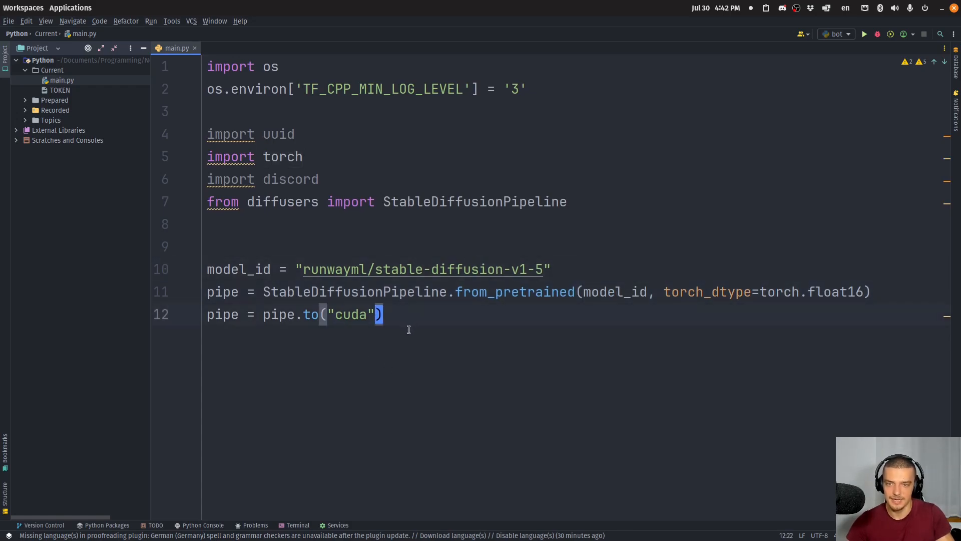
key("enter")
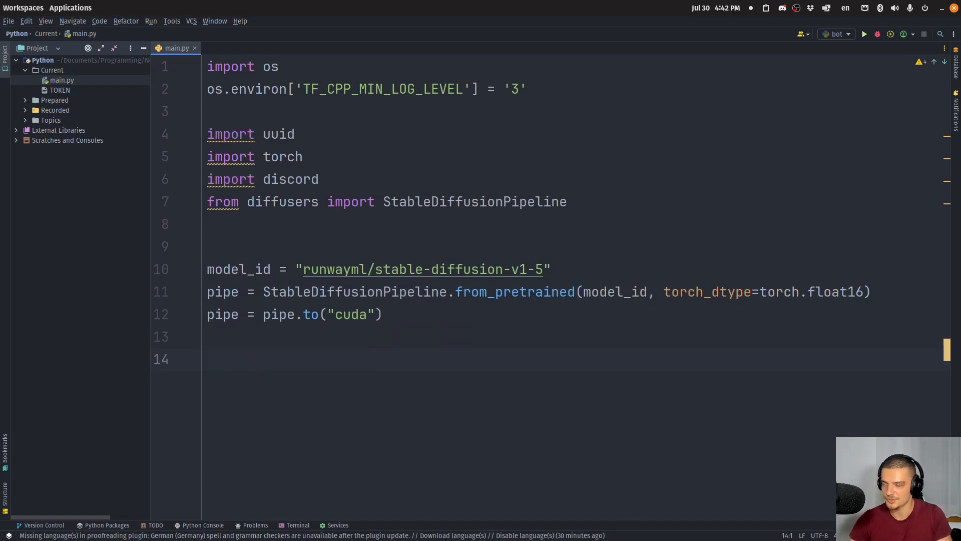
type("TOKEN")
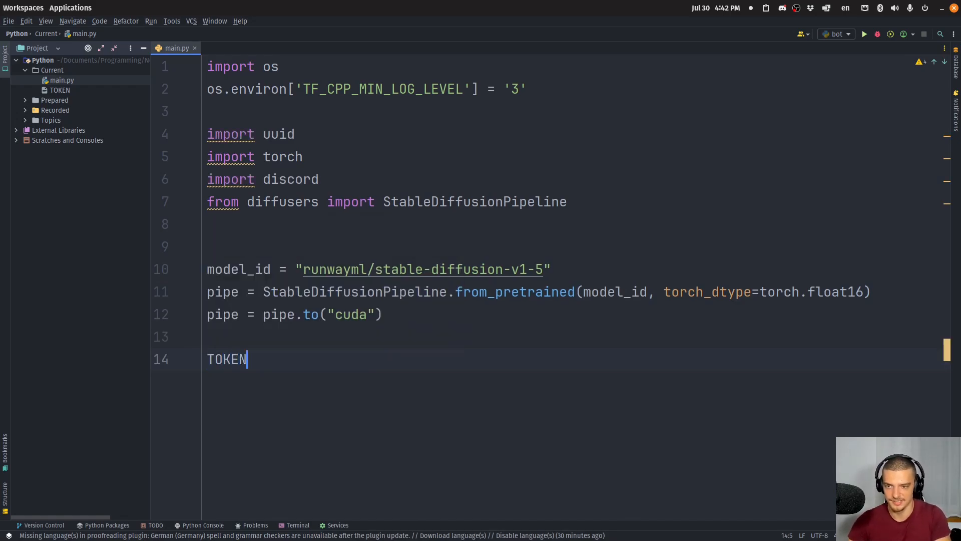
type("= open('TOKEN")
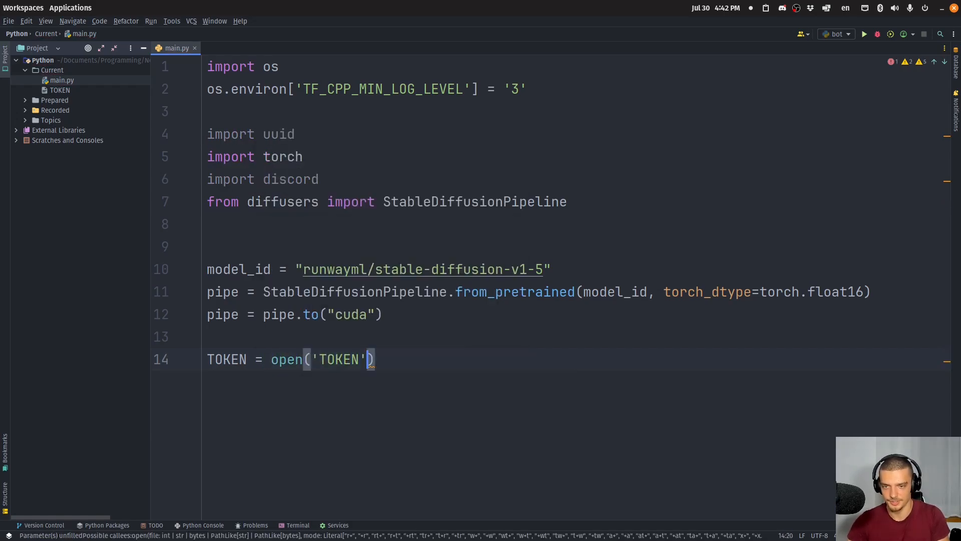
type(", 'r').read()")
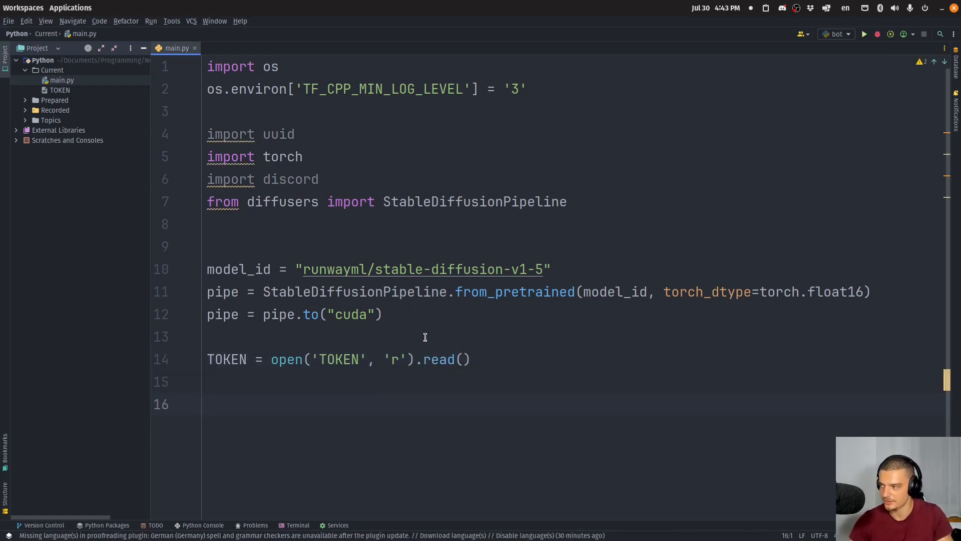
type("intents =")
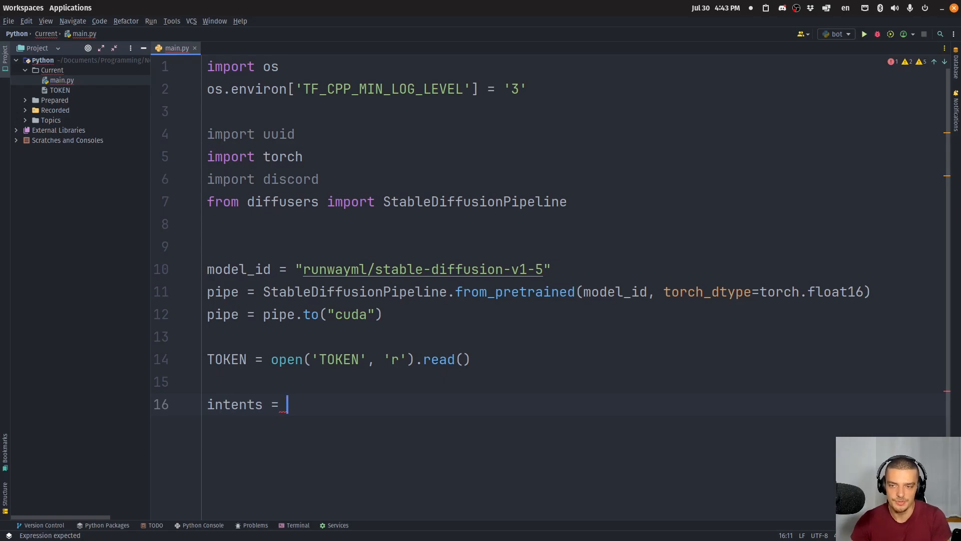
Step: Add intents = discord.Intents.default() via autocomplete and begin configuring the intents
type("dis")
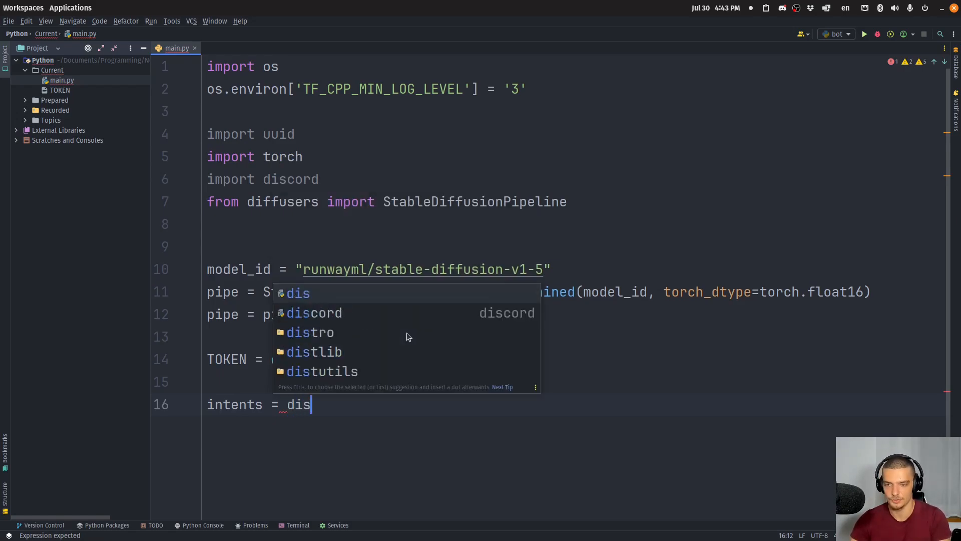
type("cord.Intents.default()")
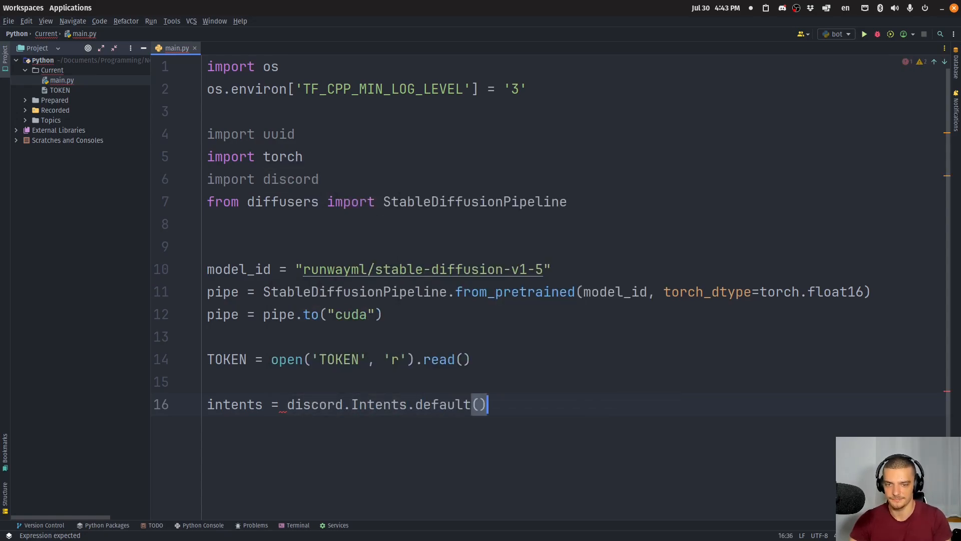
type("in")
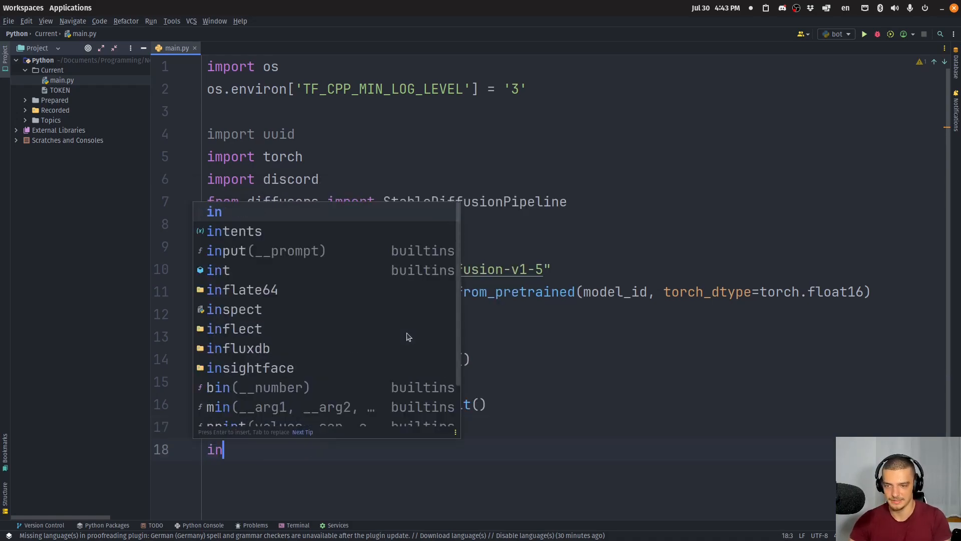
type("tents.message_content")
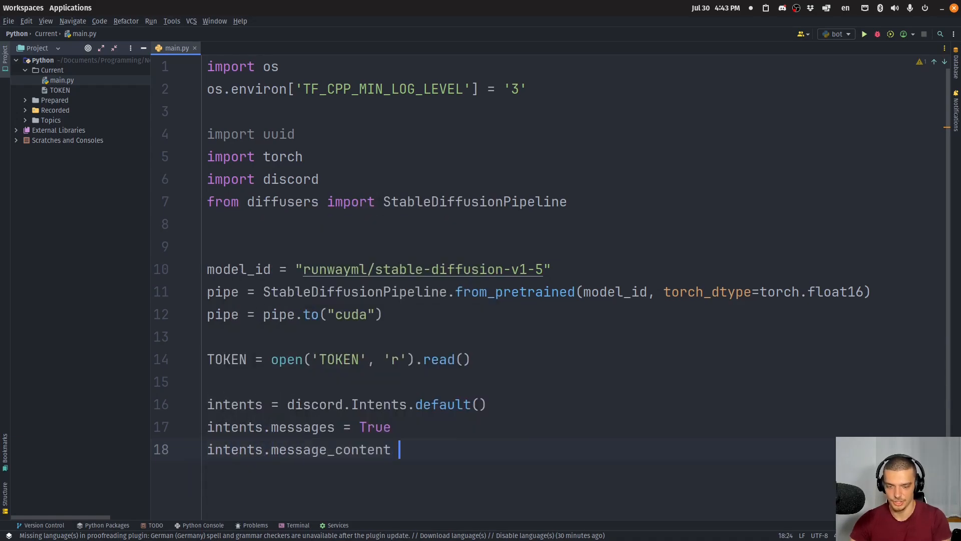
Step: Set intents.message_content = True, confirming Message Content Intent is enabled in the Developer Portal
type("= True")
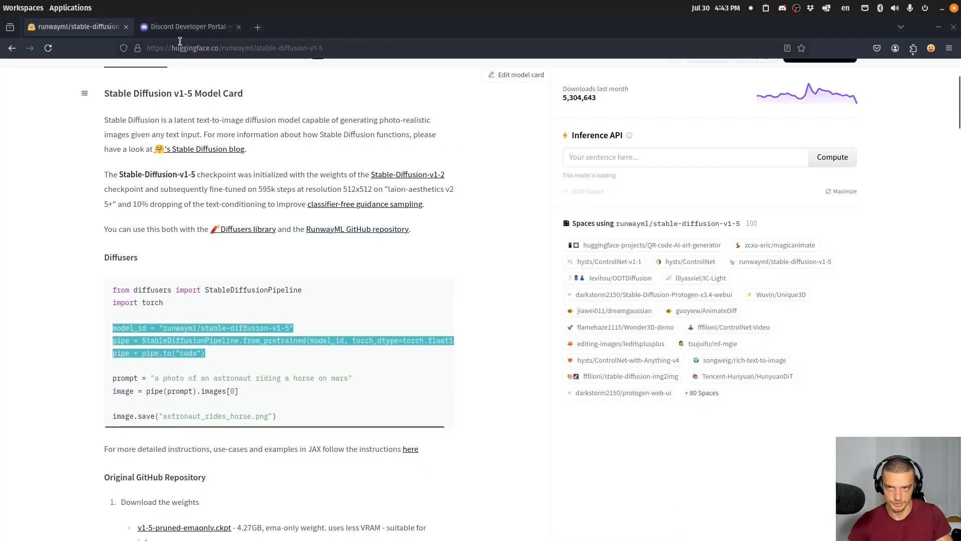
left_click(187, 26)
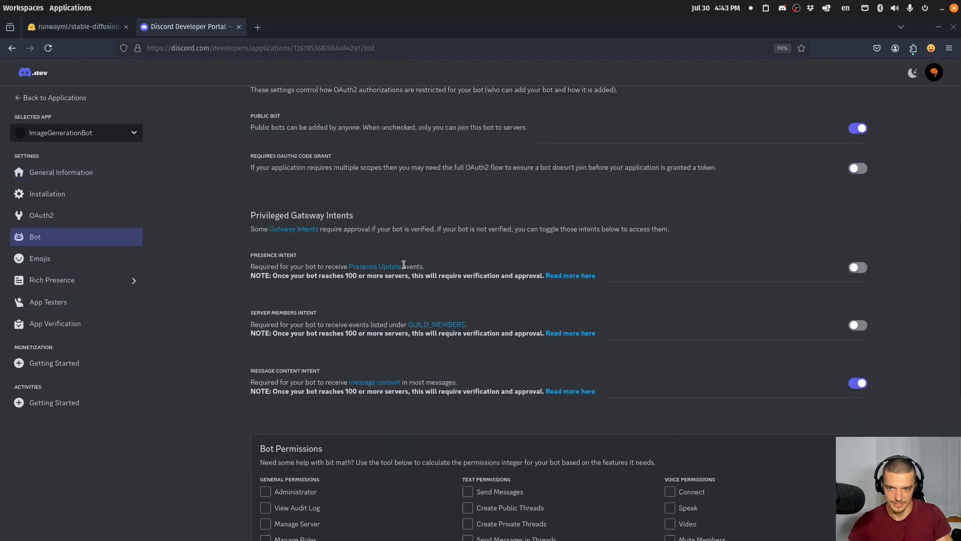
scroll("down", 3)
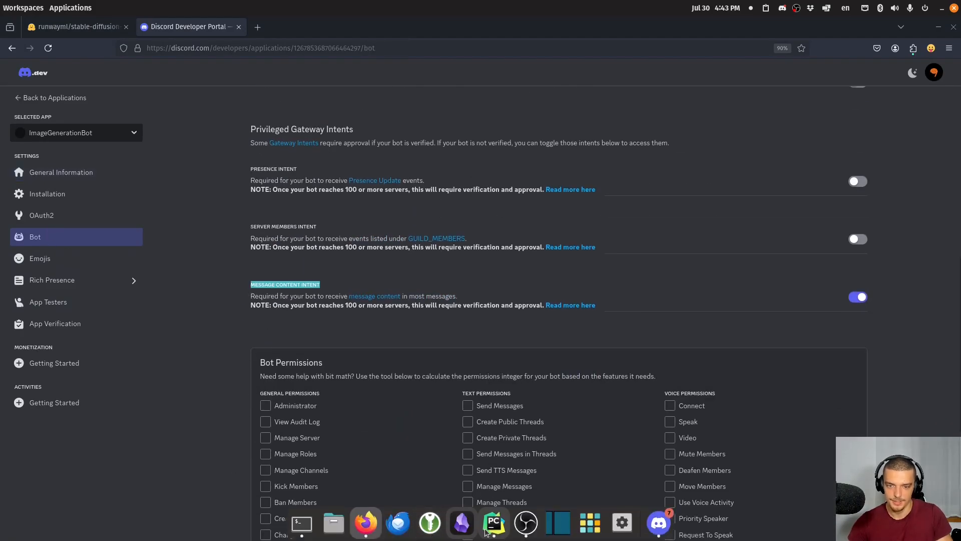
left_click(493, 522)
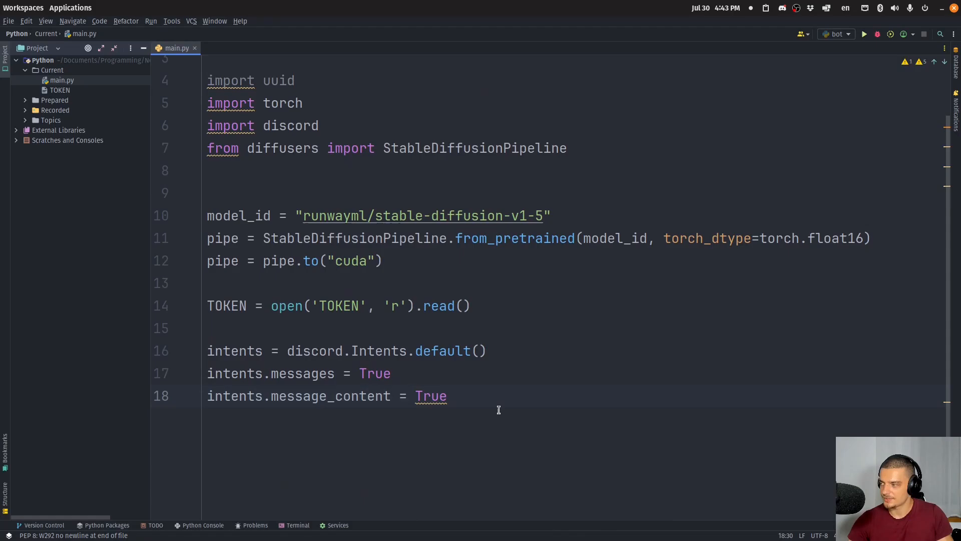
Step: Add client = discord.Client(intents=intents) to create the bot client
type("client = docx")
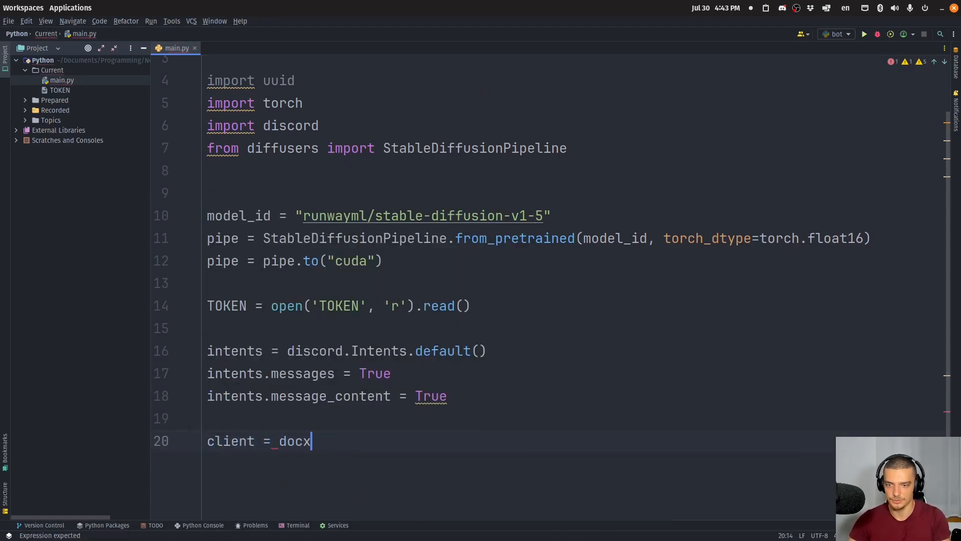
type("discord.Client*(")
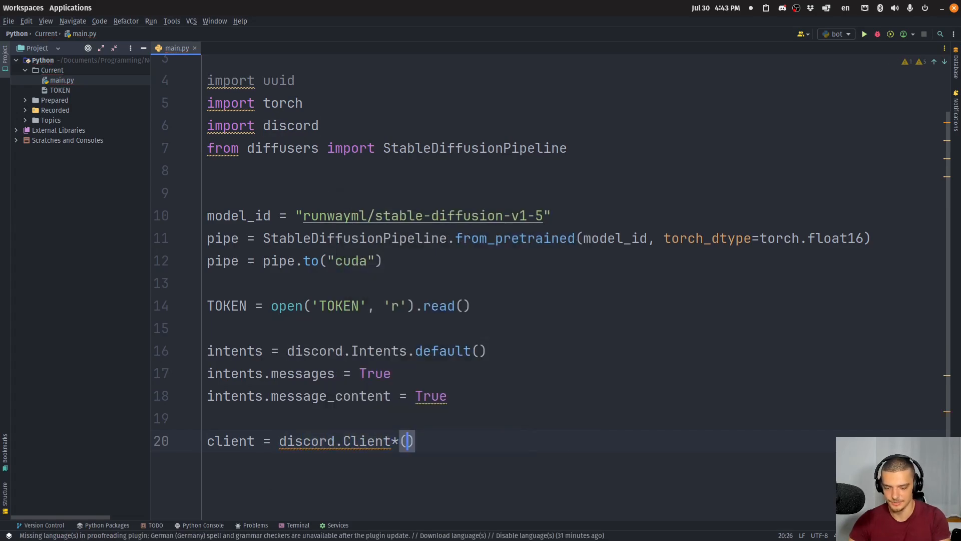
type("intents=")
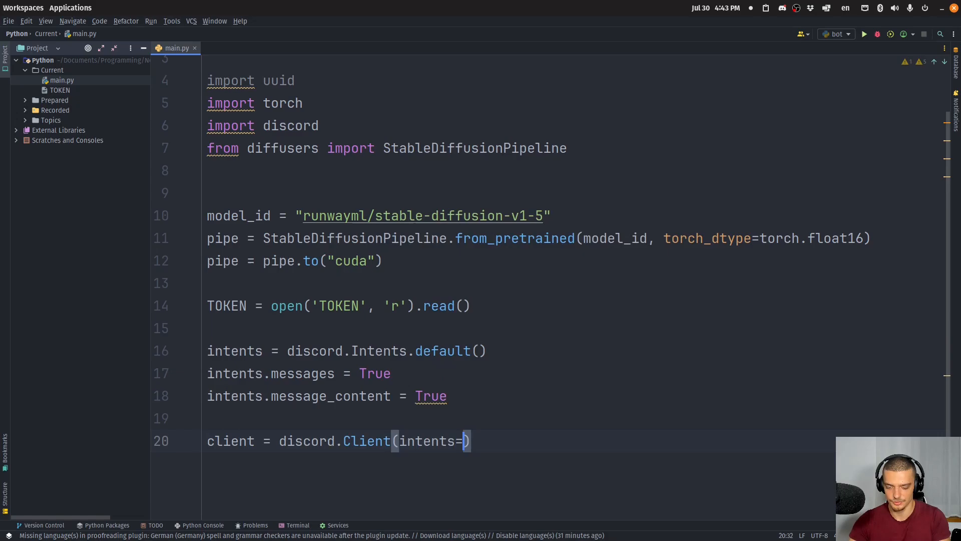
type("intents")
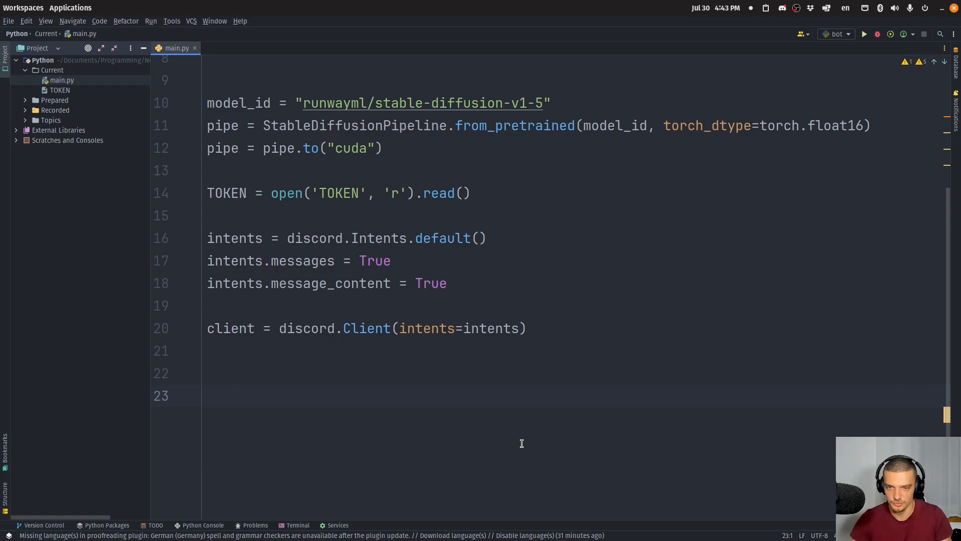
type("@")
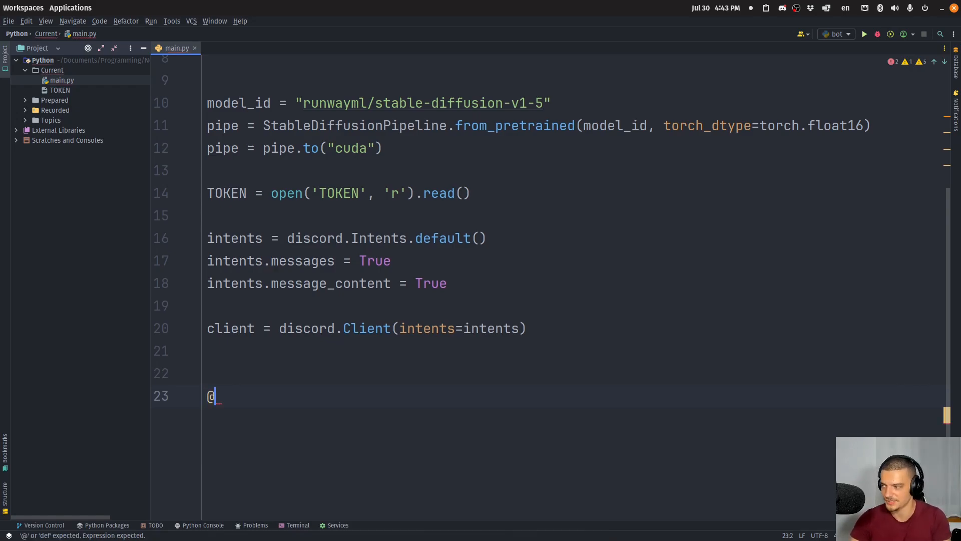
type("client.event")
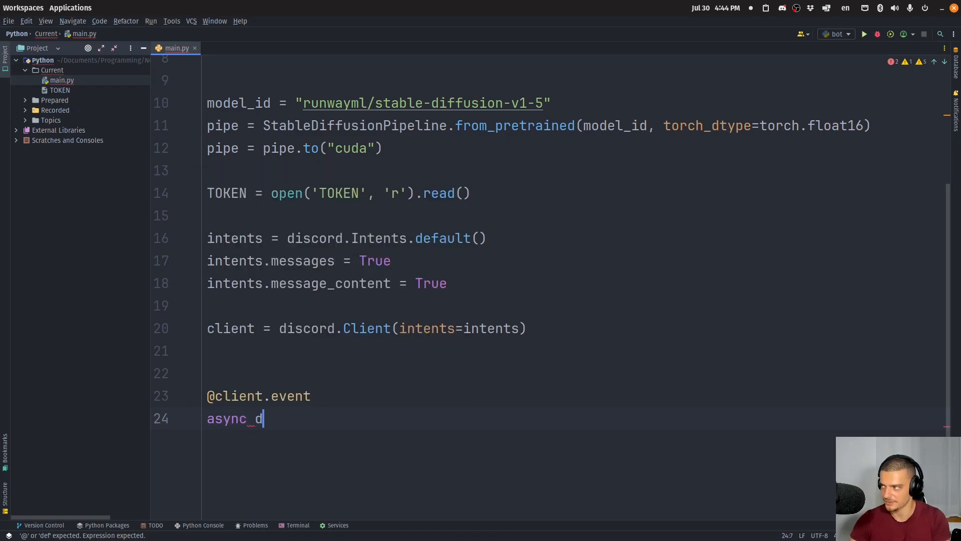
type("ef on_connect():")
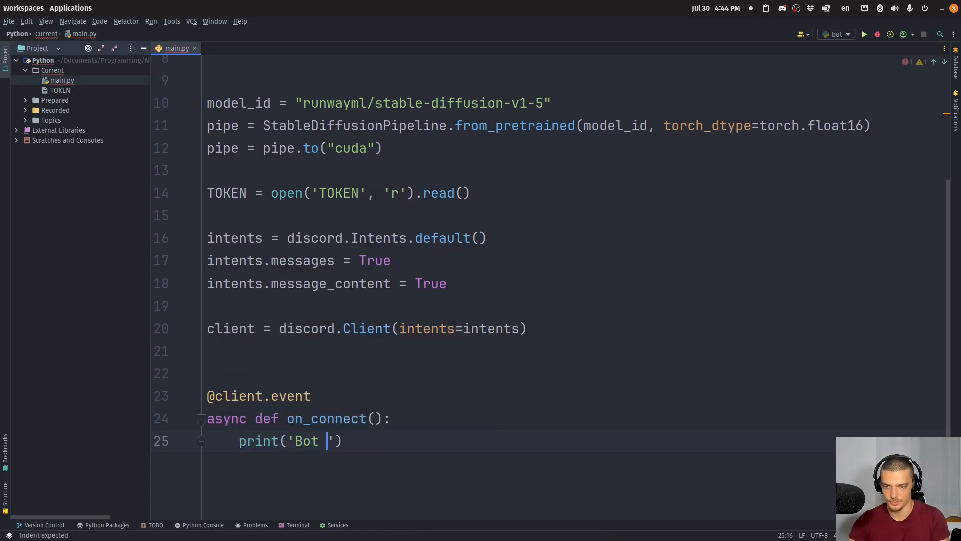
type("connecte")
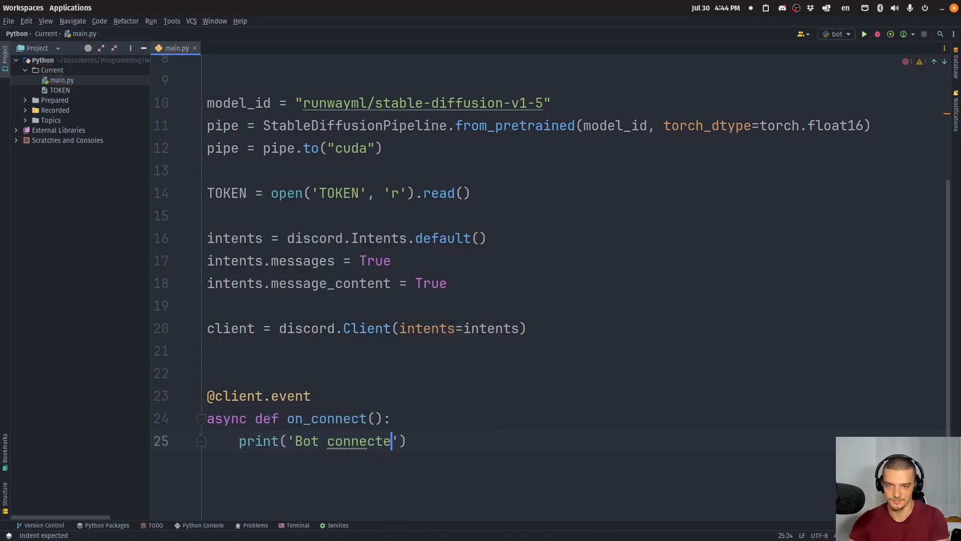
type("d")
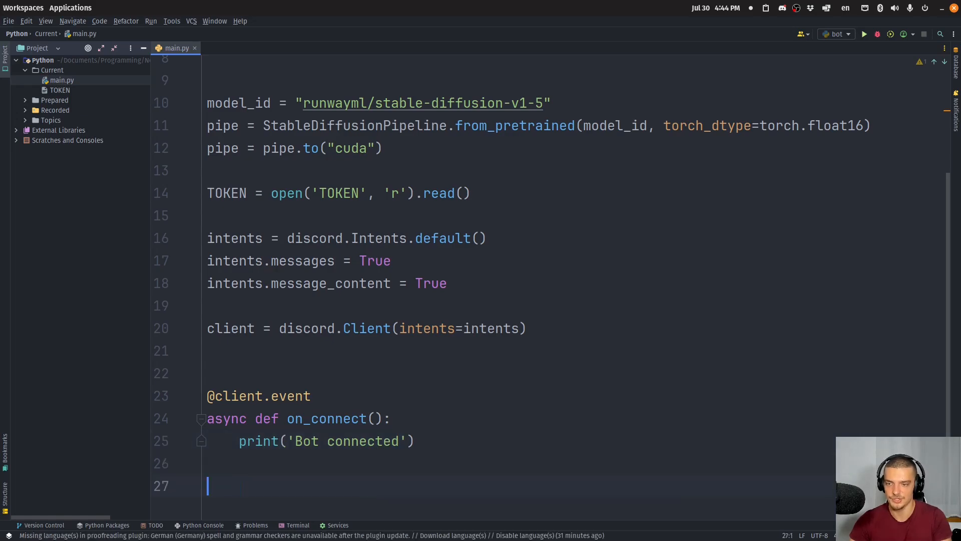
scroll("down", 3)
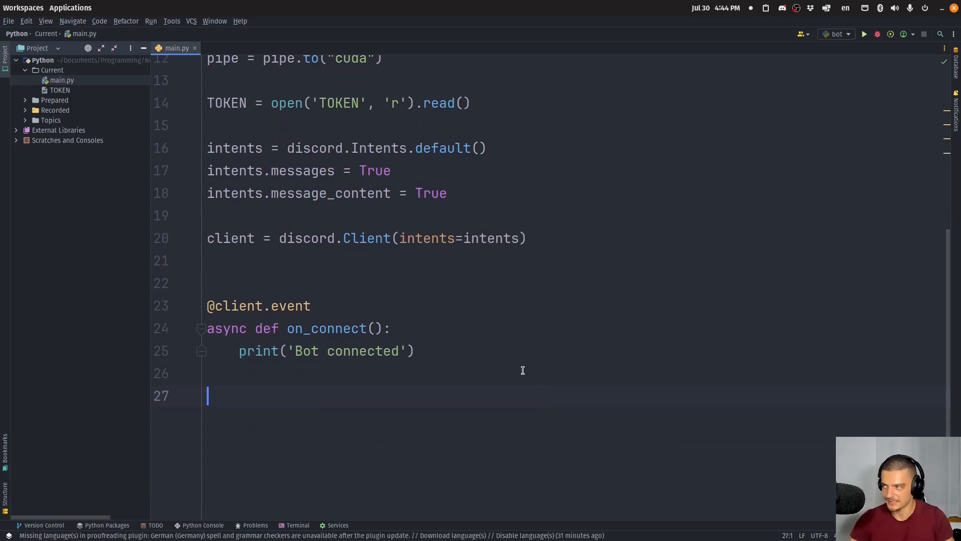
type("@")
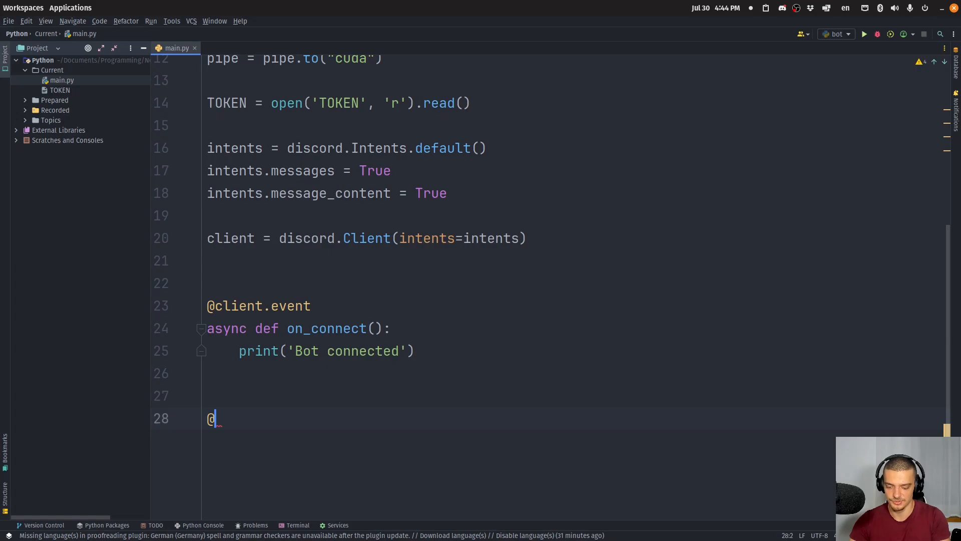
type("client.event")
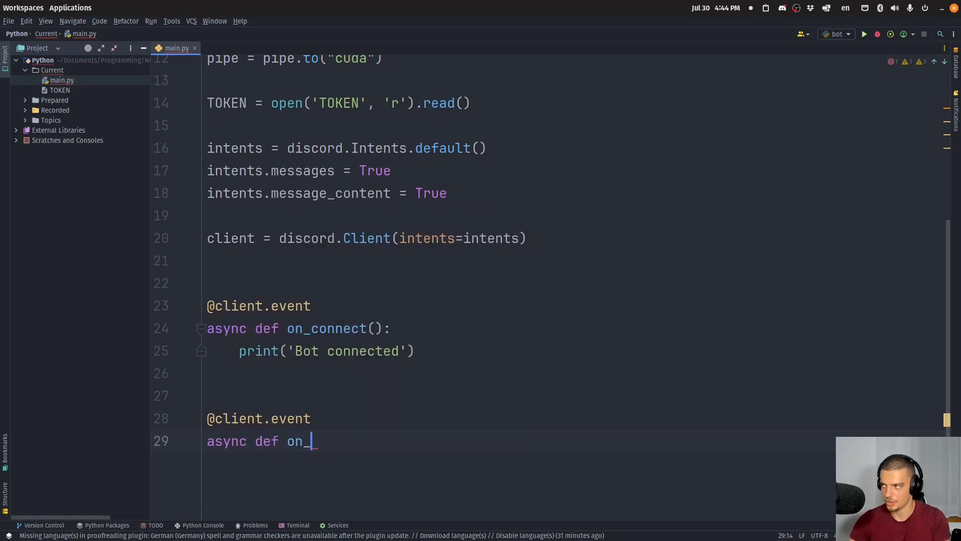
type("message()")
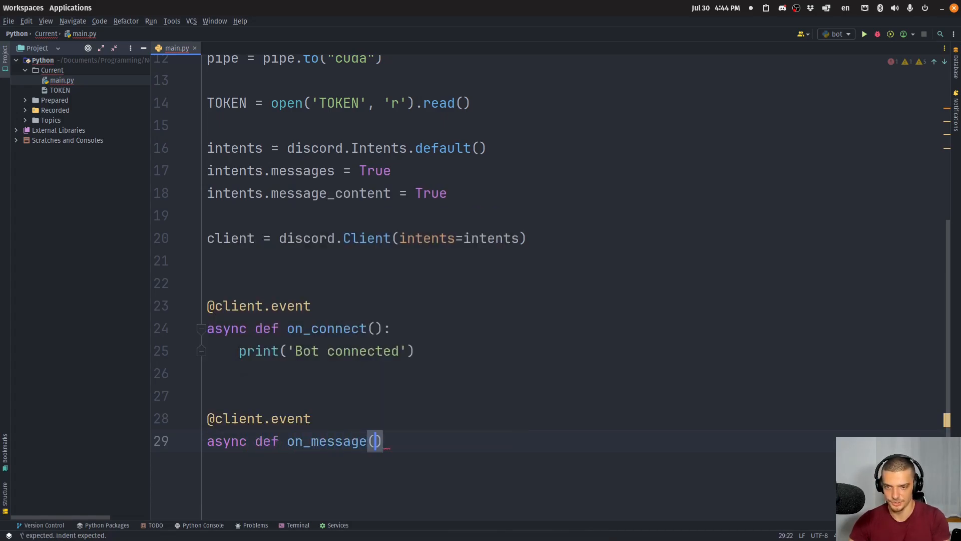
type("message):")
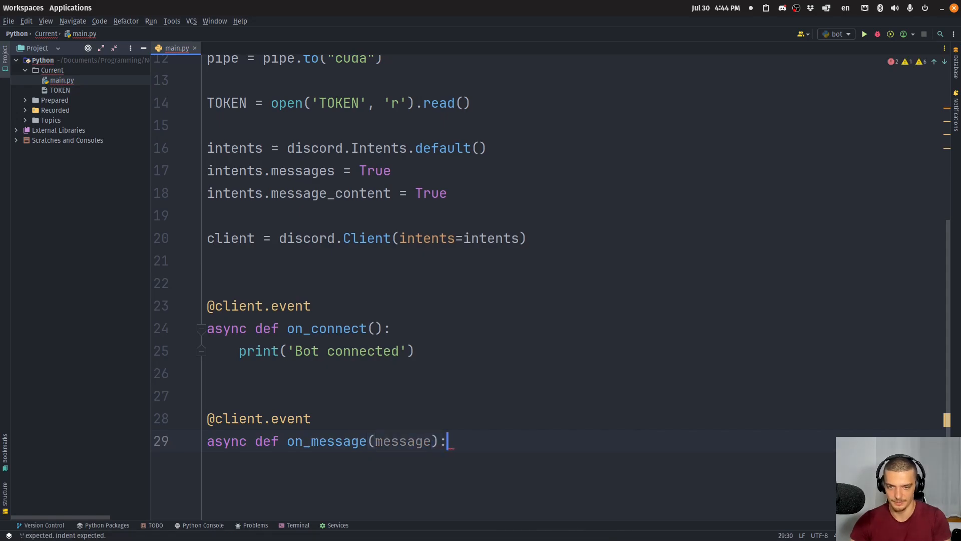
key("enter")
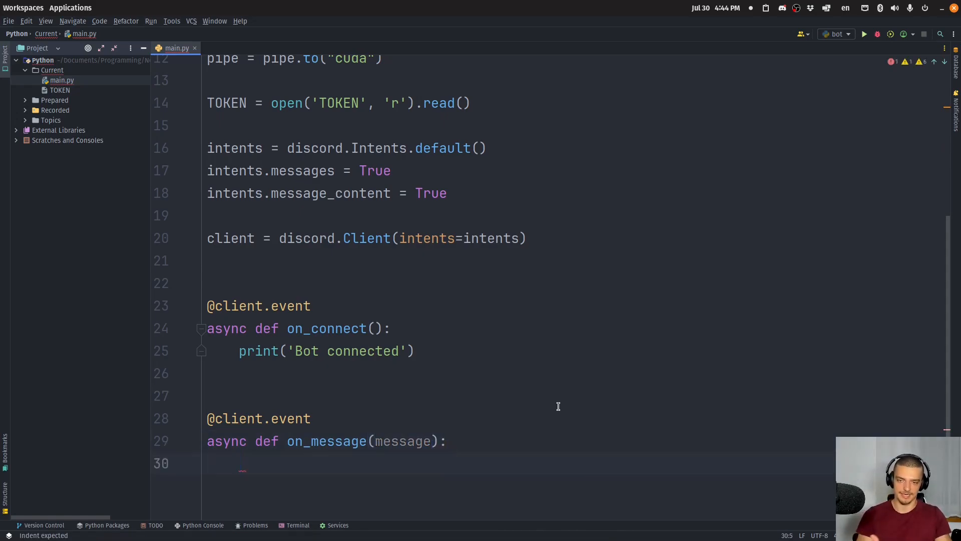
scroll("down", 3)
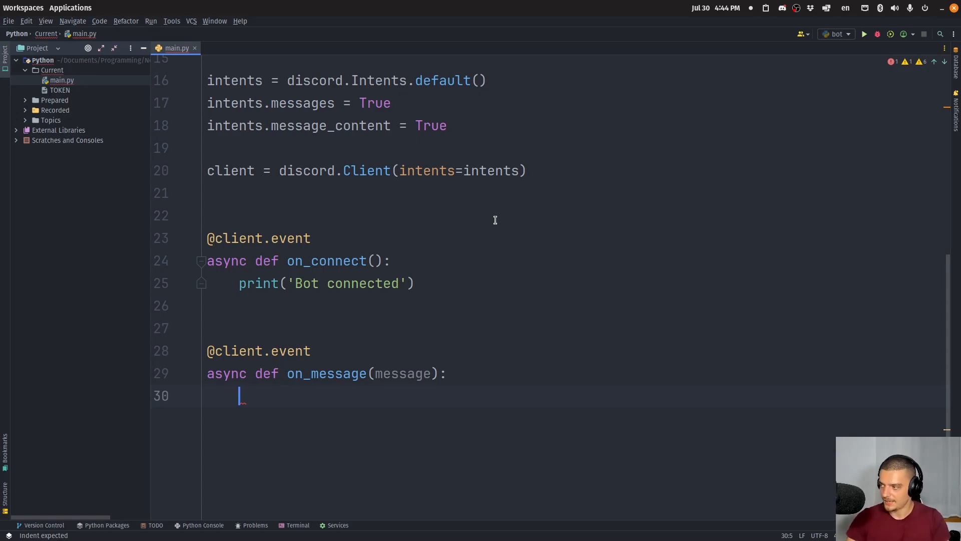
type("if message.author")
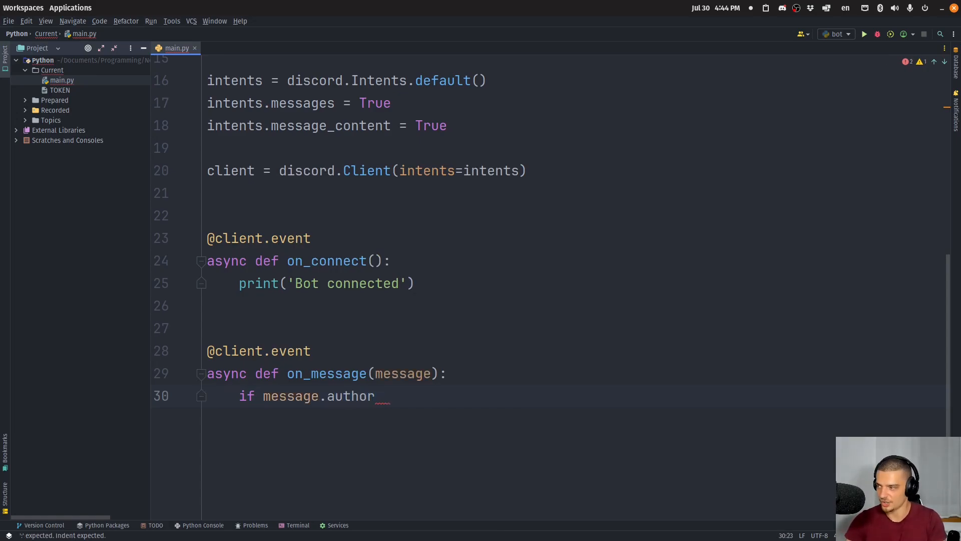
type("== clei")
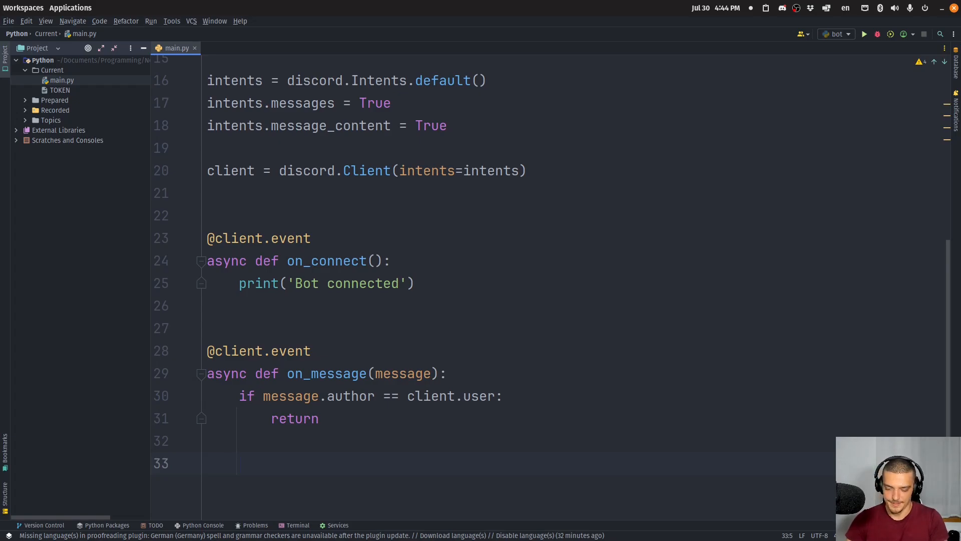
Step: Add an if message.content.startswith('!gen') branch in the message handler
type("if message.co")
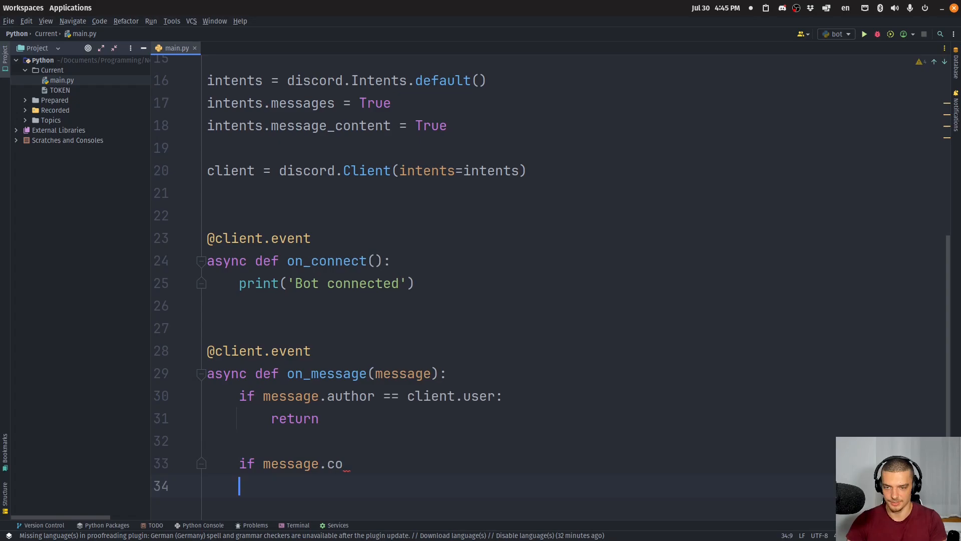
type("ntent.startswith(")
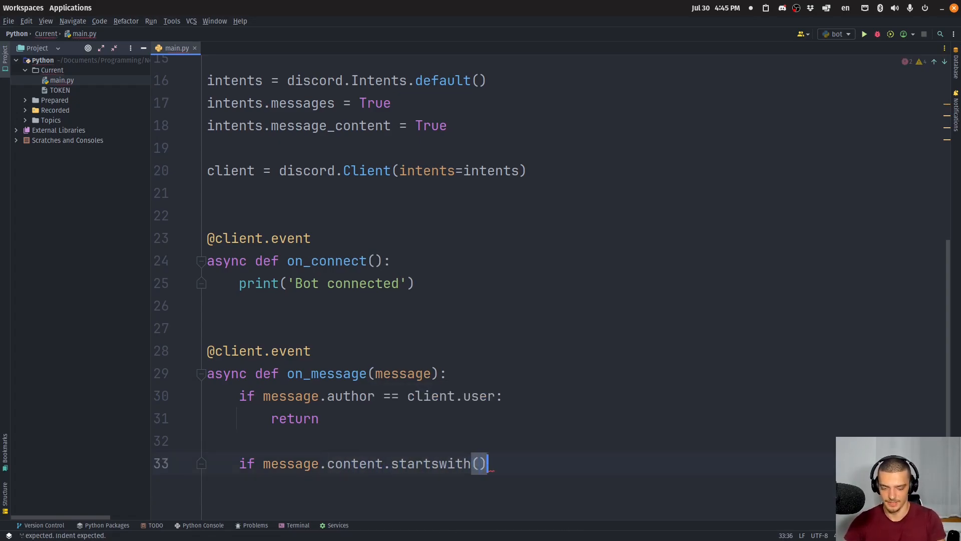
type("'")
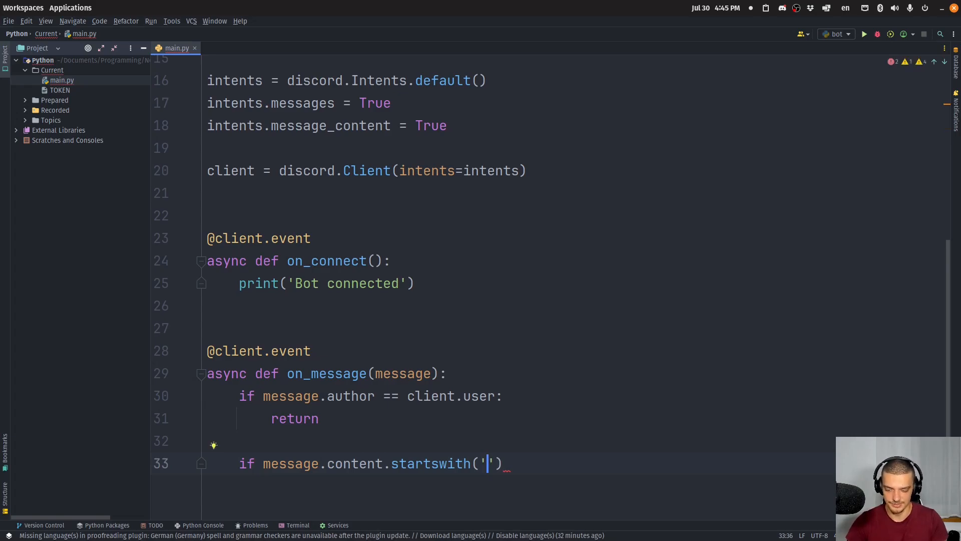
type("!gen")
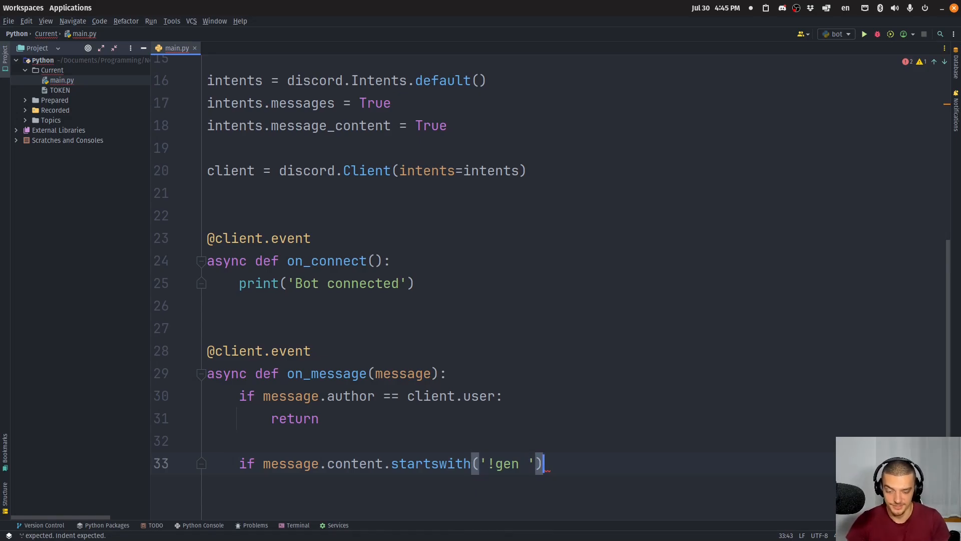
type(":")
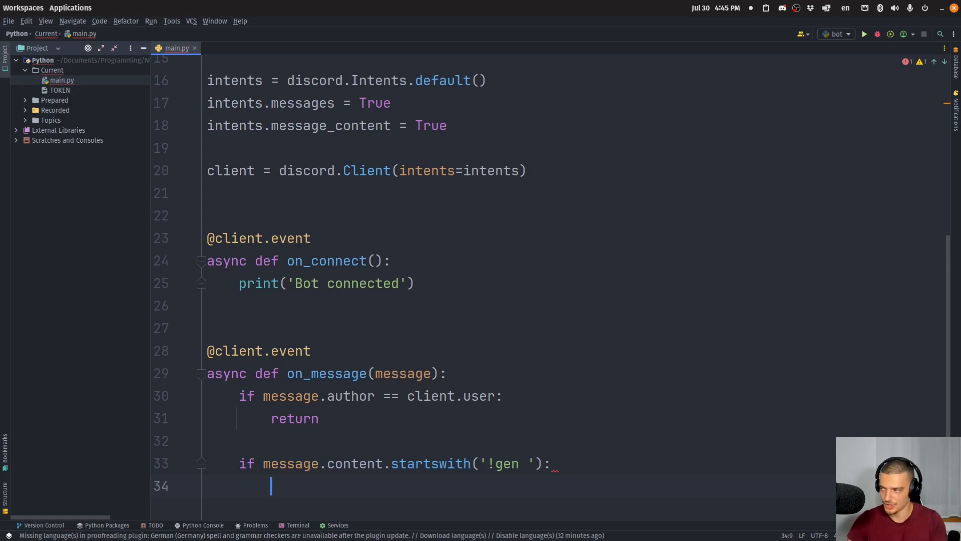
Step: Send f'Generating image for prompt "{message.content[5:]}"...' to the channel
type("await")
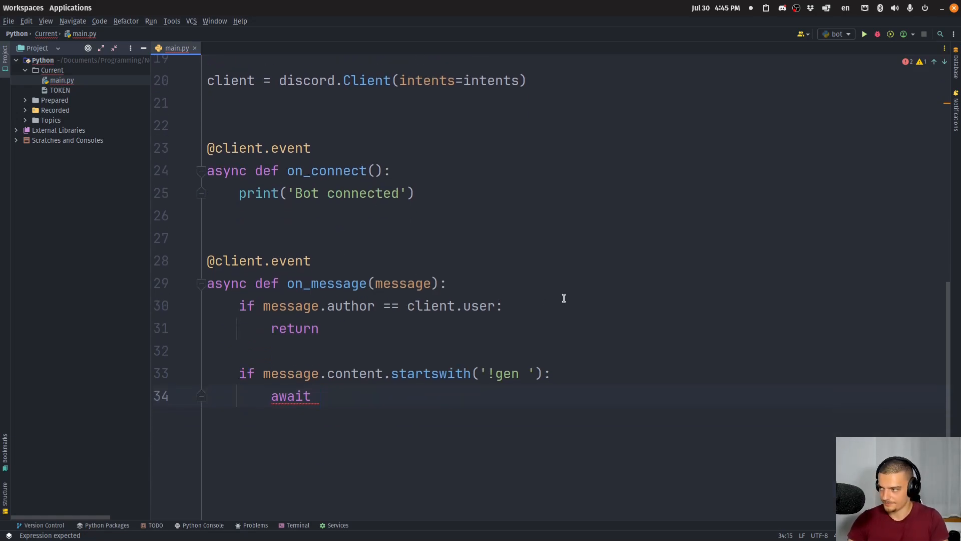
type("message.")
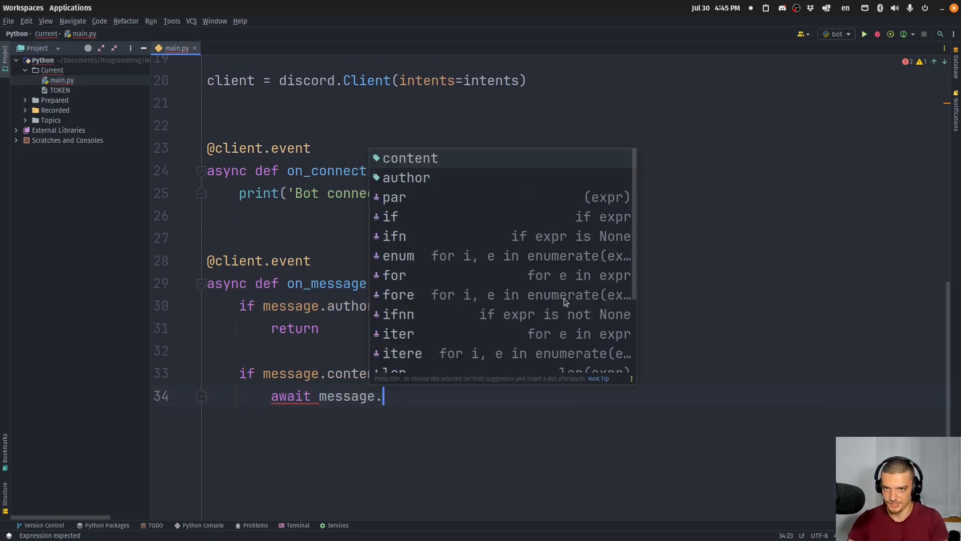
type("chann")
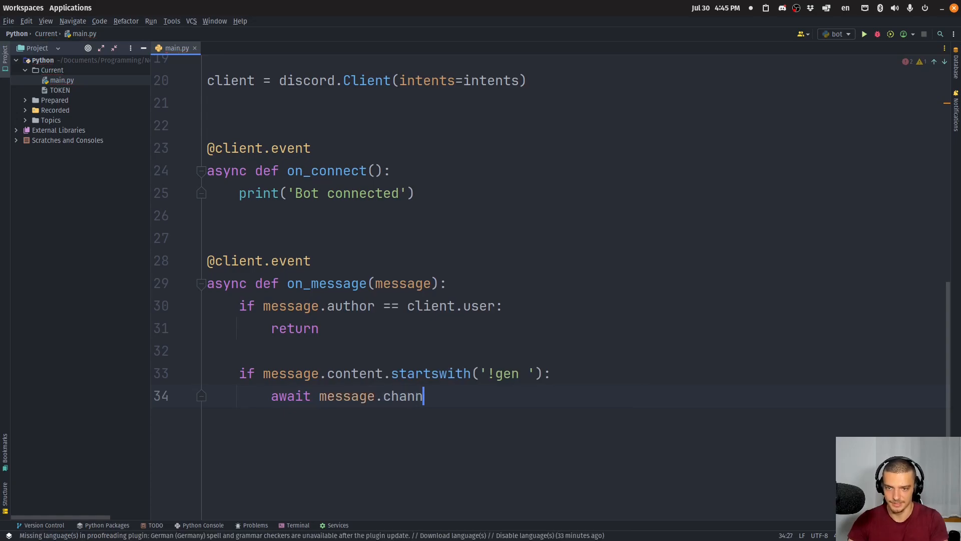
type("el.send(f''")
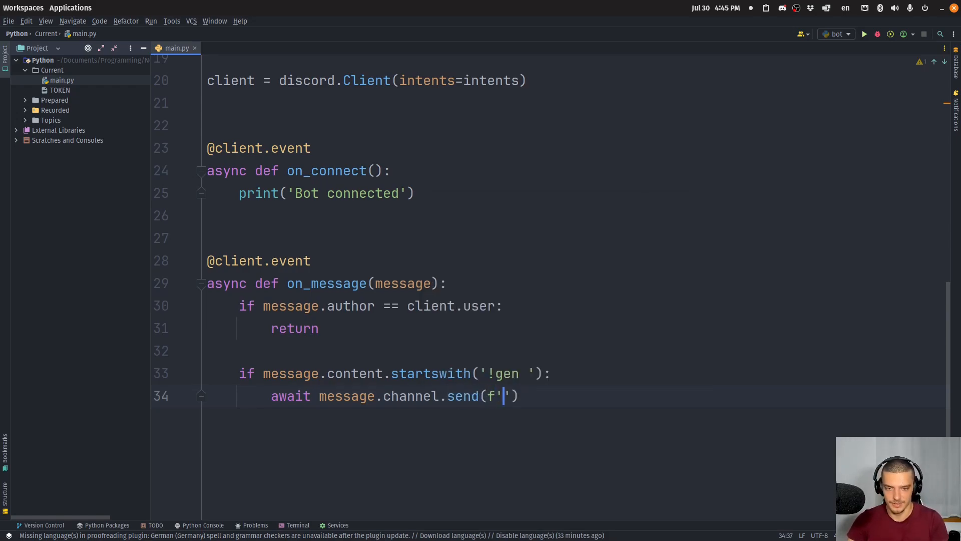
type("Generating image for prompt \"")
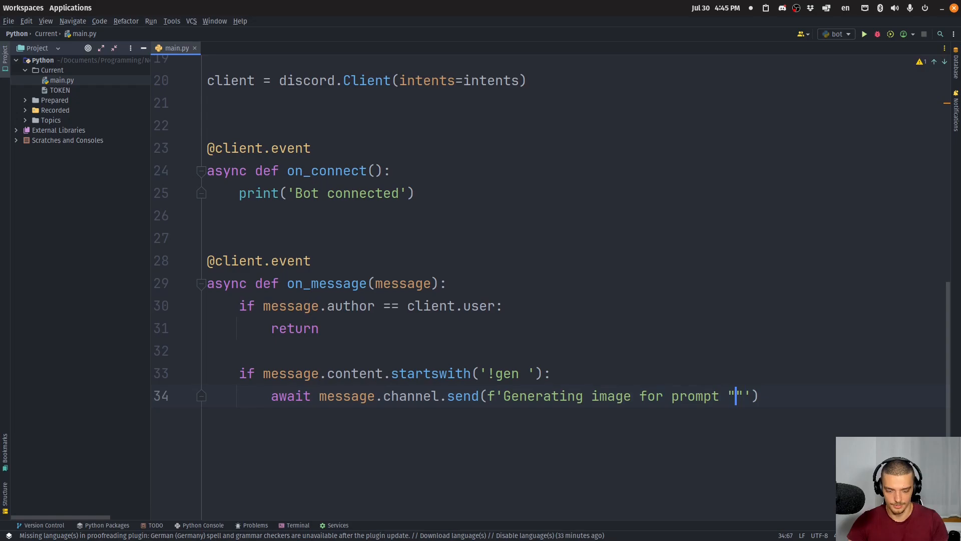
type("{message.conten")
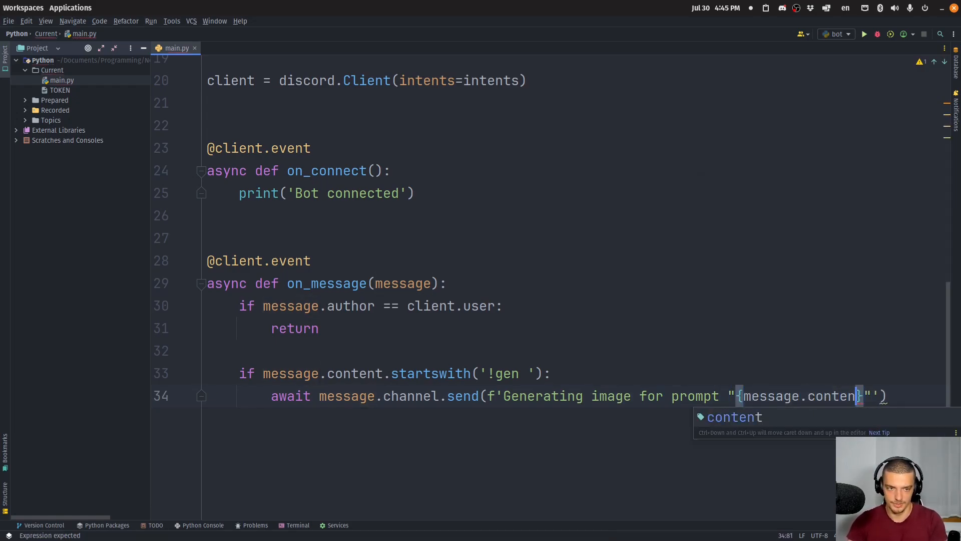
type("[]")
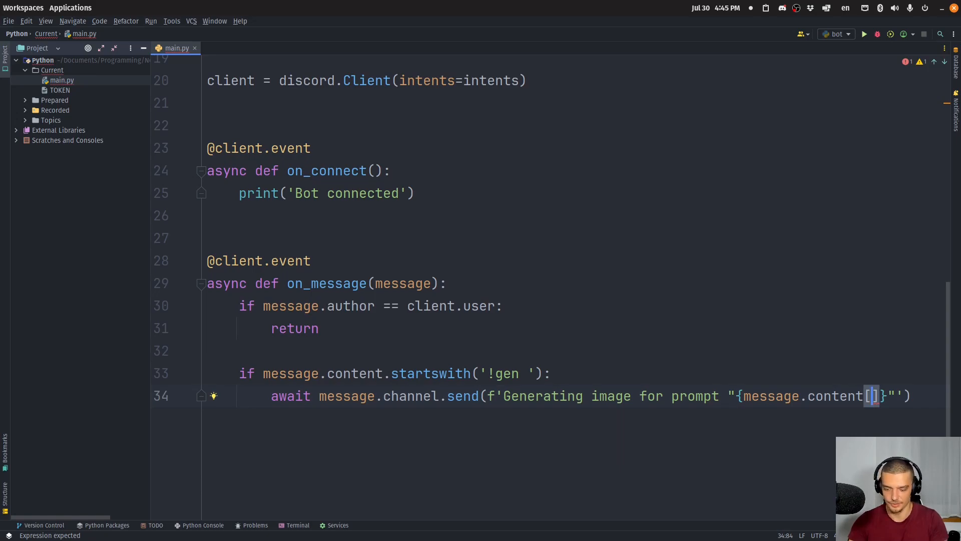
type("5:")
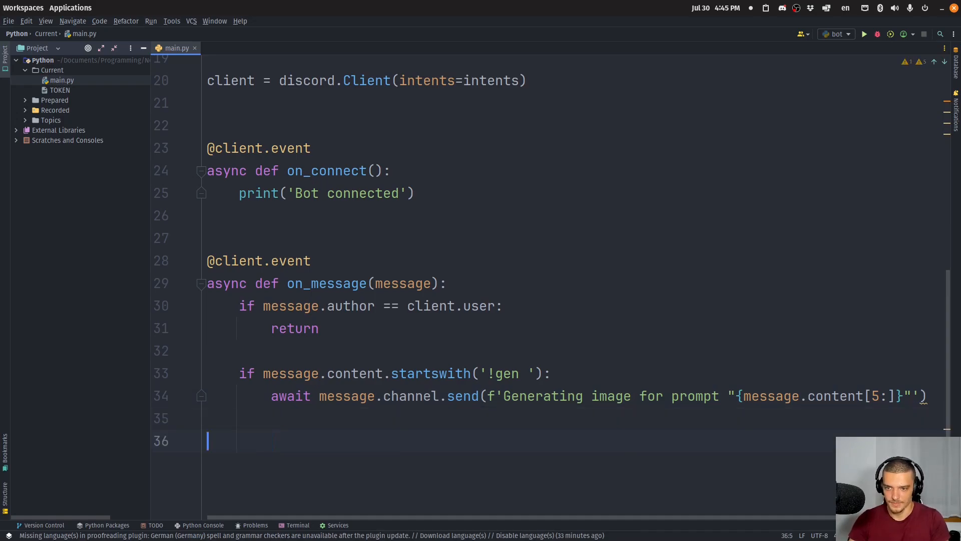
type("...")
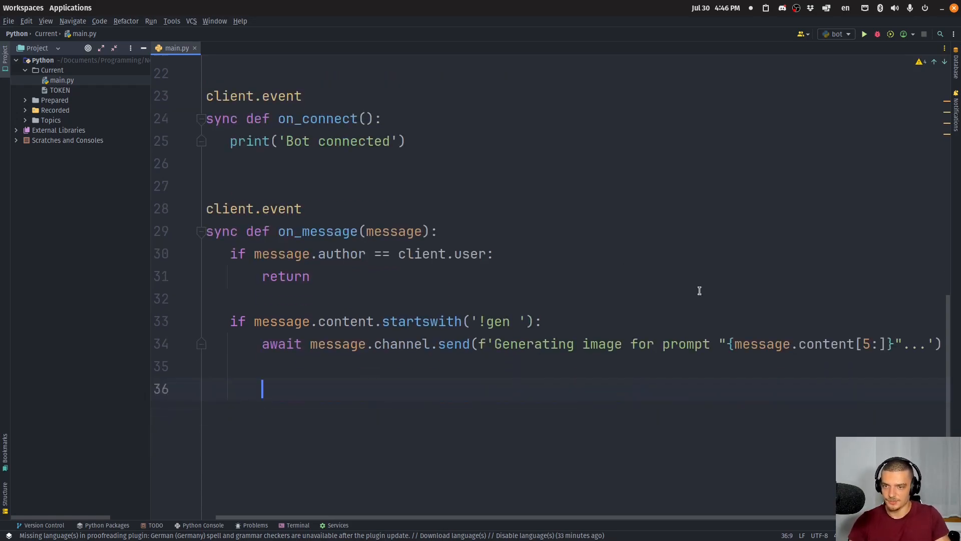
mouse_move(474, 287)
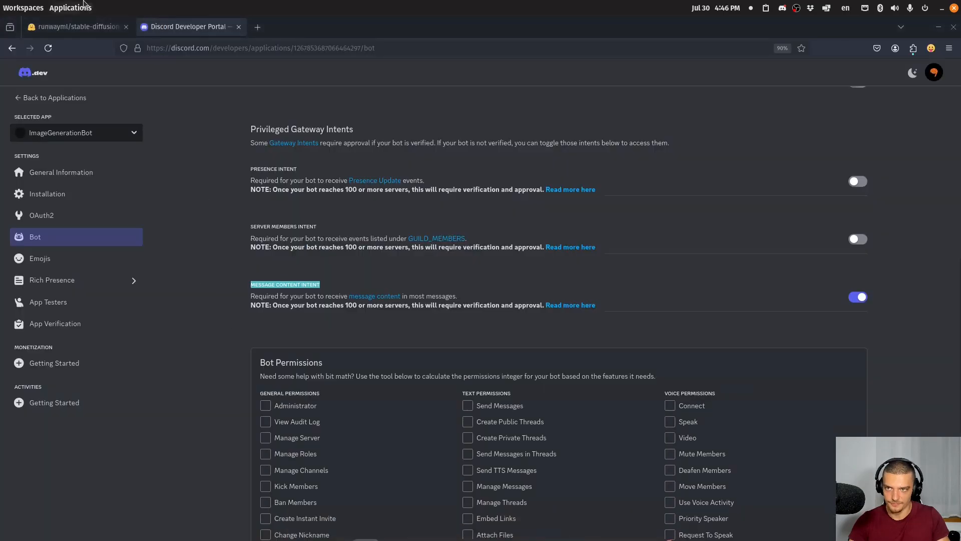
left_click(73, 26)
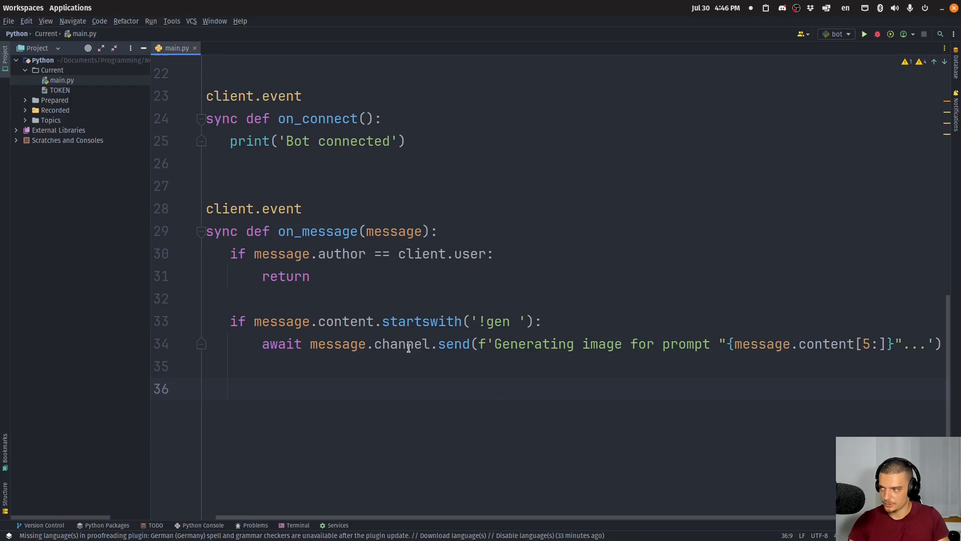
Step: Set filename = f"{uuid.uuid4()}.png" for the generated image
type("filename")
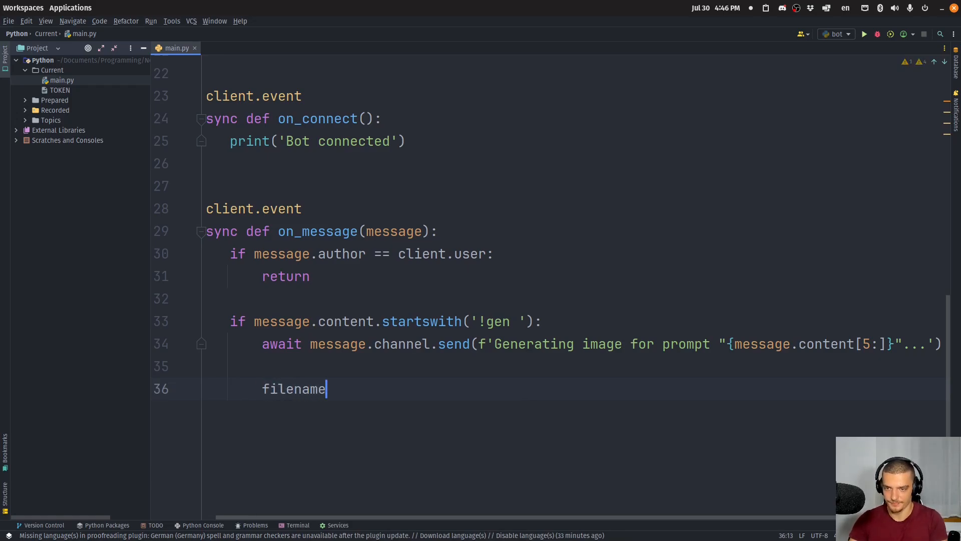
type("= f\"\"")
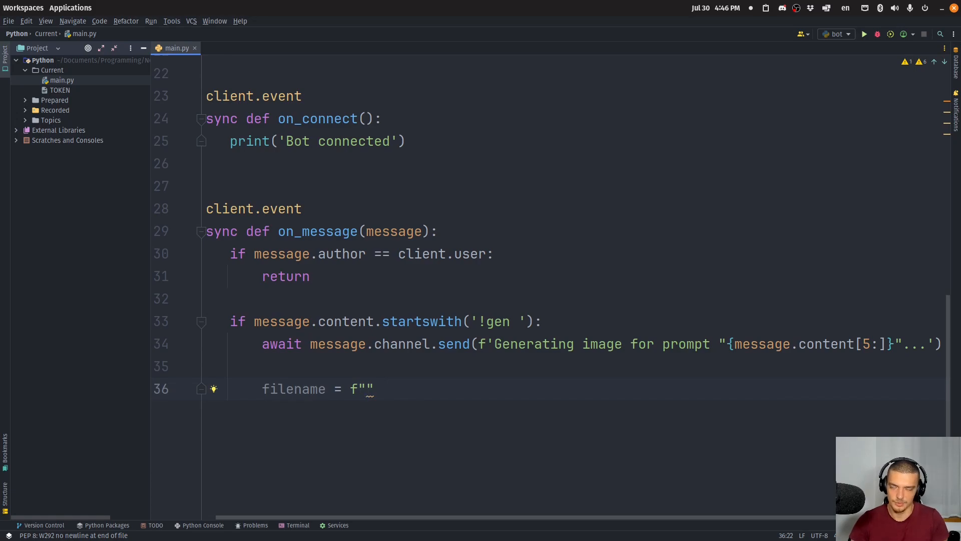
type("{}")
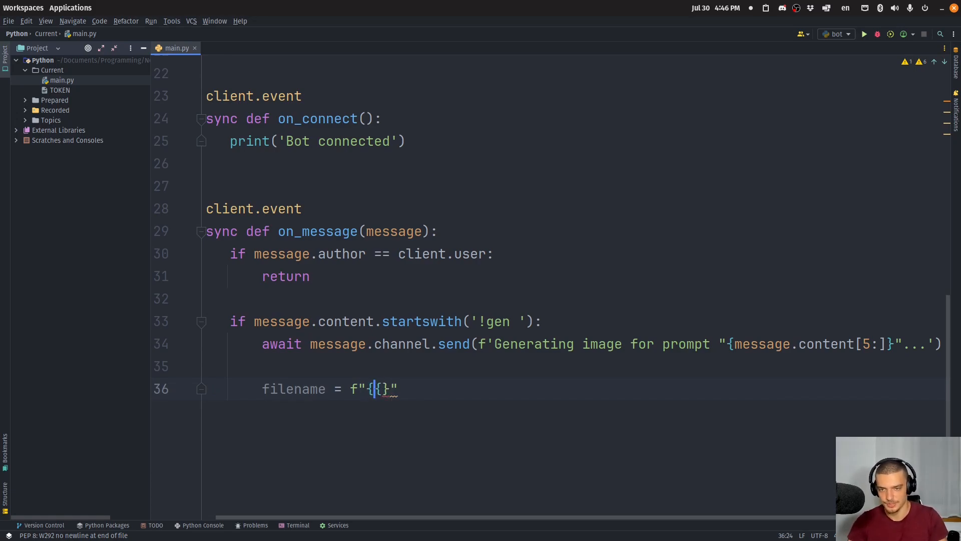
type("uuid.ui")
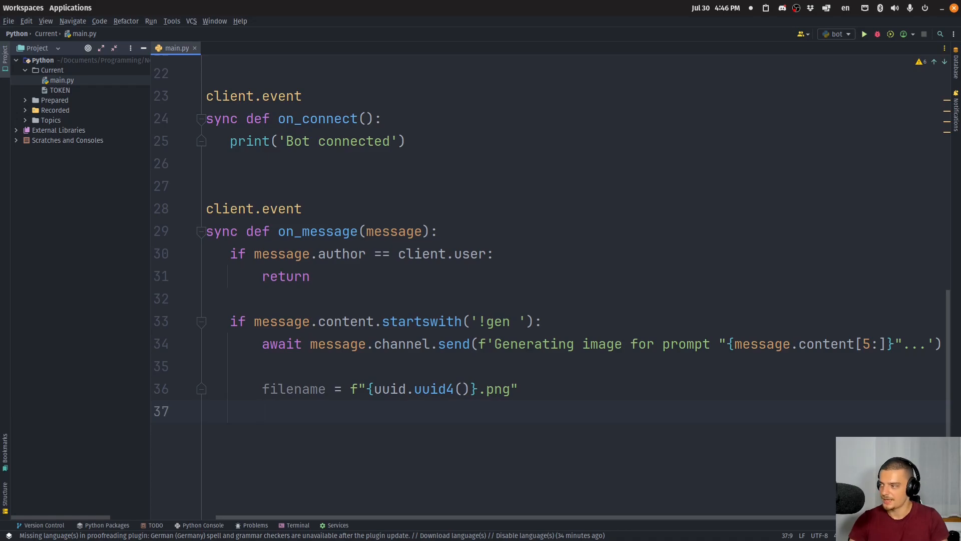
Step: Generate image = pipe(message.content[5:]).images[0] and save it to filename
type("image")
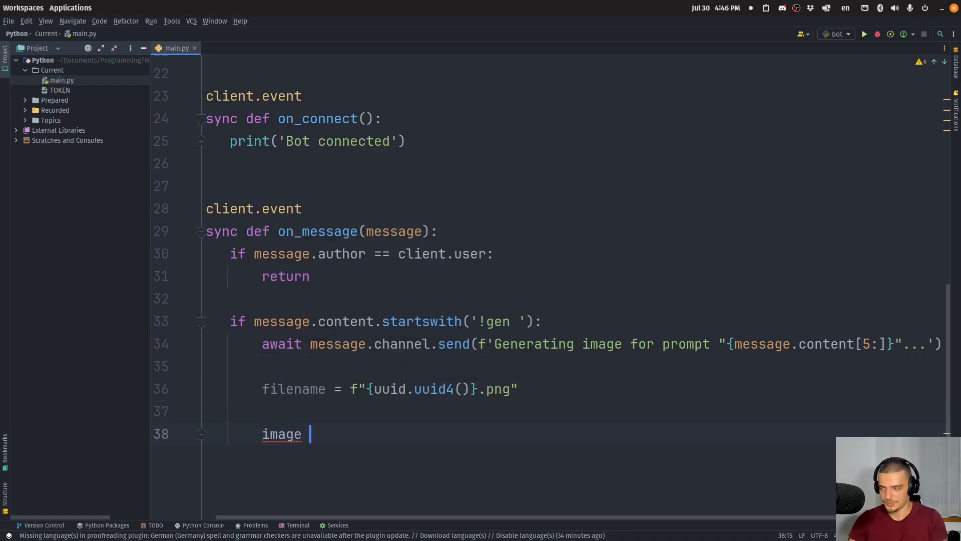
type("= pipe(")
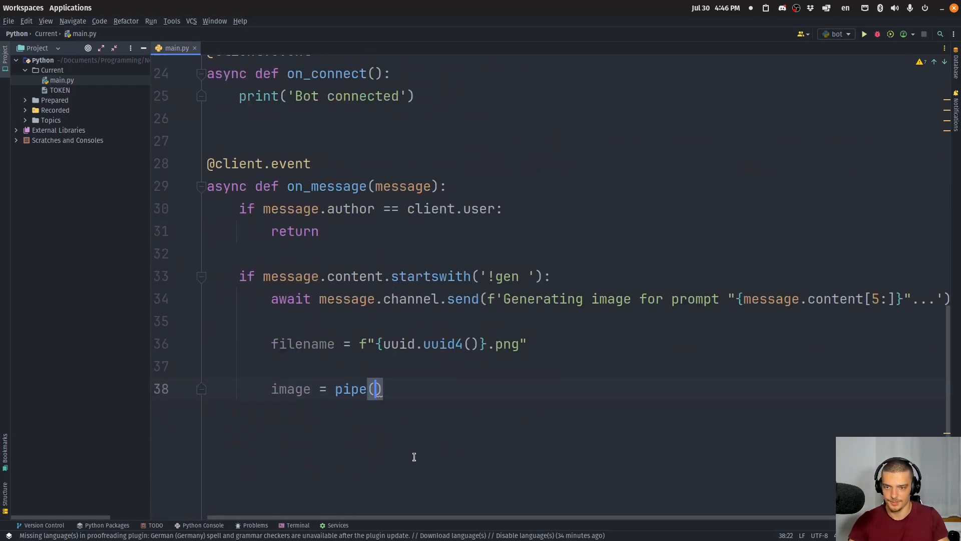
mouse_move(515, 411)
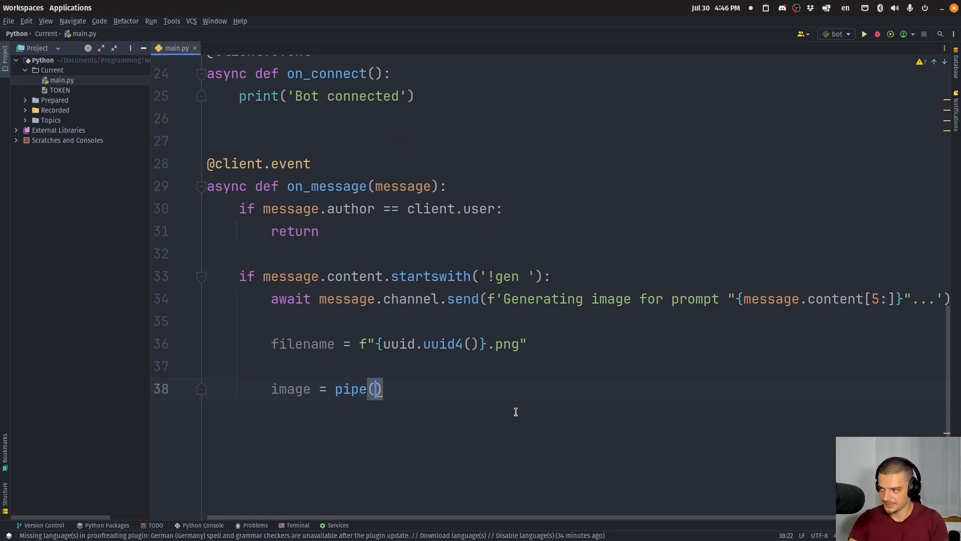
type("message.content{5")
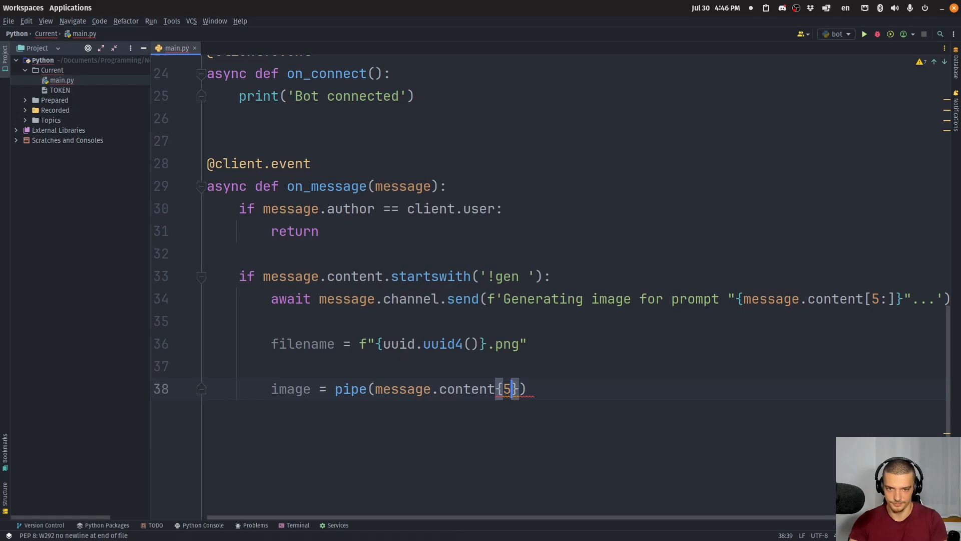
type(":]")
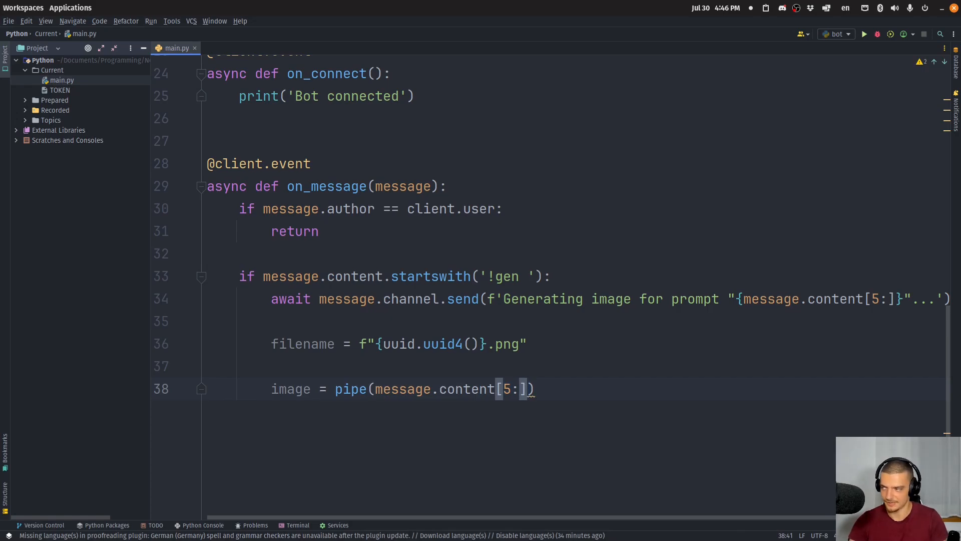
type(".i")
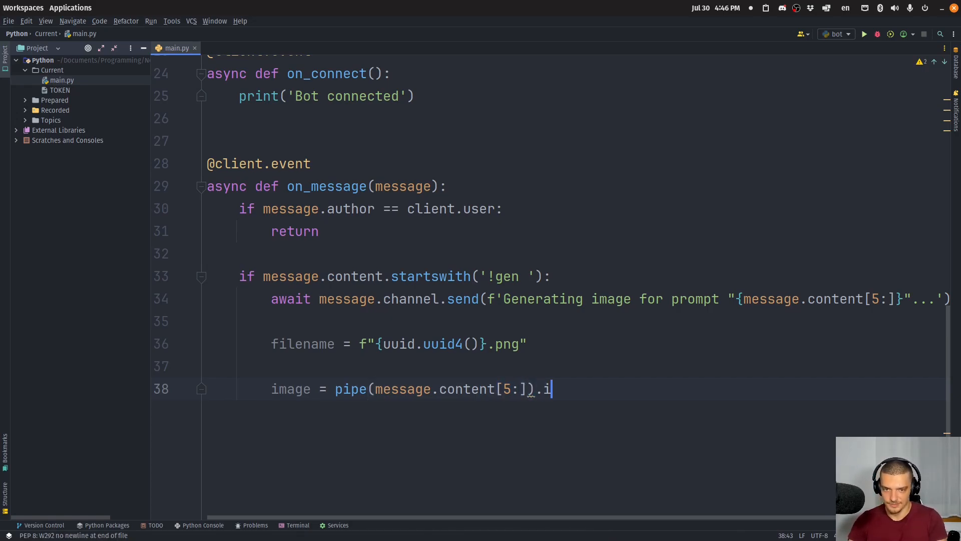
type("mages[0]")
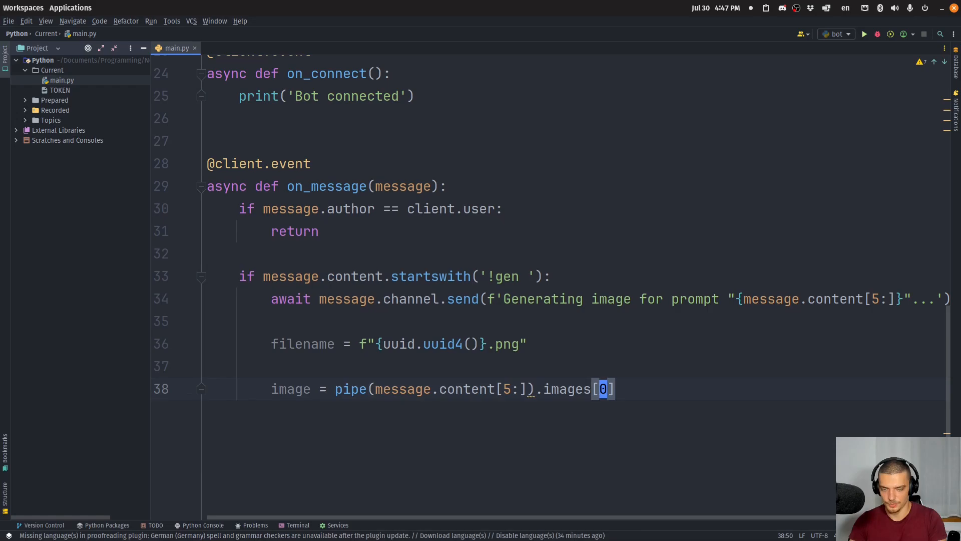
type("image.save(filename")
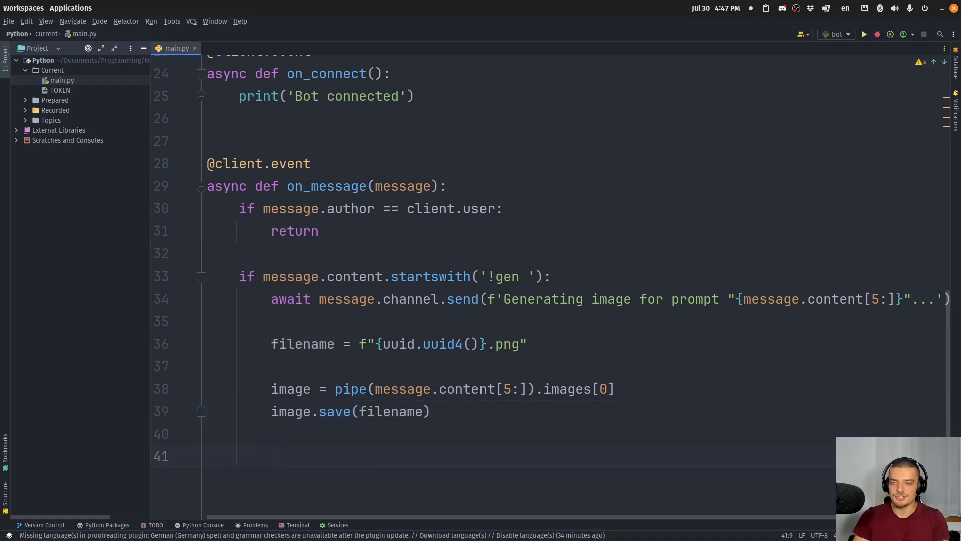
Step: Open filename in 'rb' mode and wrap it as picture = discord.File(f)
type("with open()")
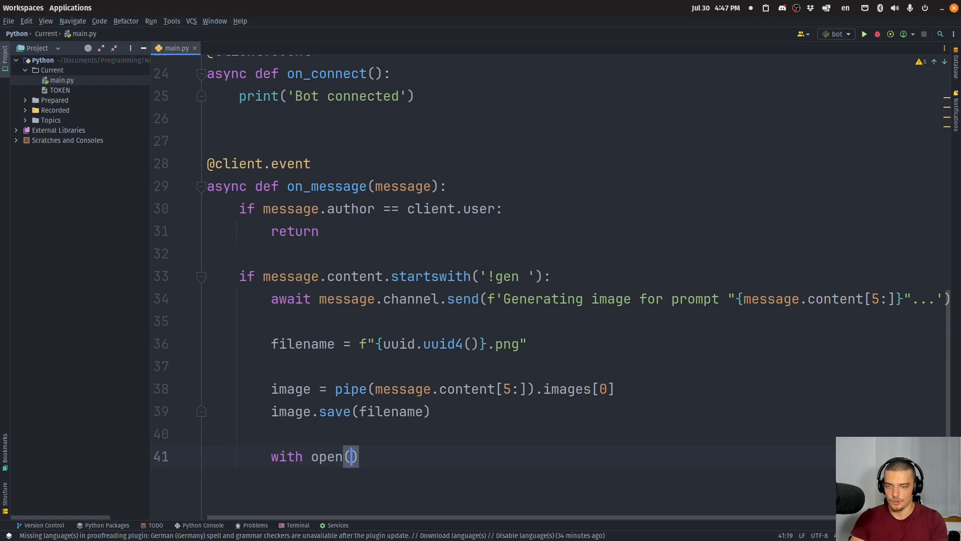
type("filename")
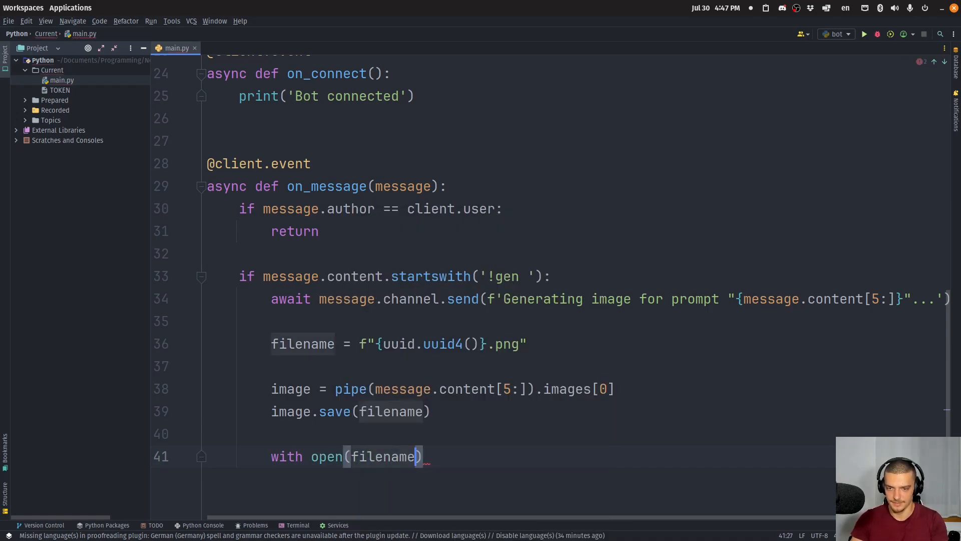
type(", 'rb') as f:")
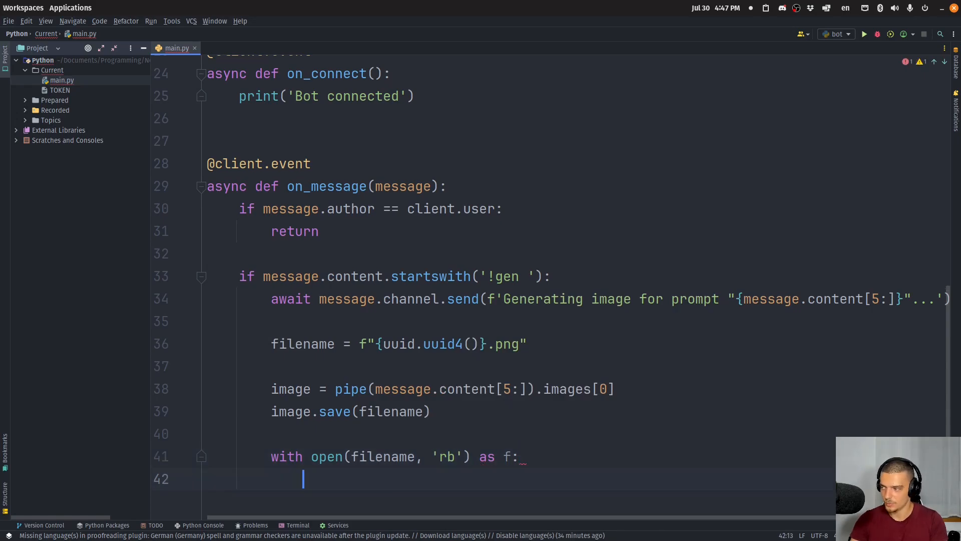
type("pic")
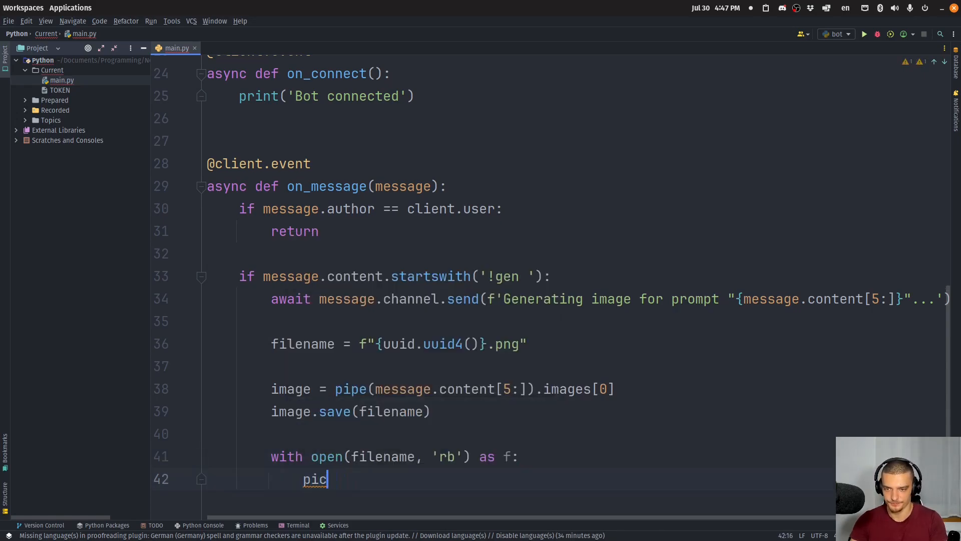
type("ture =")
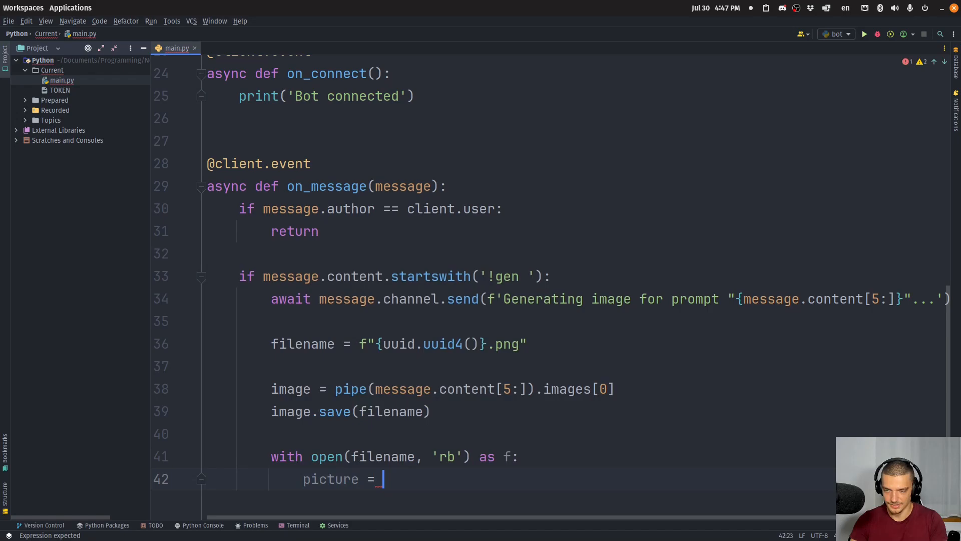
type("discord.File(f)")
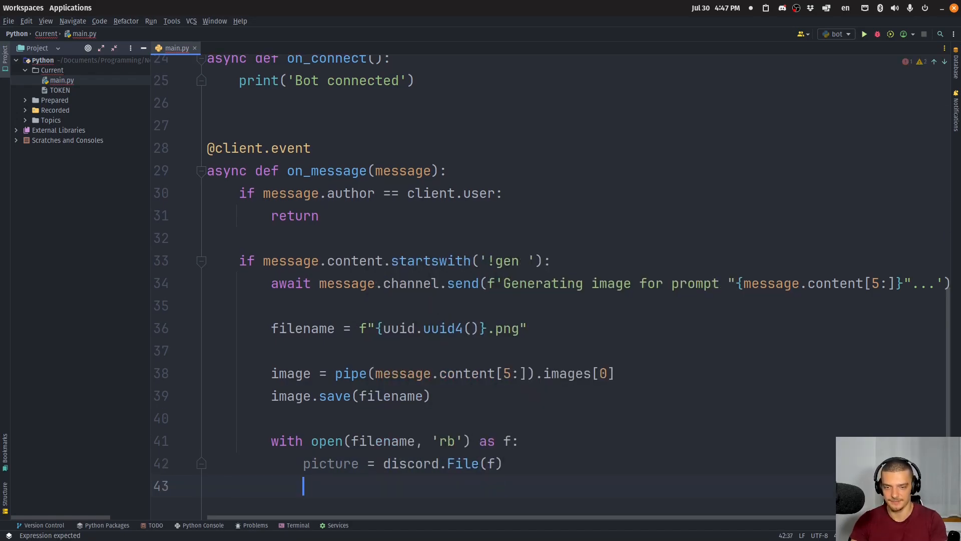
Step: Send the picture with await message.channel.send(file=picture) and begin the os.remove cleanup
type("await")
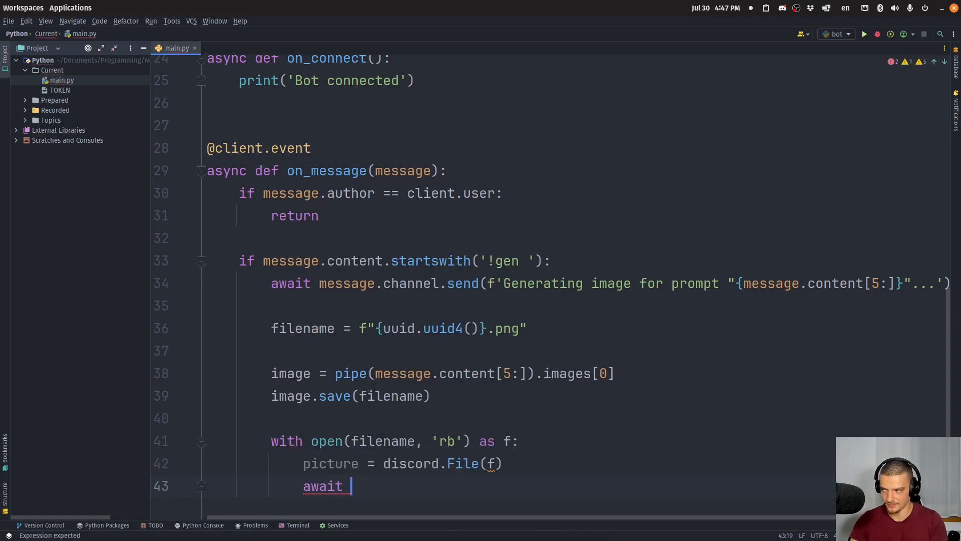
type("message.channel;")
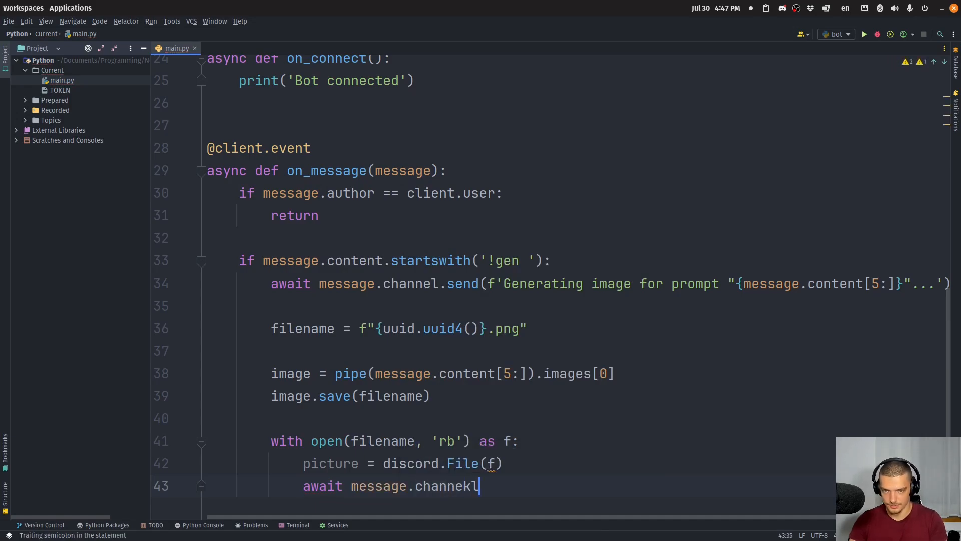
type(".send()")
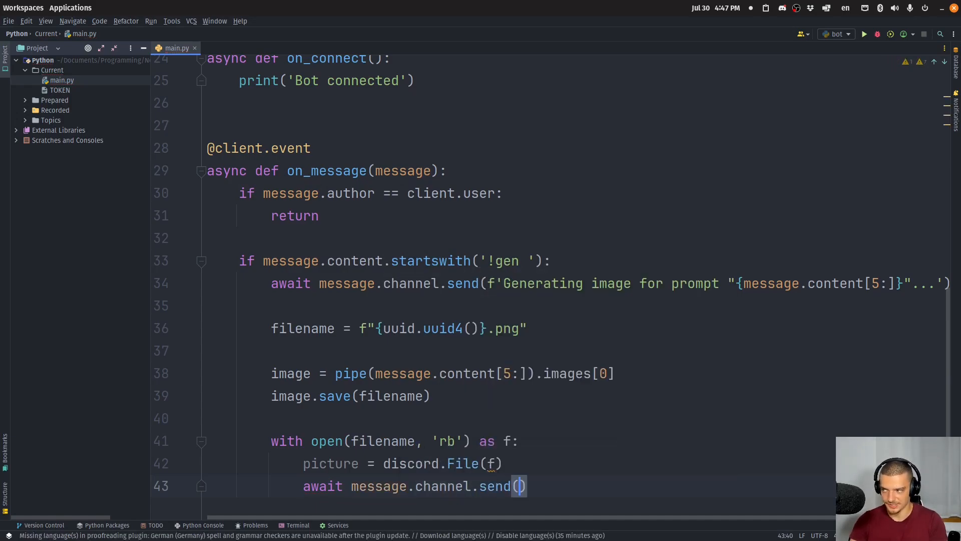
type("file=picture")
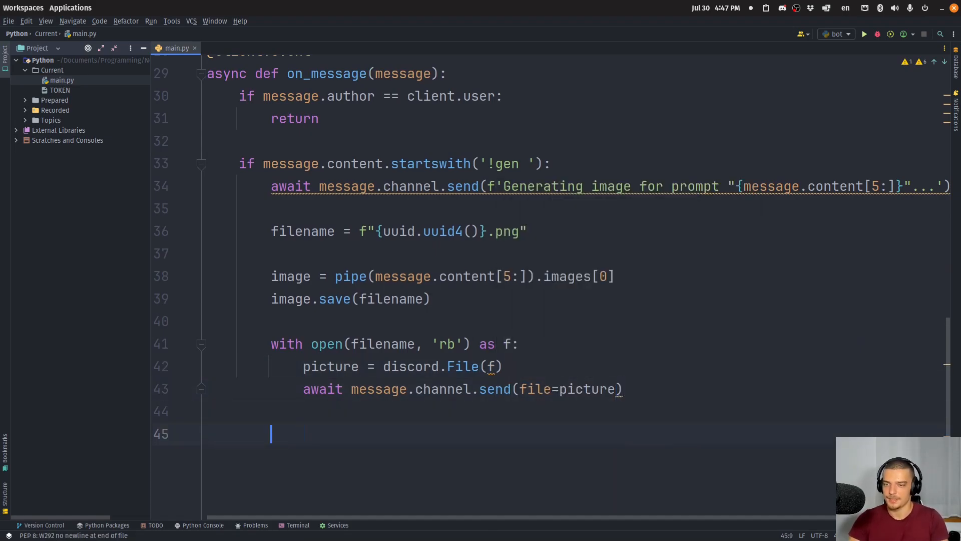
type("os.remove()")
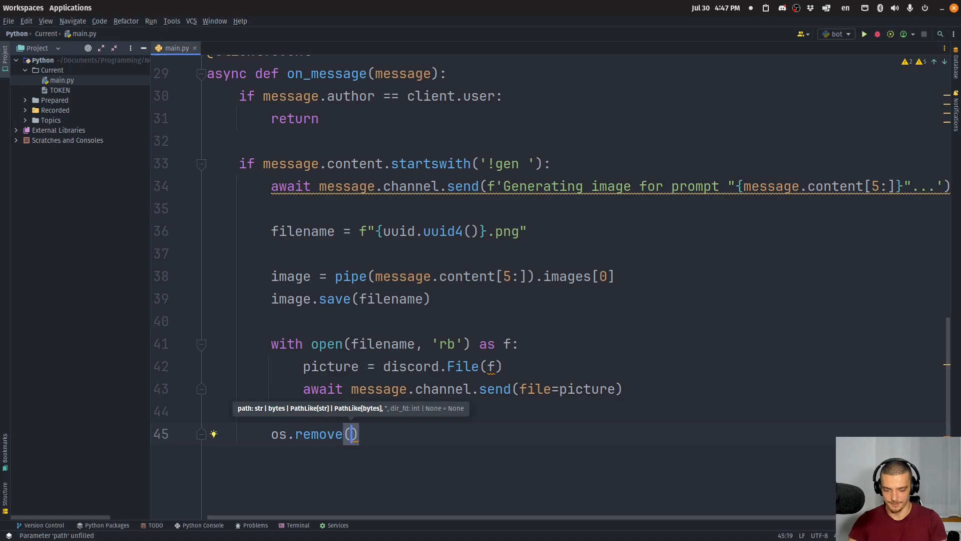
Step: Finish os.remove(filename) and end the script with client.run(TOKEN)
type("filename")
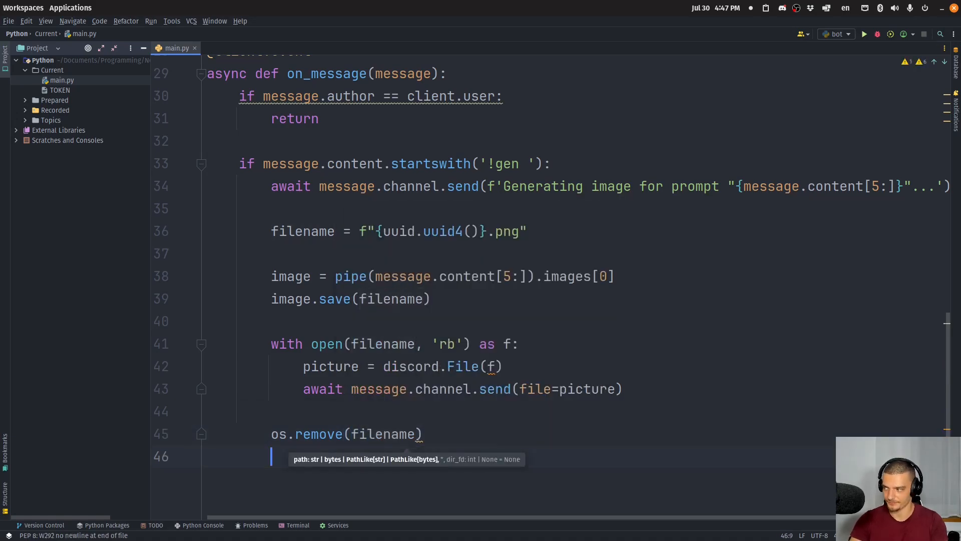
type("client")
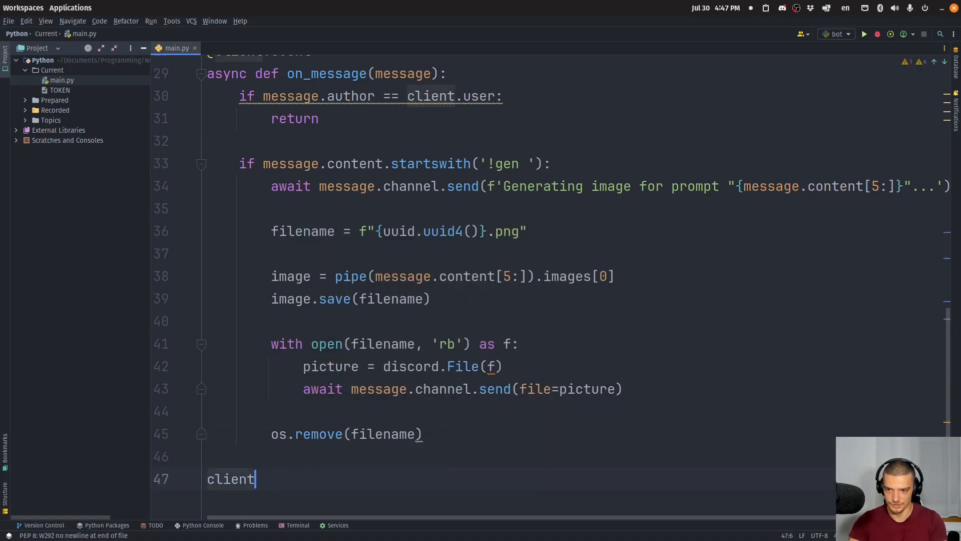
type(".run(TOKEN)")
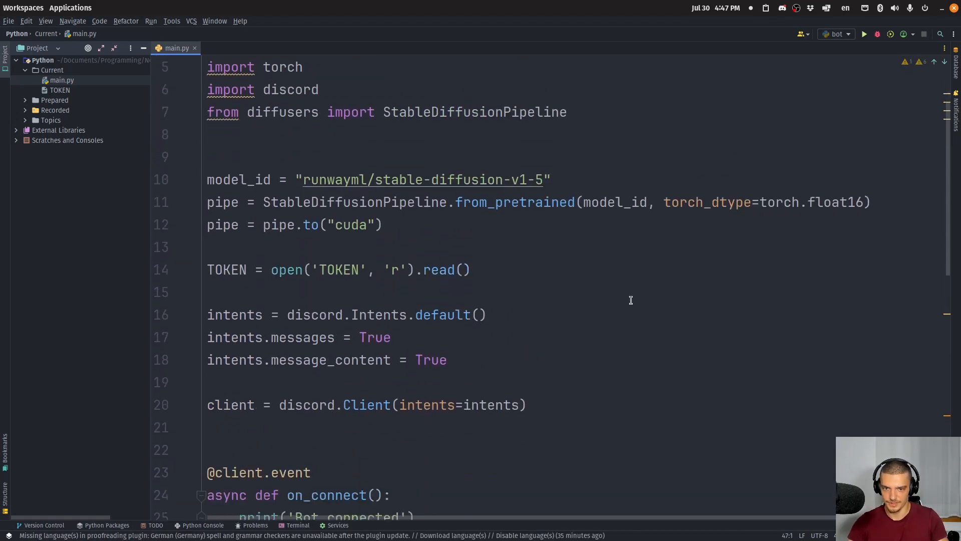
scroll("down", 3)
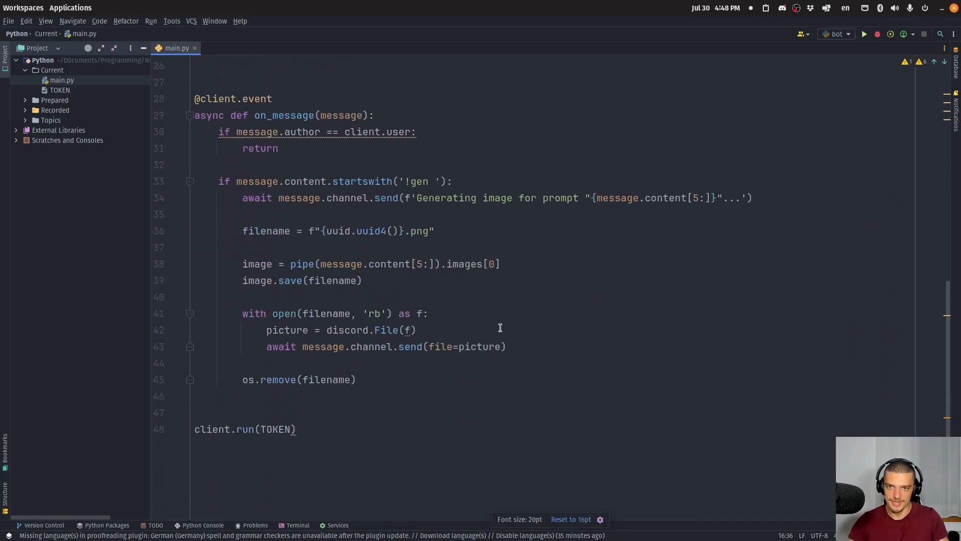
Step: Run main.py until the console prints 'Bot connected', then bring Discord forward
left_click(863, 34)
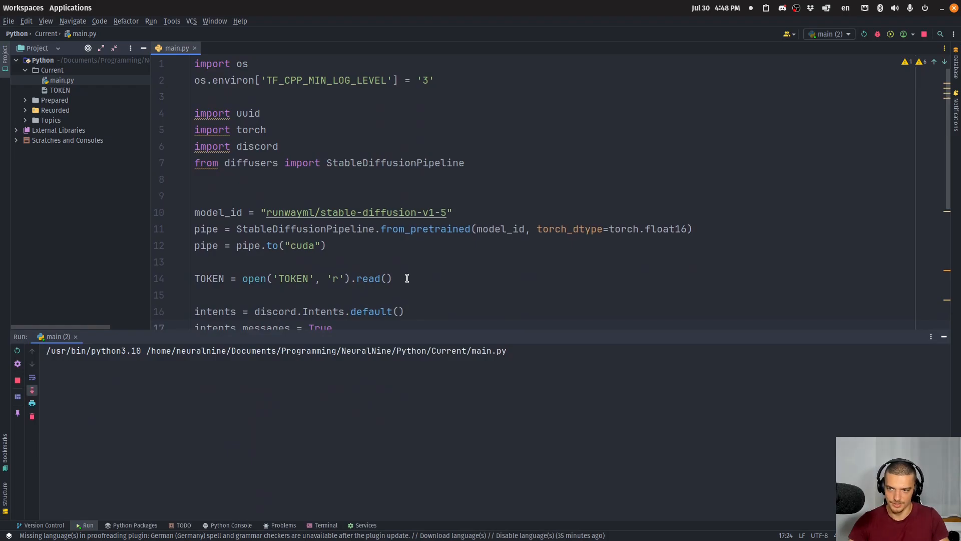
mouse_move(137, 410)
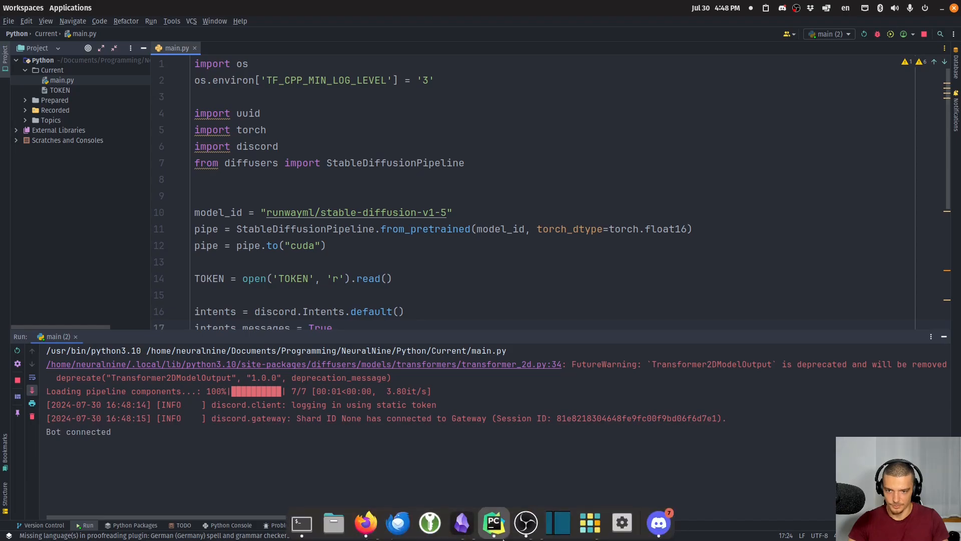
left_click(658, 523)
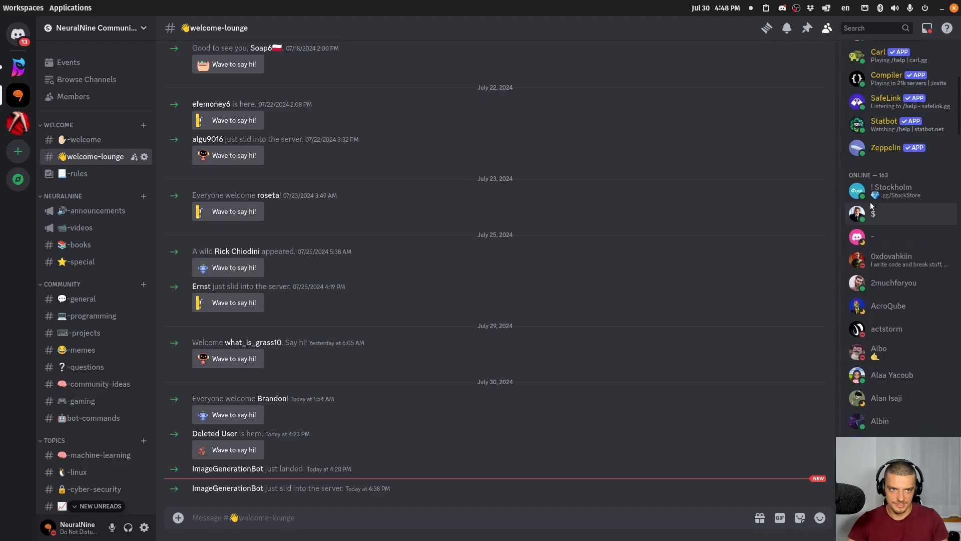
Step: Message ImageGenerationBot directly with 'hello' and start a '!gen do' prompt
scroll("down", 3)
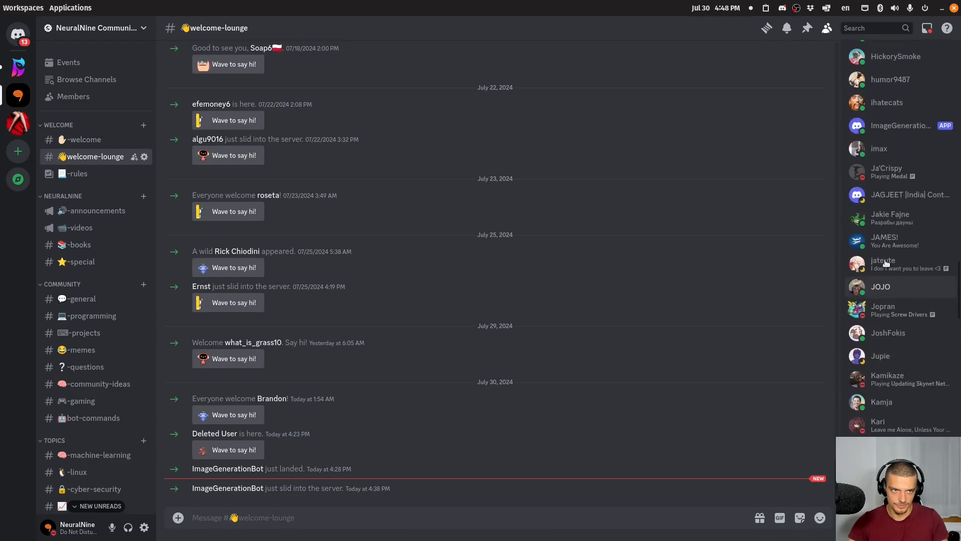
left_click(899, 125)
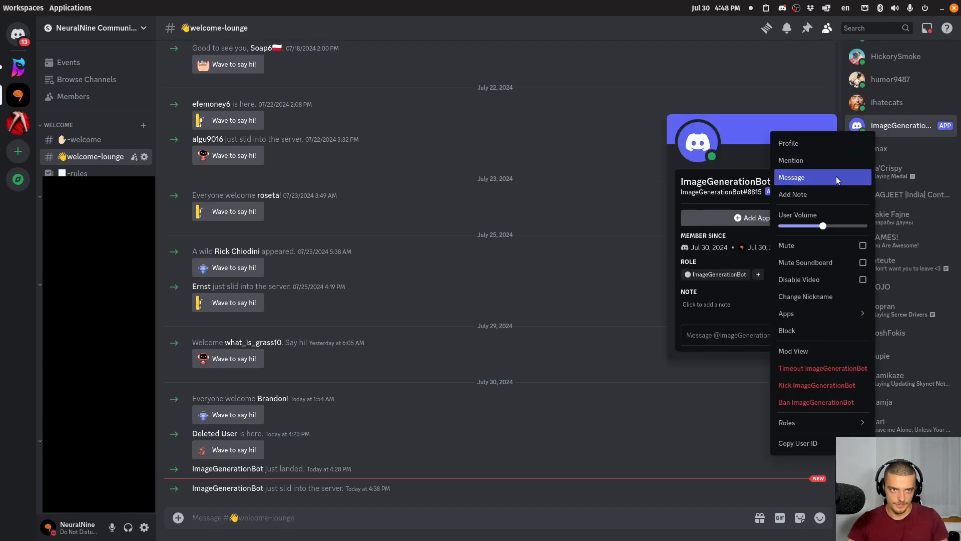
left_click(791, 177)
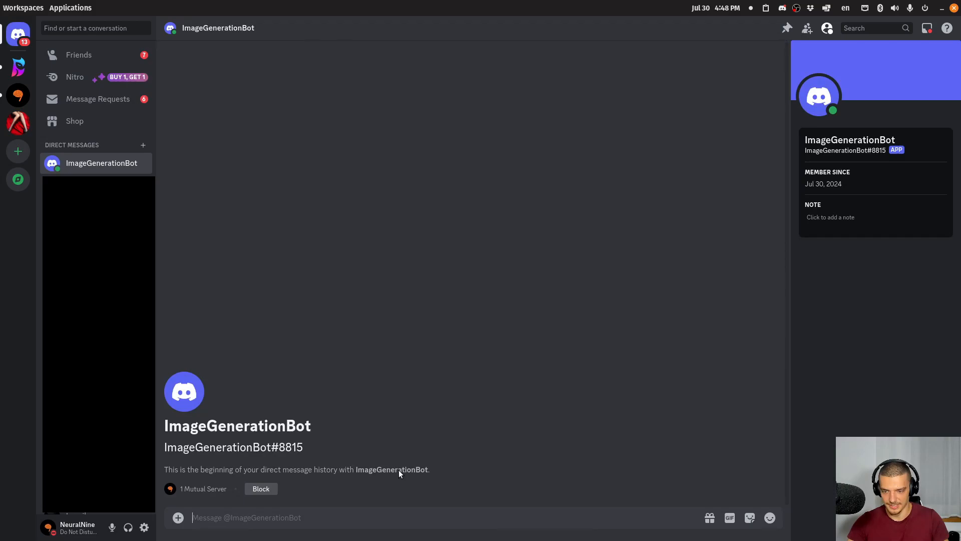
type("hello")
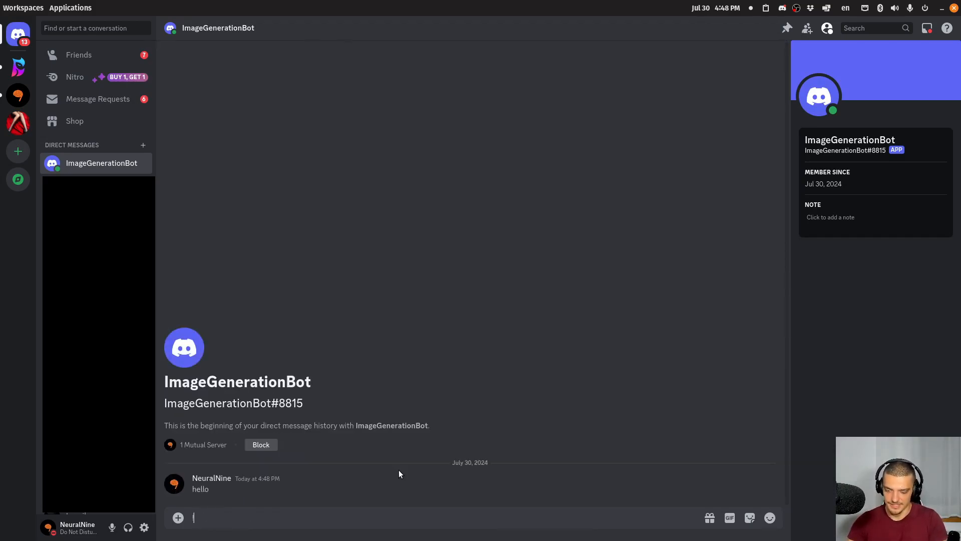
type("!gen do")
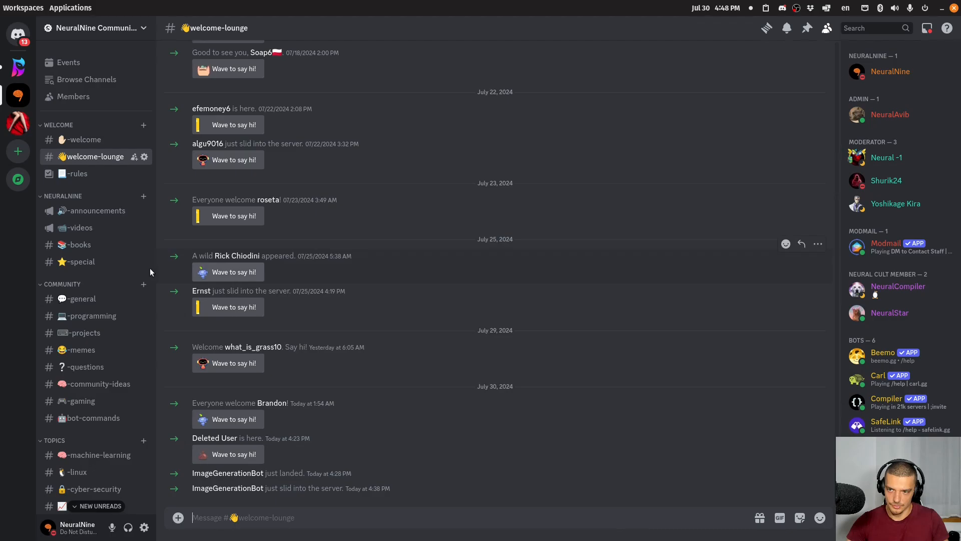
Step: Start a new private channel named experiment under the Community category
scroll("down", 3)
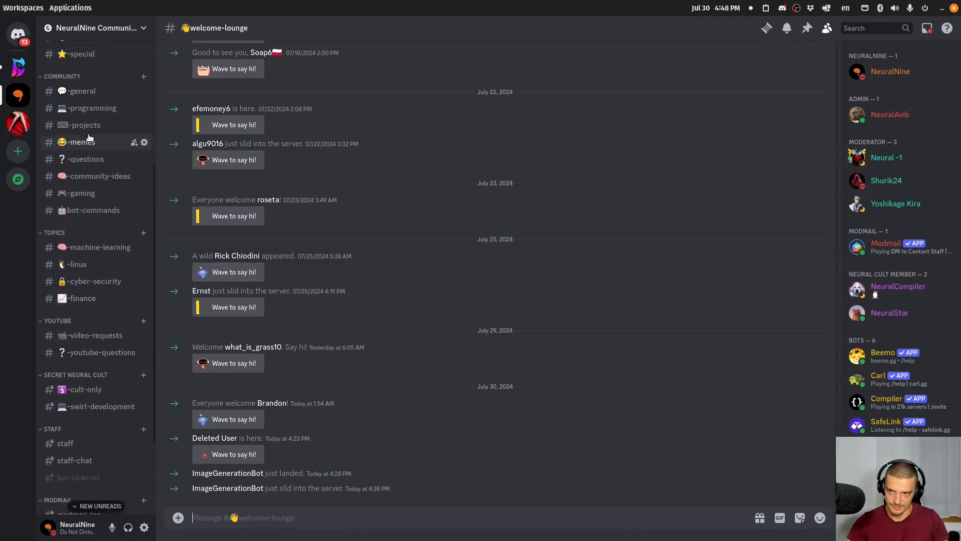
right_click(61, 136)
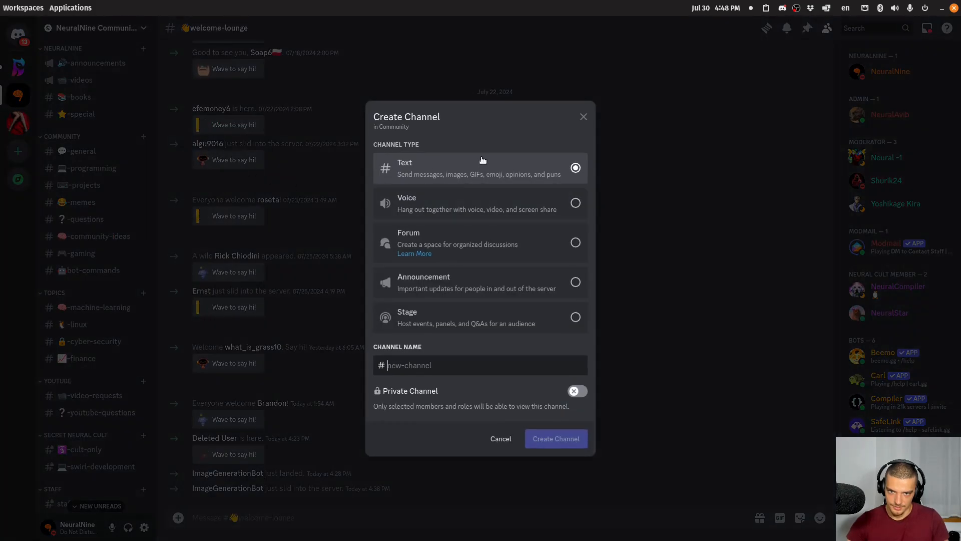
type("experim")
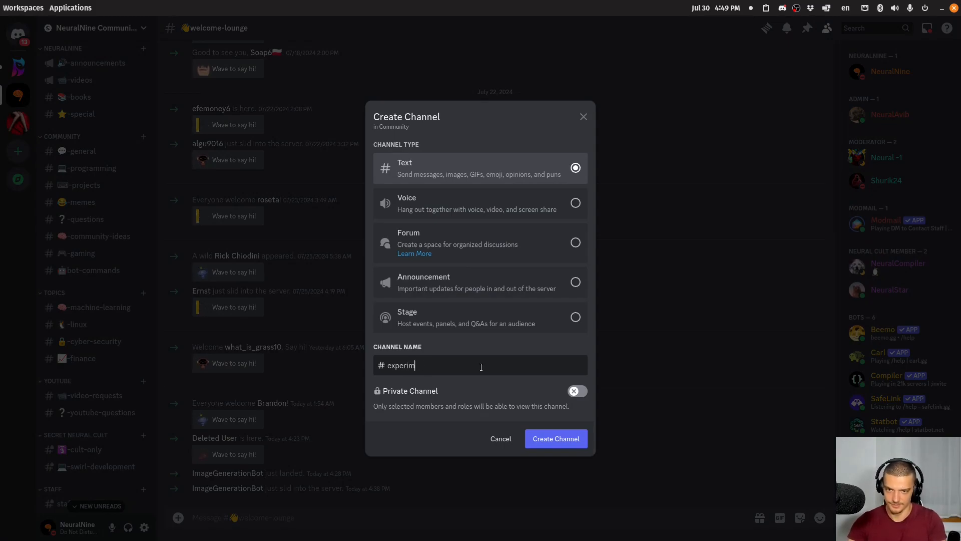
left_click(576, 390)
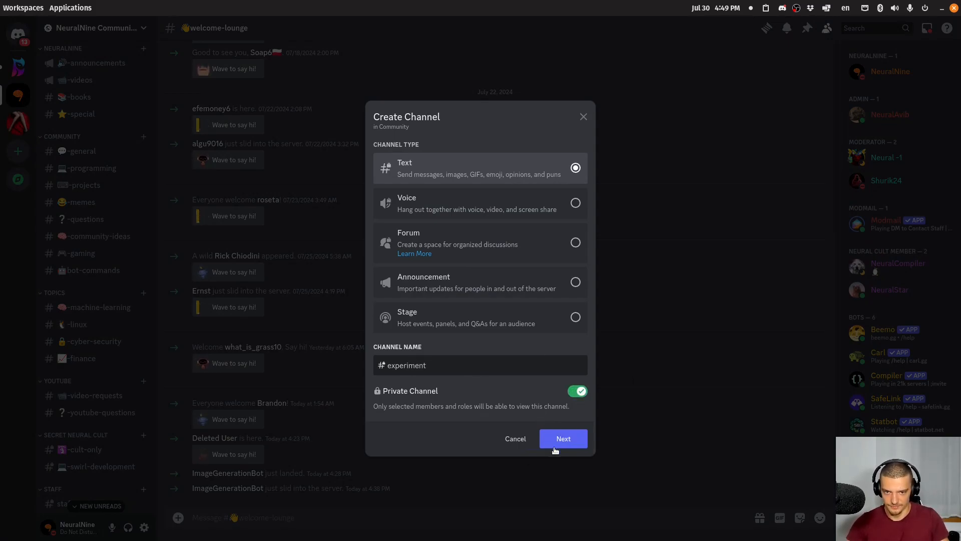
left_click(562, 438)
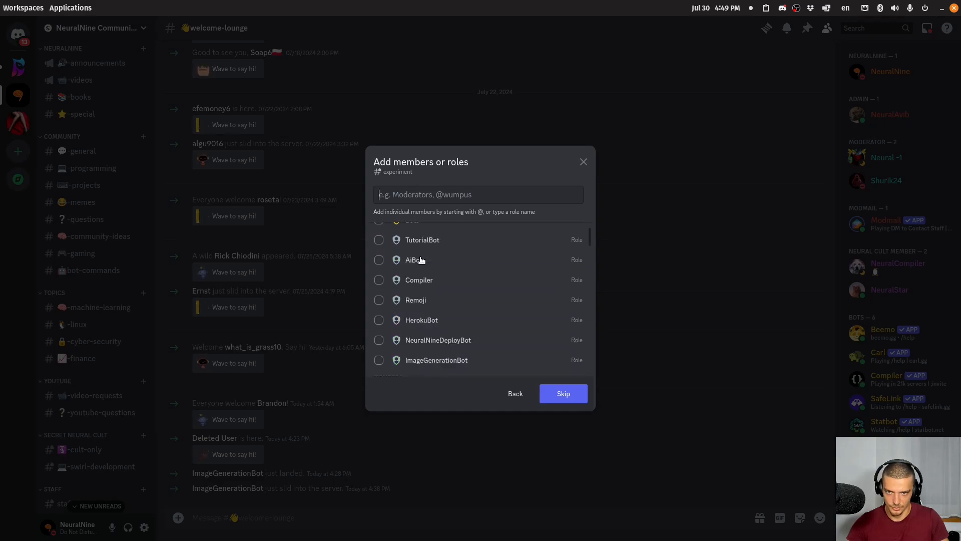
Step: Add ImageGenerationBot as a member and create the experiment channel
type("Image")
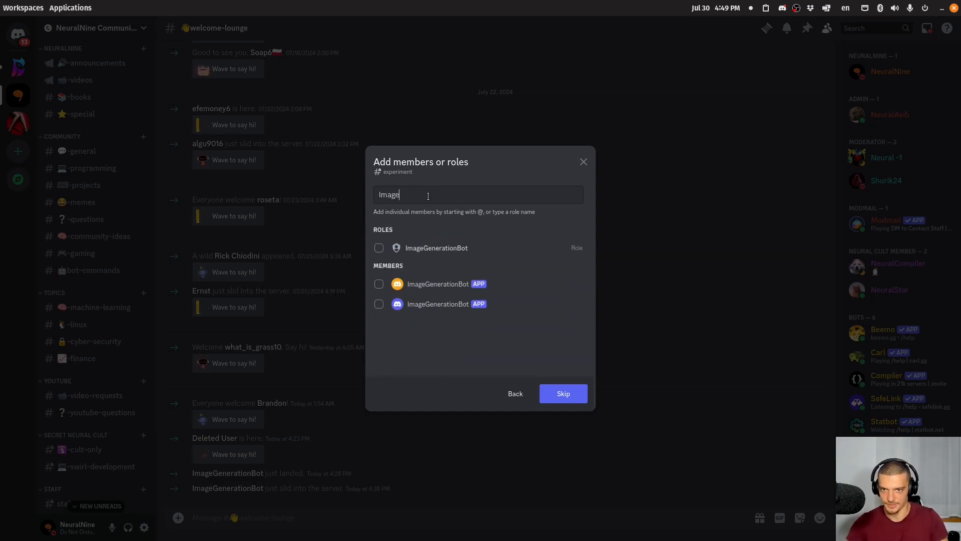
mouse_move(401, 283)
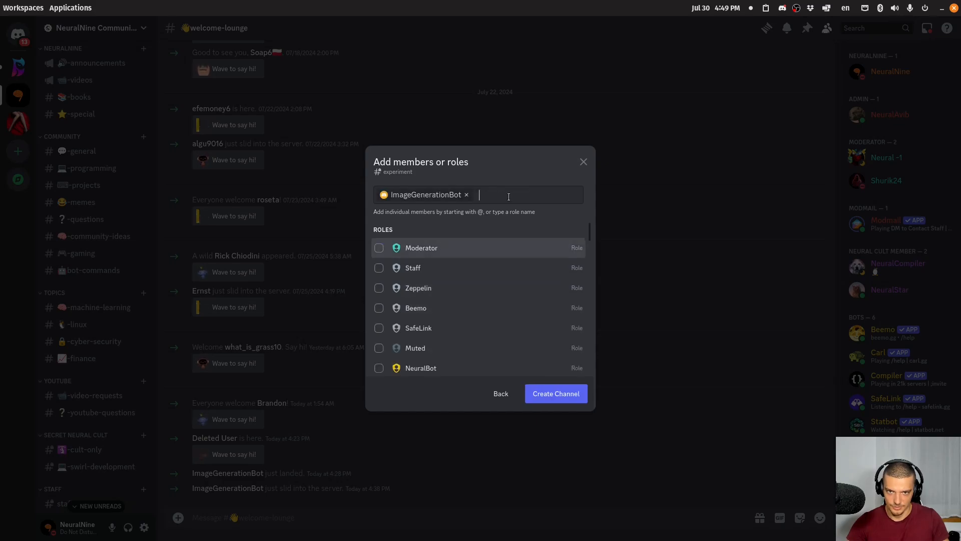
type("ima")
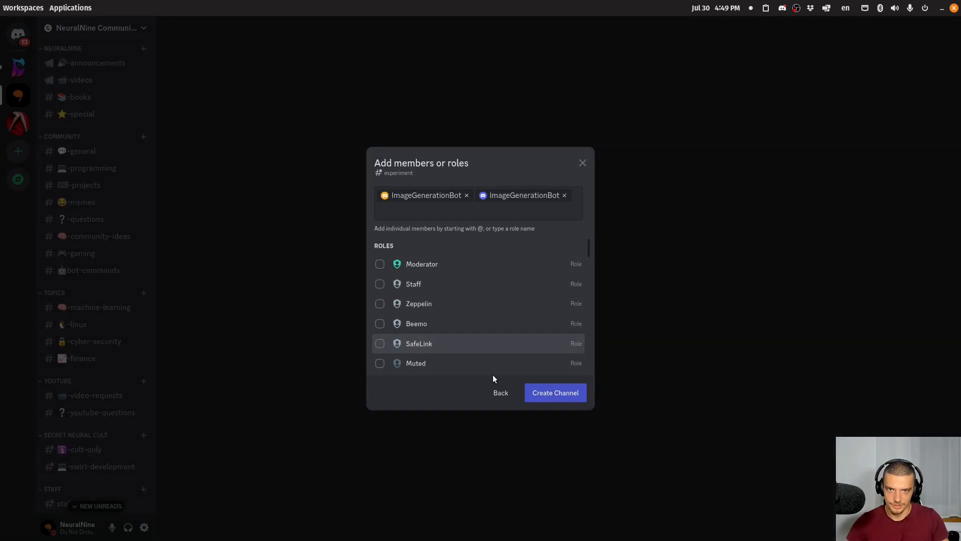
left_click(554, 392)
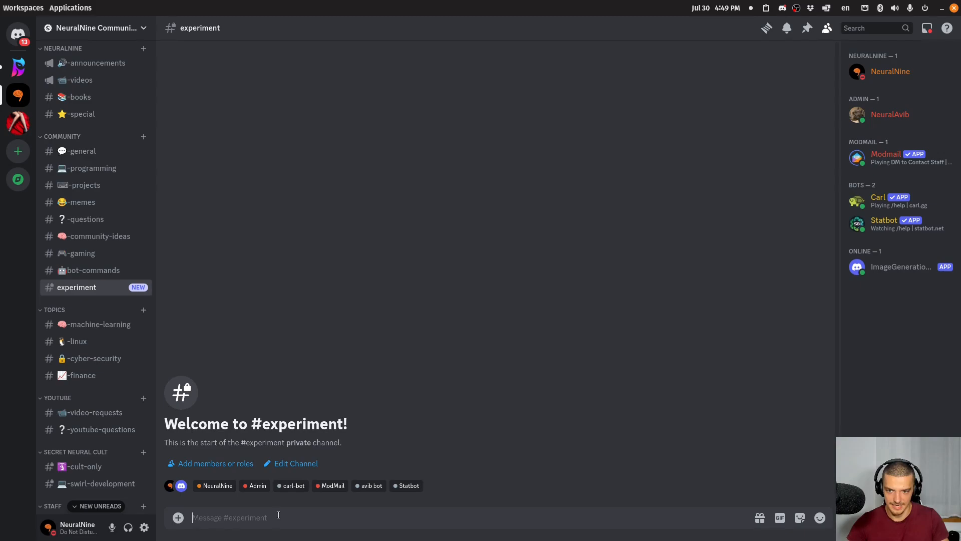
mouse_move(294, 415)
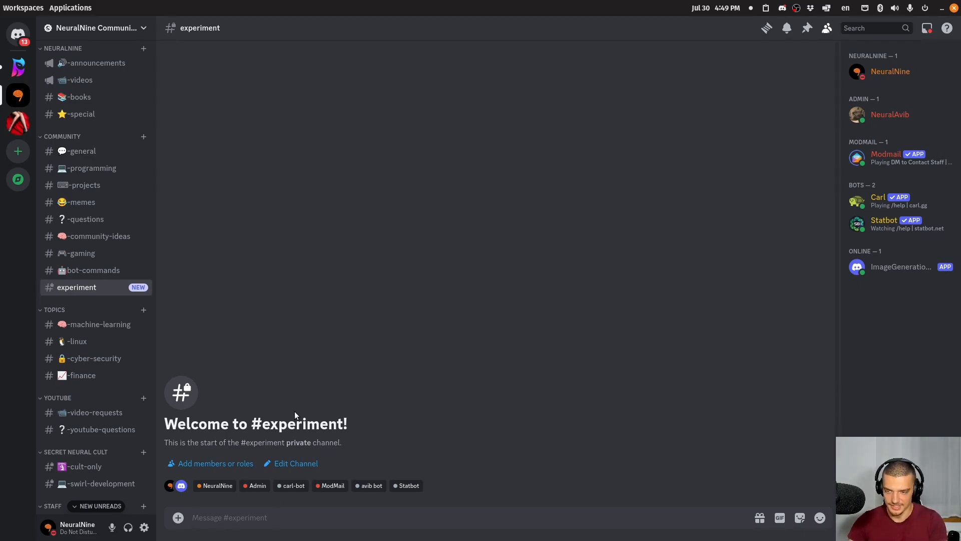
Step: Send '!gen cat' so the bot posts a cat image, then reach the channel's settings
type("!gen")
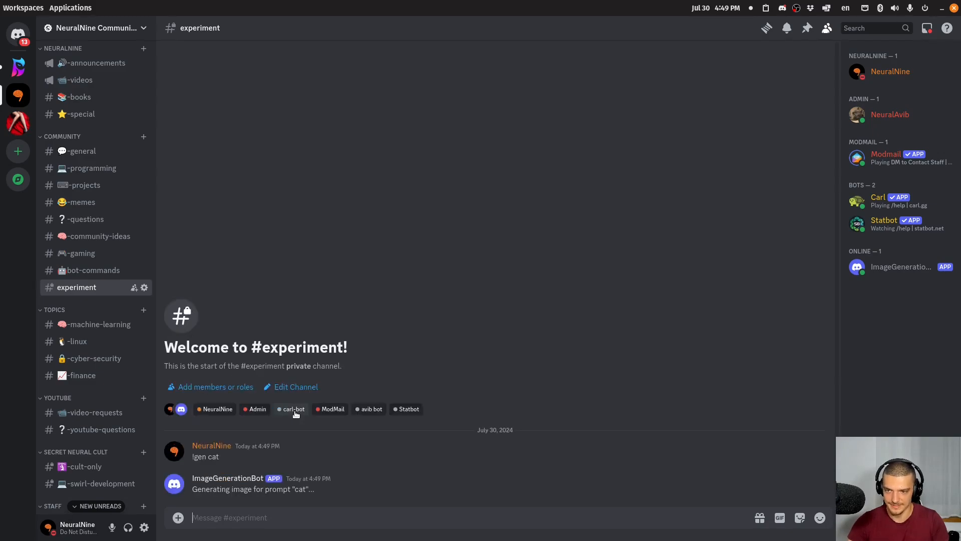
mouse_move(340, 402)
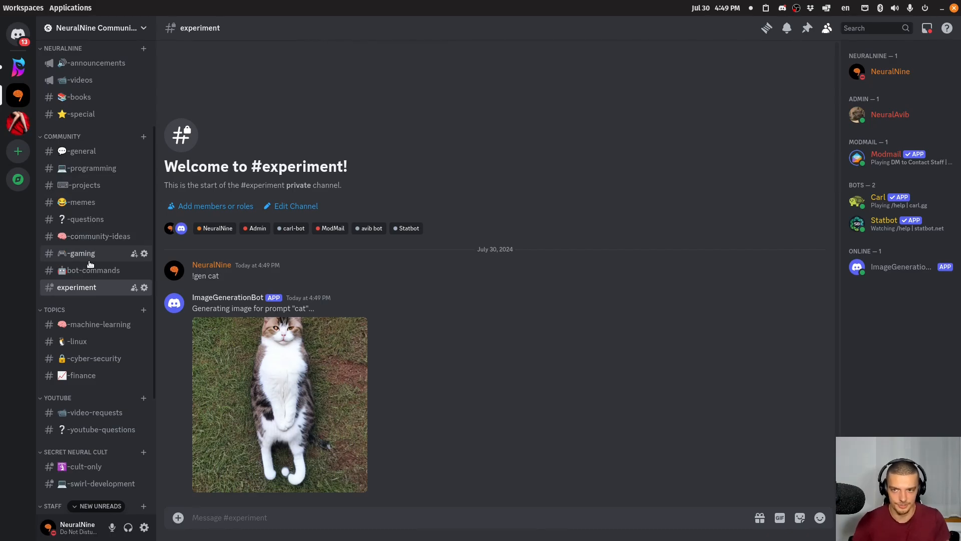
mouse_move(121, 294)
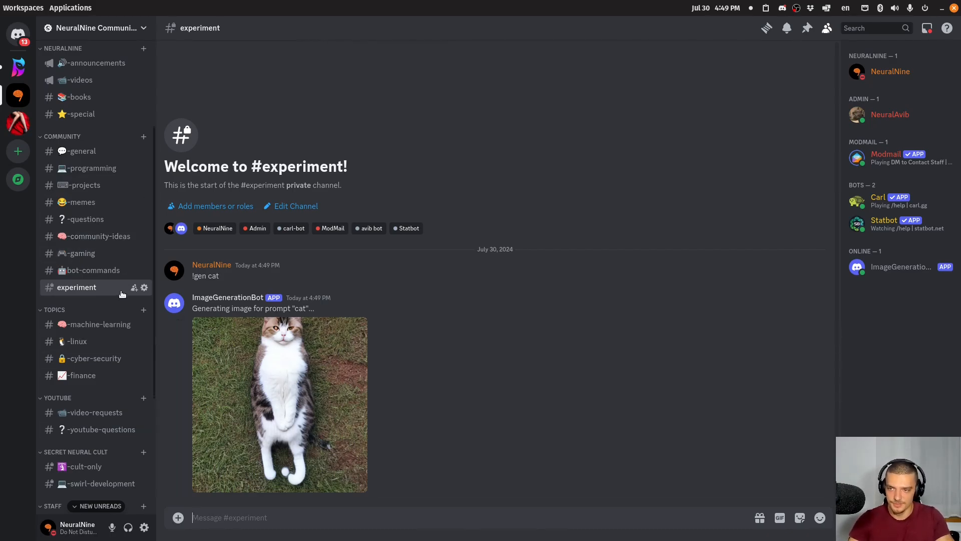
left_click(145, 288)
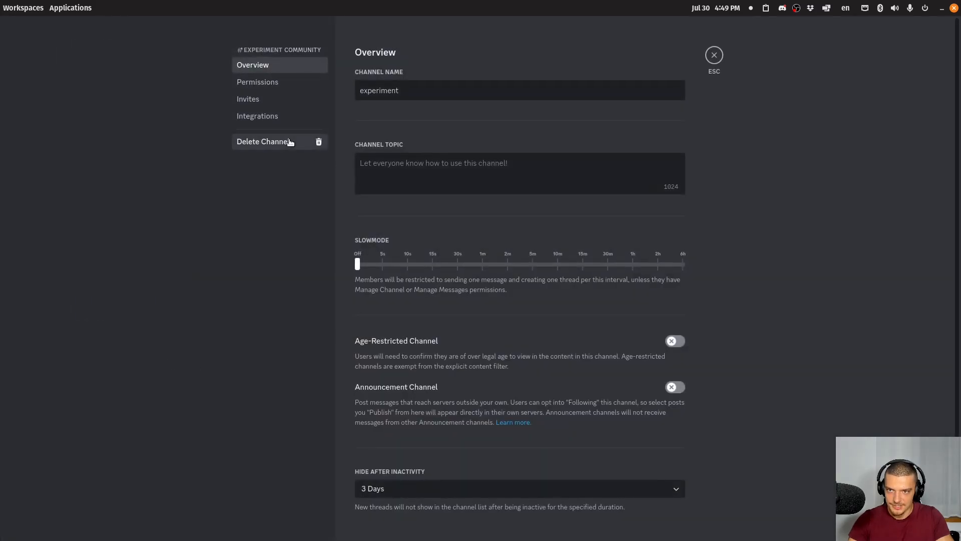
Step: Leave the experiment channel settings and show the #welcome channel
left_click(714, 54)
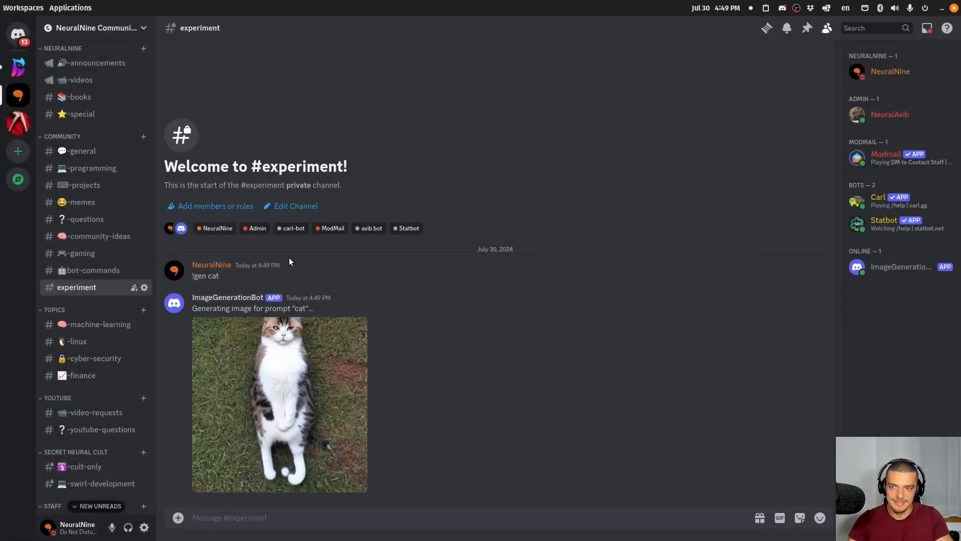
left_click(86, 52)
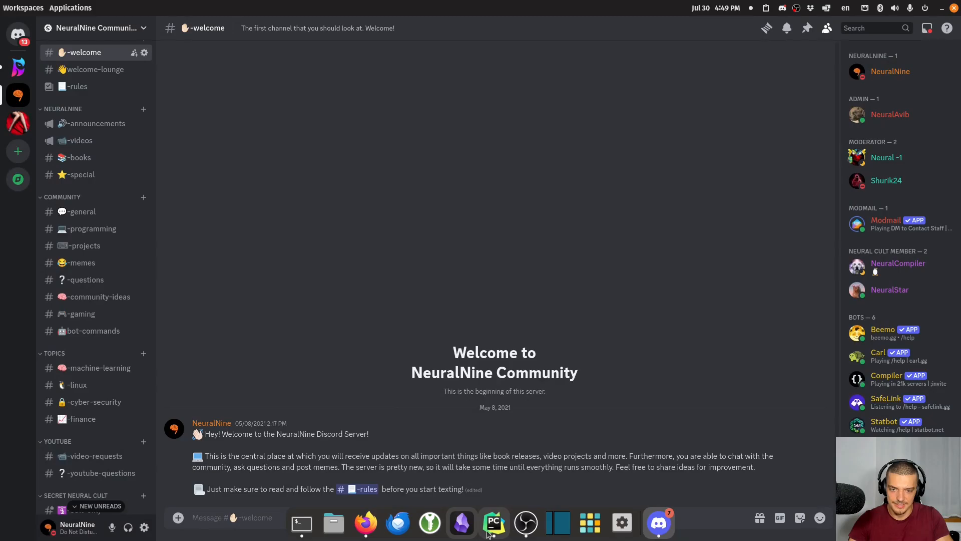